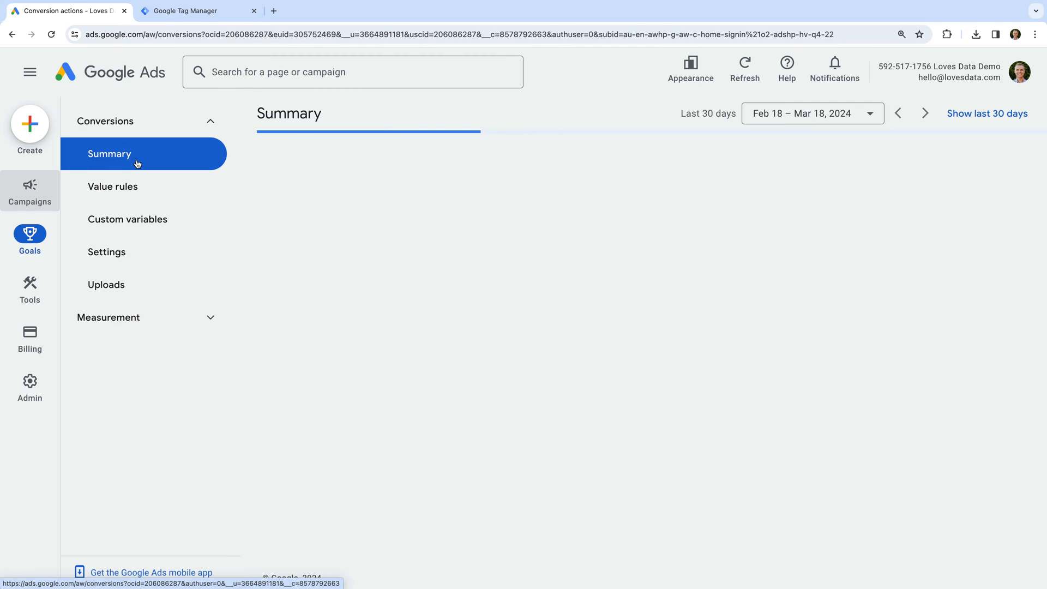
# - From the conversions Summary, start a new conversion action
pyautogui.click(109, 154)
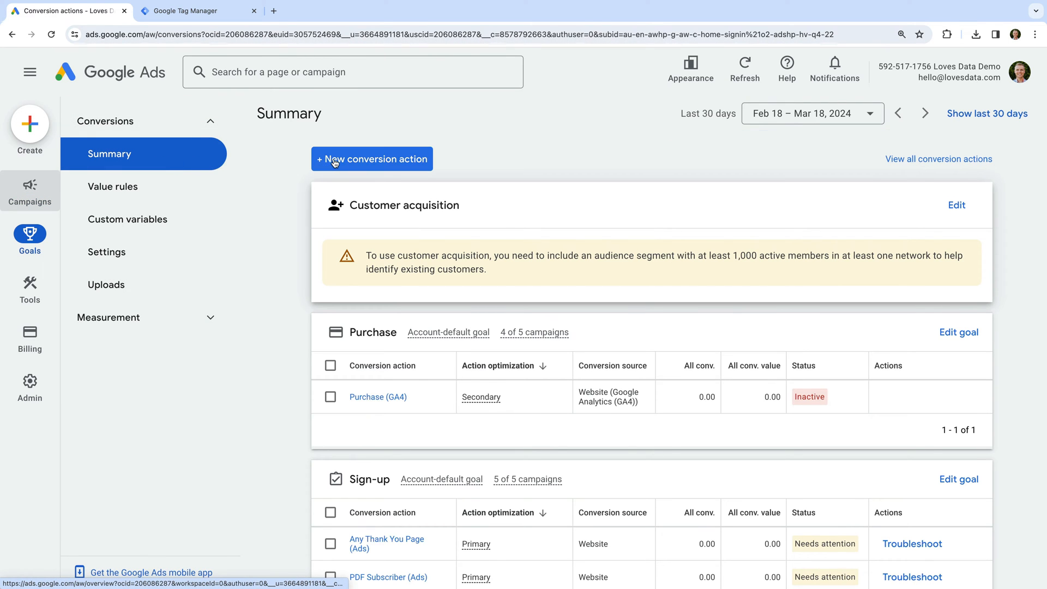
pyautogui.click(370, 159)
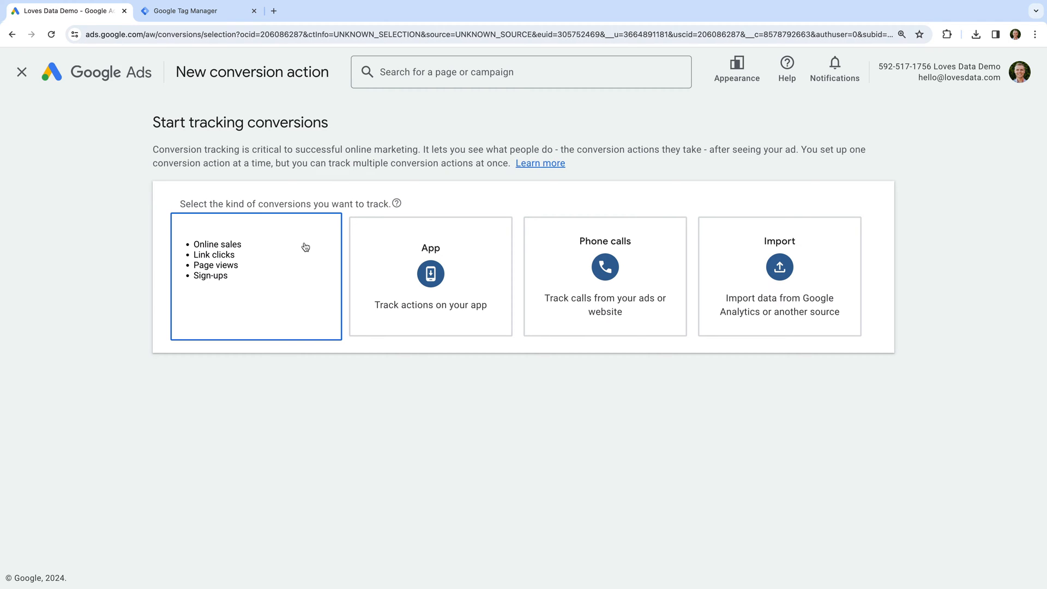
pyautogui.click(255, 276)
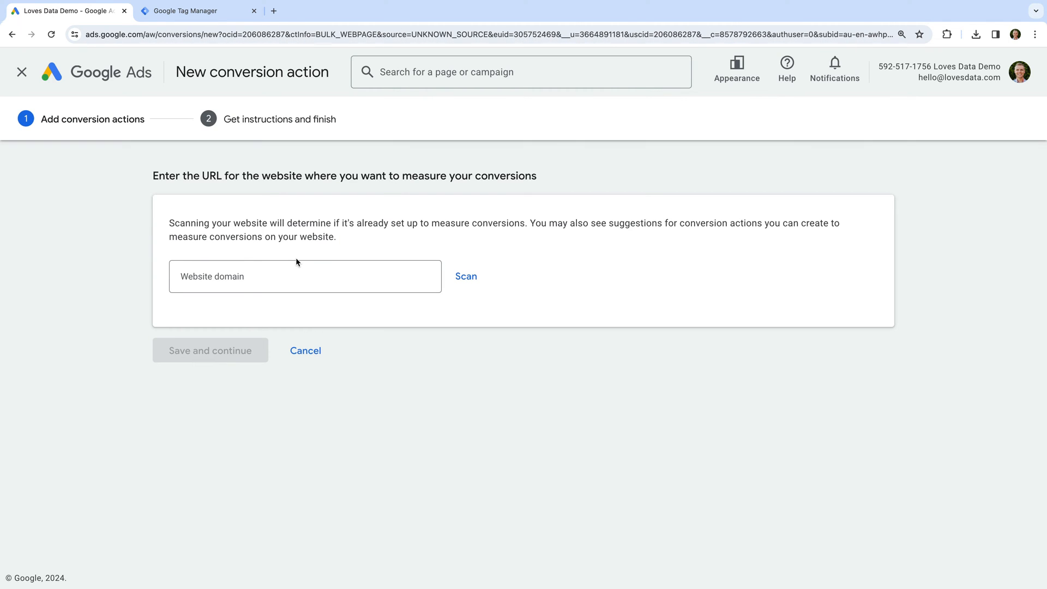
pyautogui.click(305, 276)
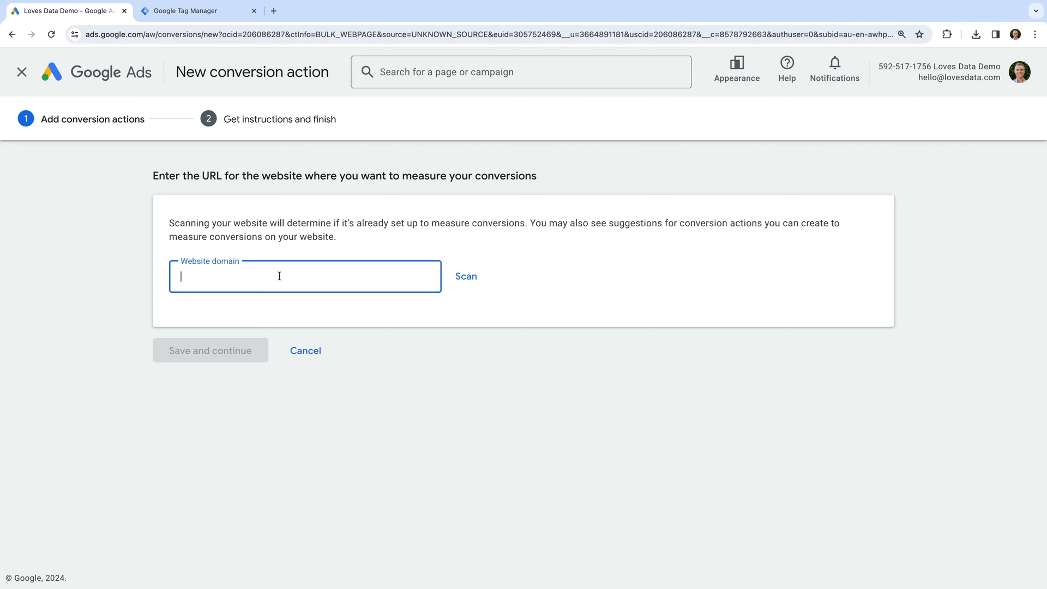
pyautogui.write('www.lovesdata.')
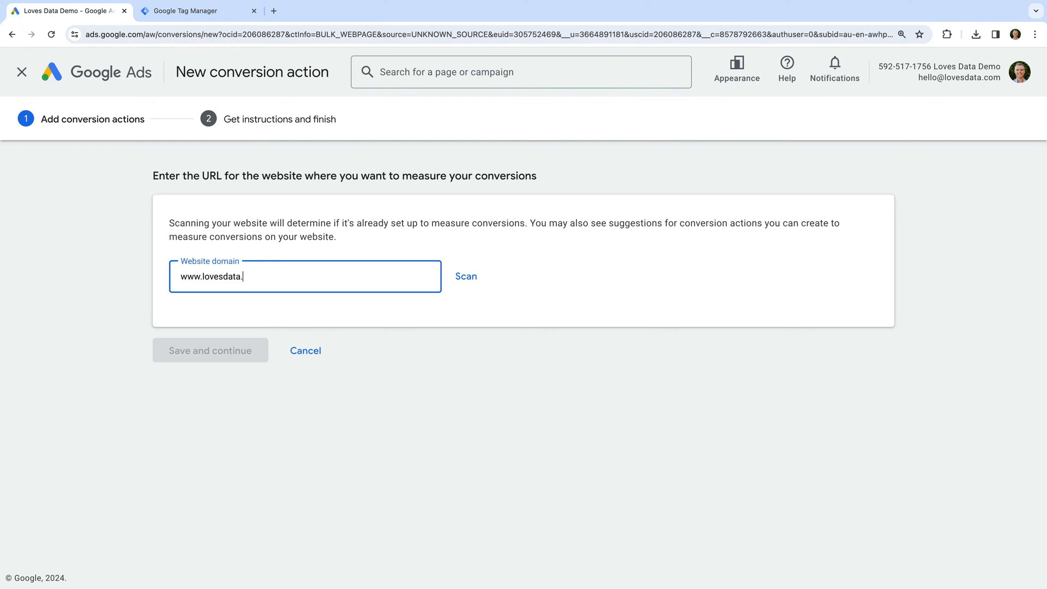
pyautogui.write('com')
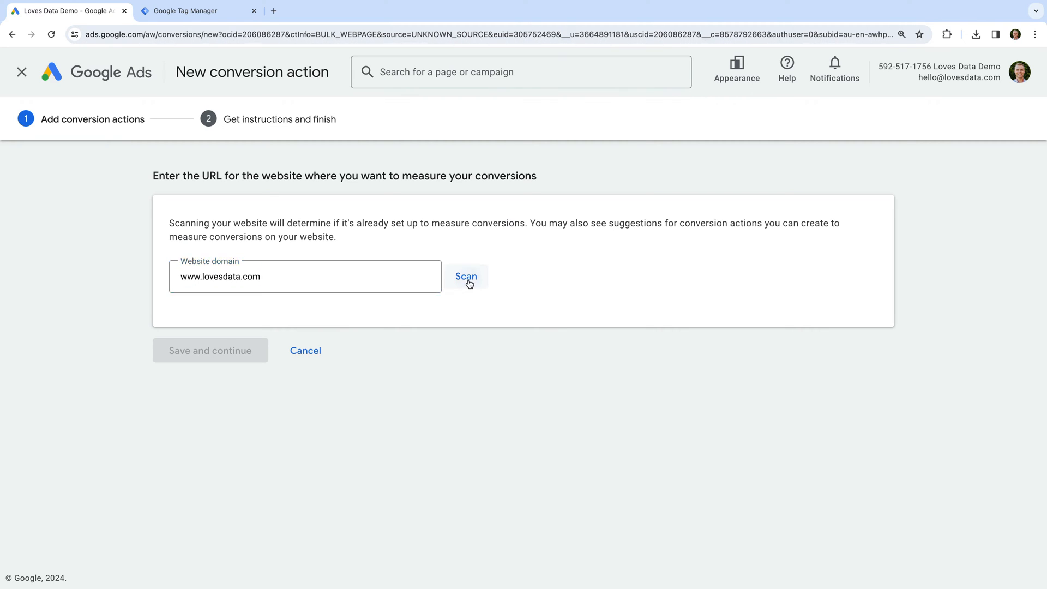
pyautogui.click(466, 275)
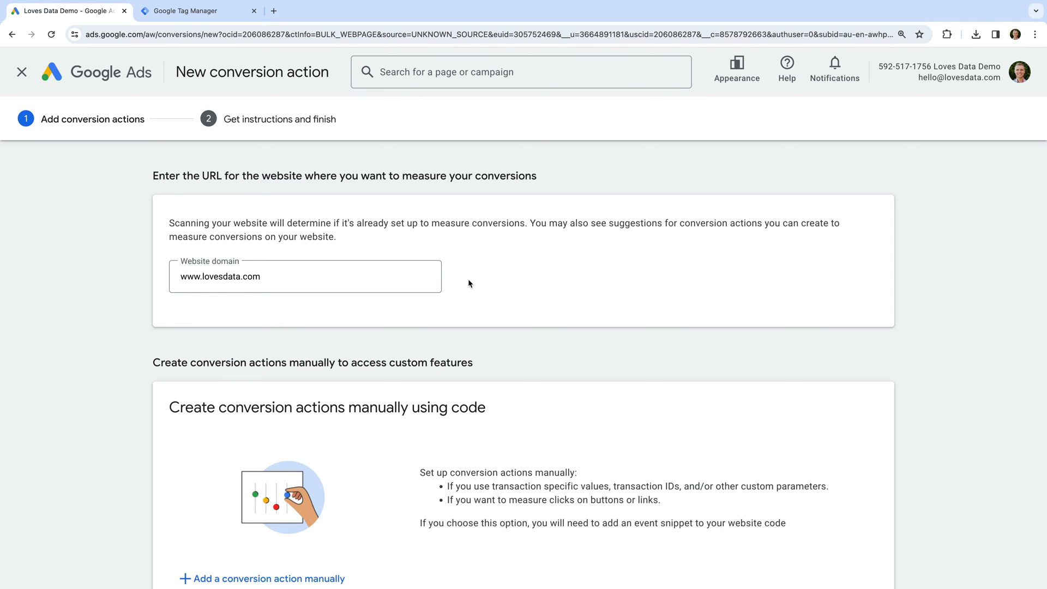
pyautogui.scroll(-3)
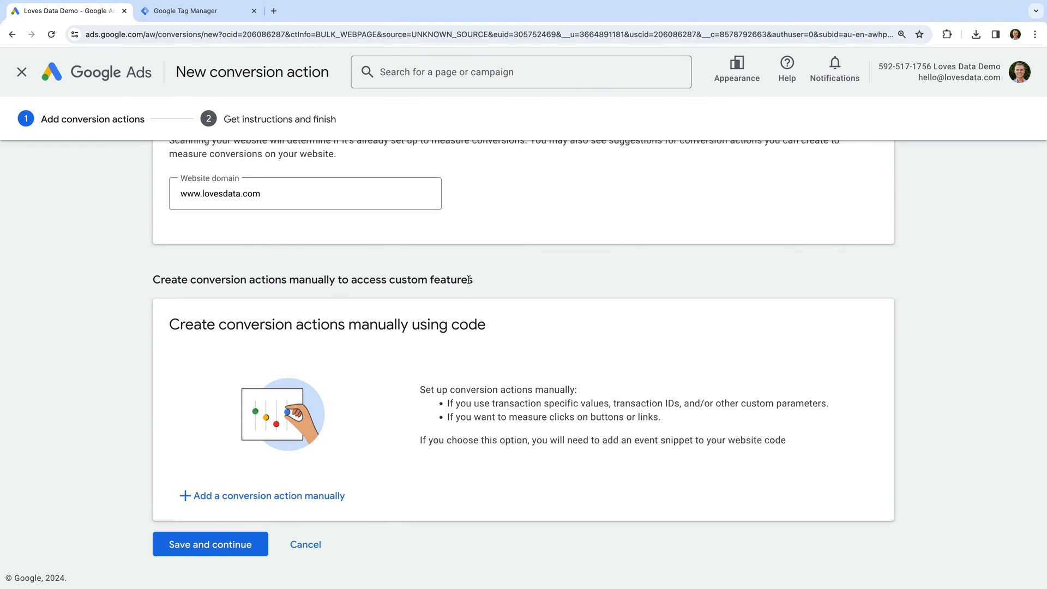
pyautogui.moveTo(254, 499)
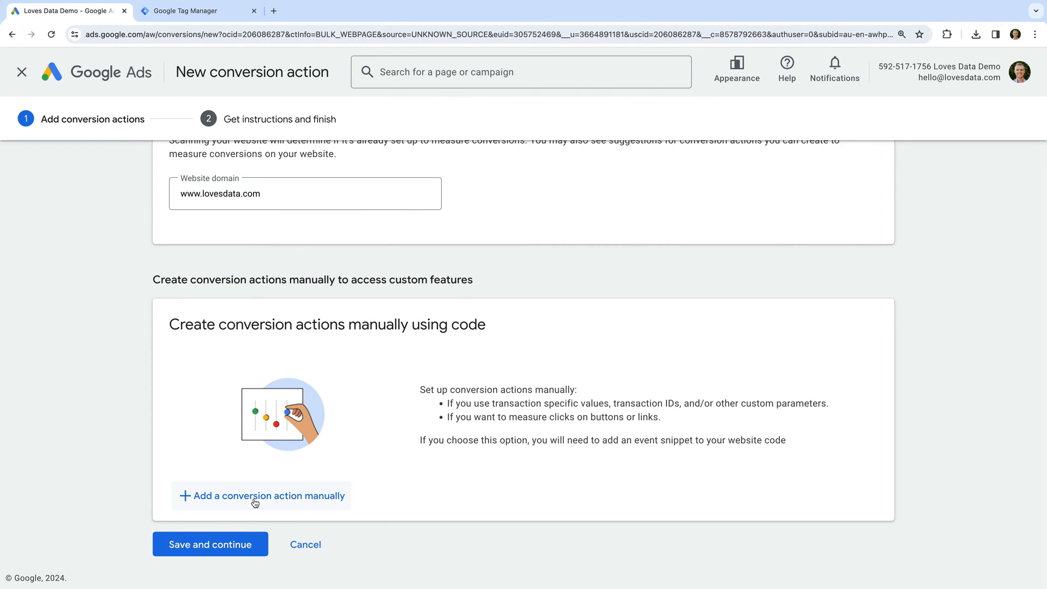
pyautogui.moveTo(230, 506)
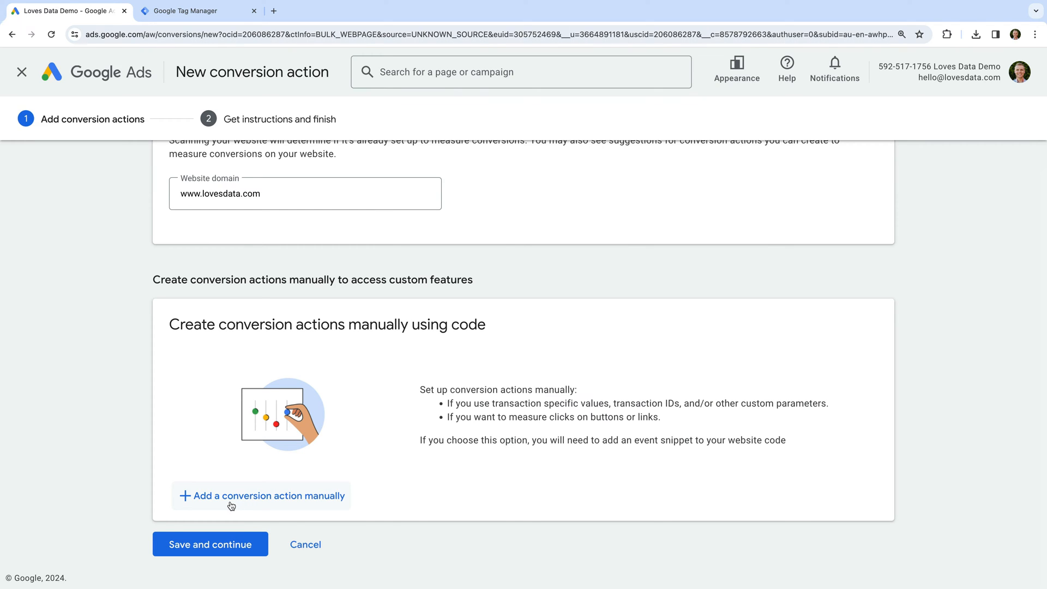
pyautogui.moveTo(242, 503)
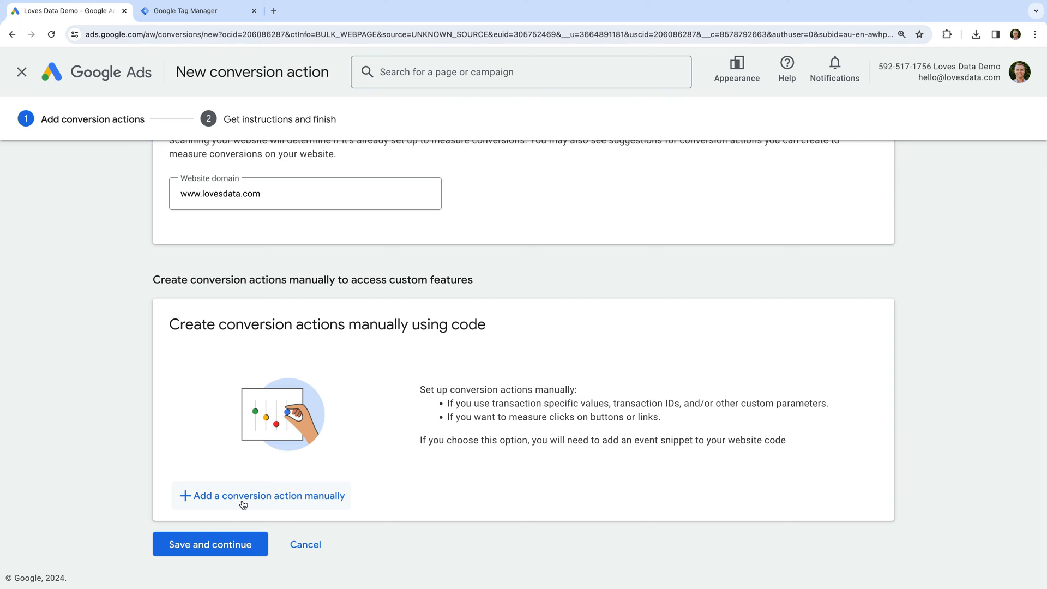
# - Add a manual conversion action in the Purchase category named 'Purchase (Ads)'
pyautogui.click(260, 495)
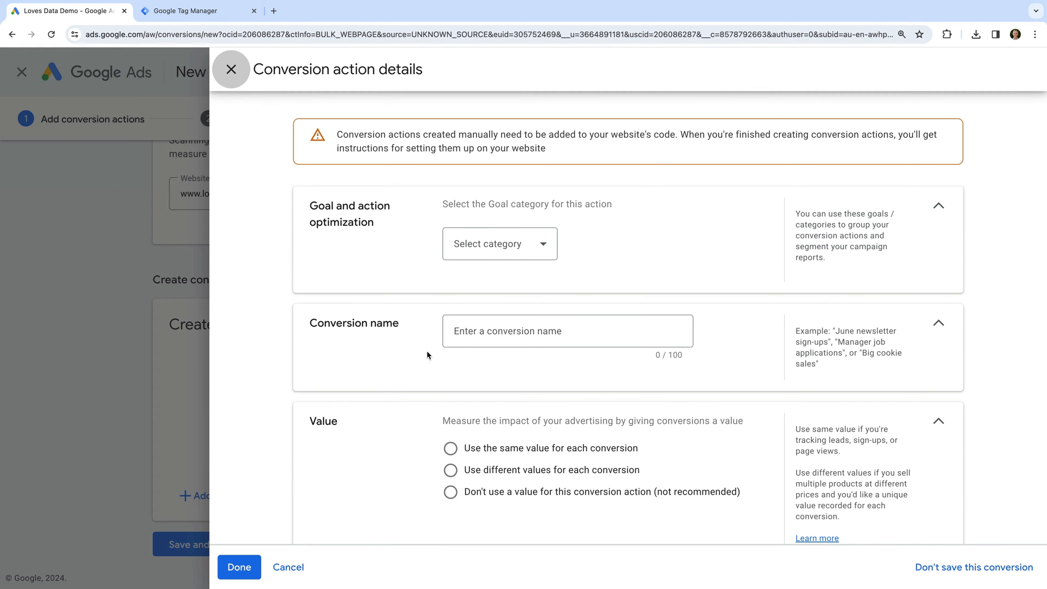
pyautogui.click(498, 243)
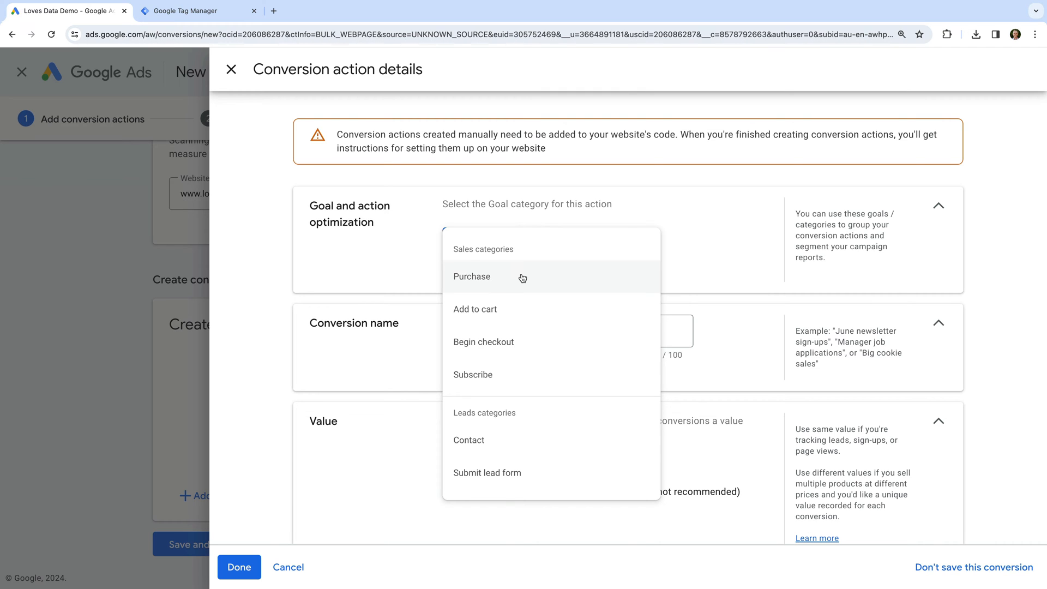
pyautogui.click(471, 276)
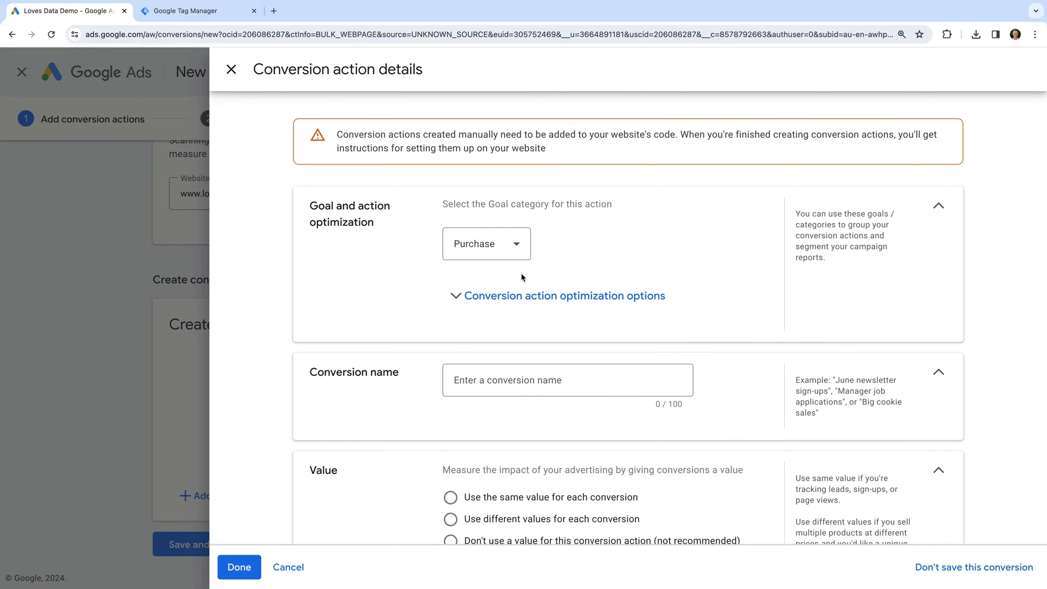
pyautogui.scroll(-3)
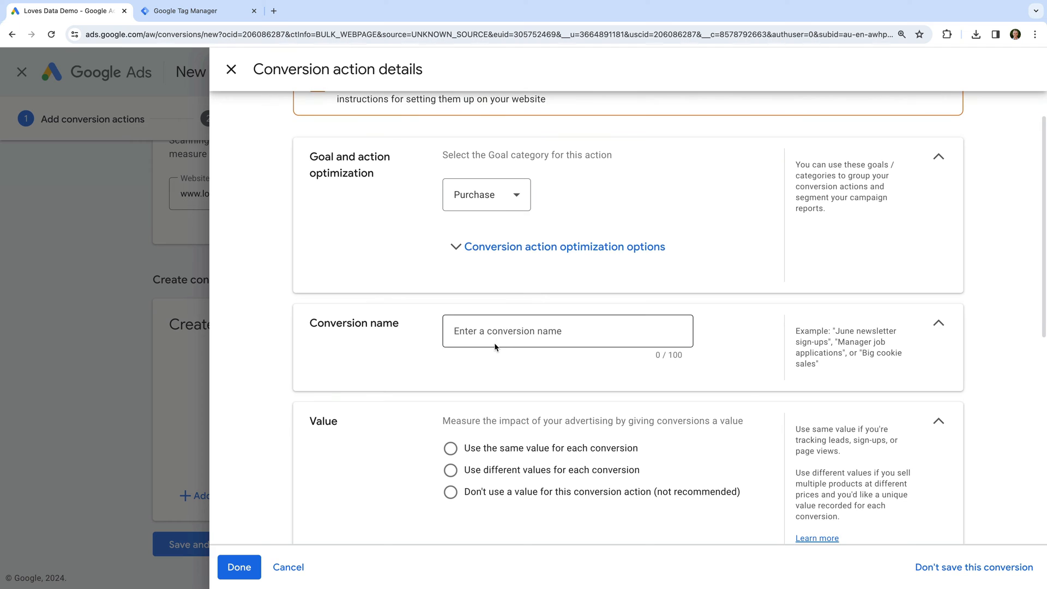
pyautogui.write('P')
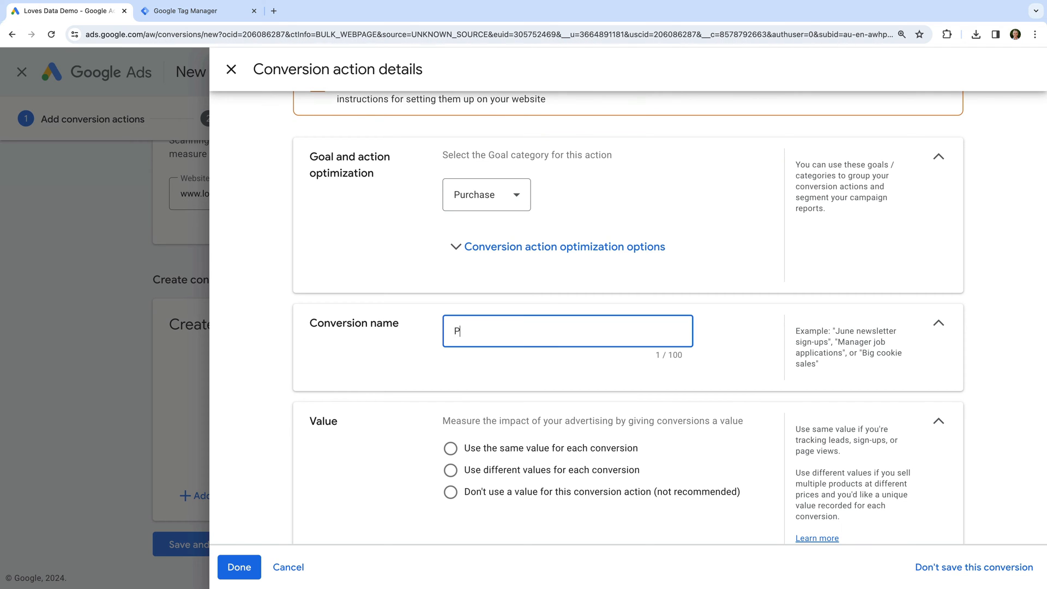
pyautogui.write('urchase (')
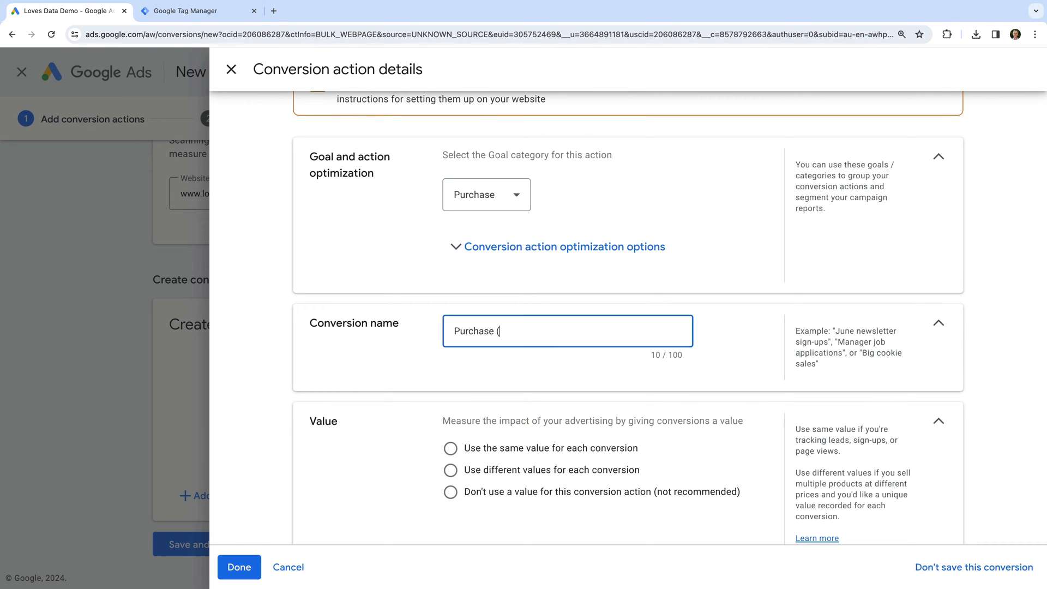
pyautogui.write('Ads)')
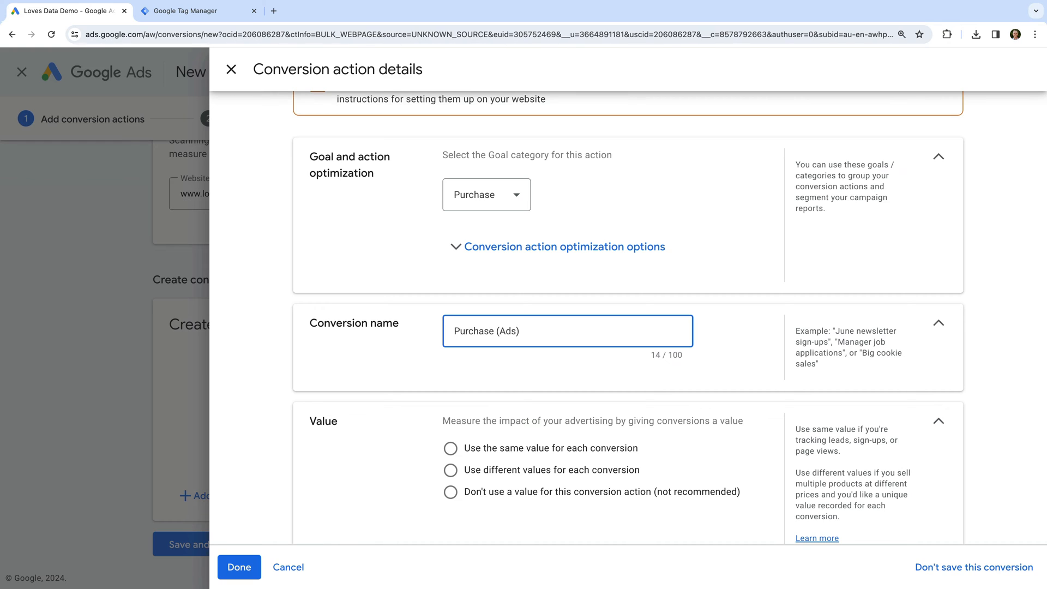
pyautogui.moveTo(472, 367)
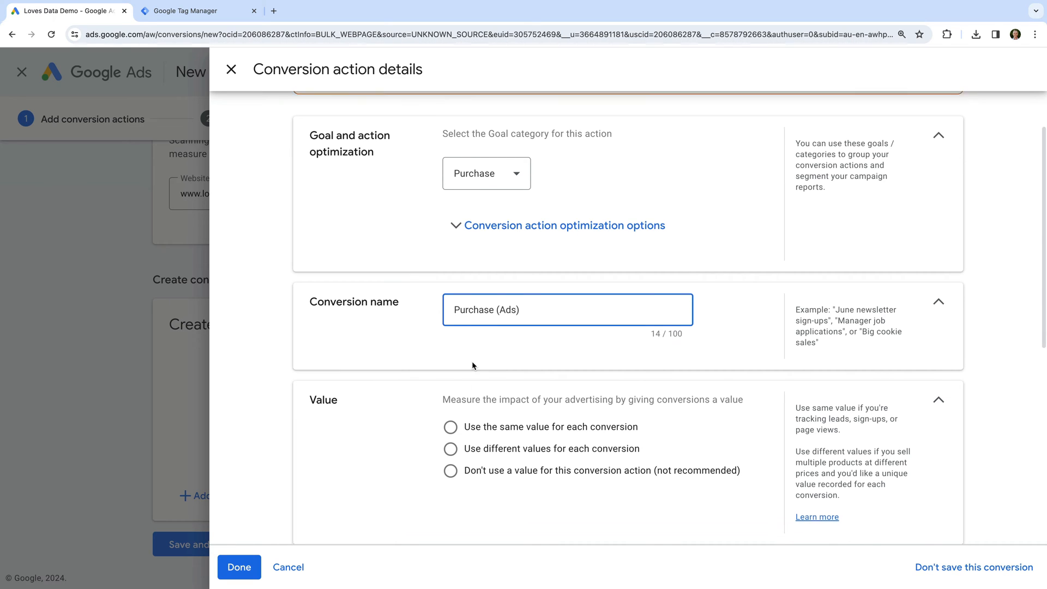
# - Use a different value per conversion with US Dollar as the default currency
pyautogui.scroll(-3)
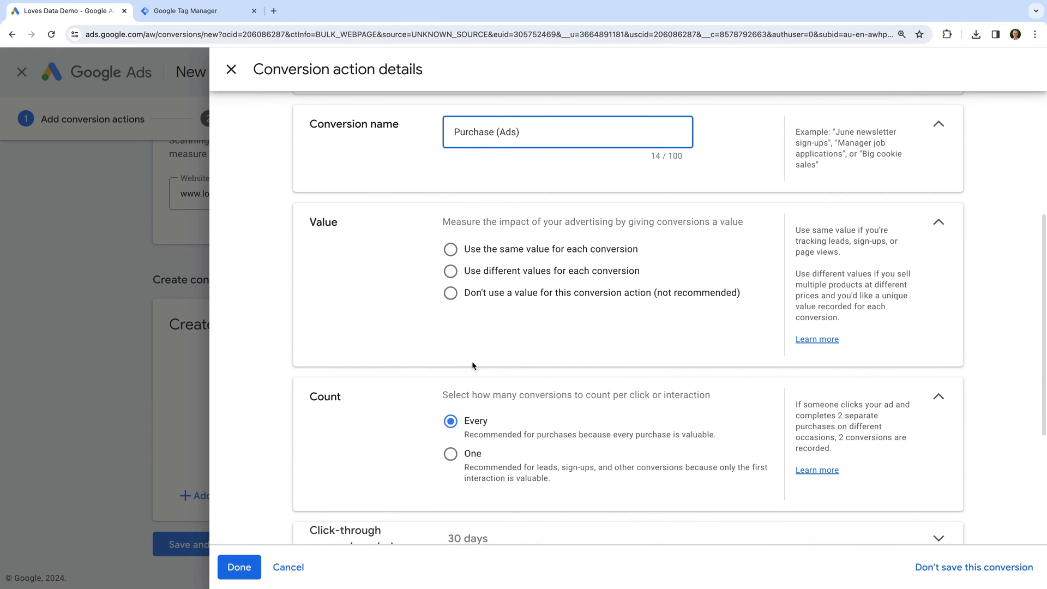
pyautogui.moveTo(450, 271)
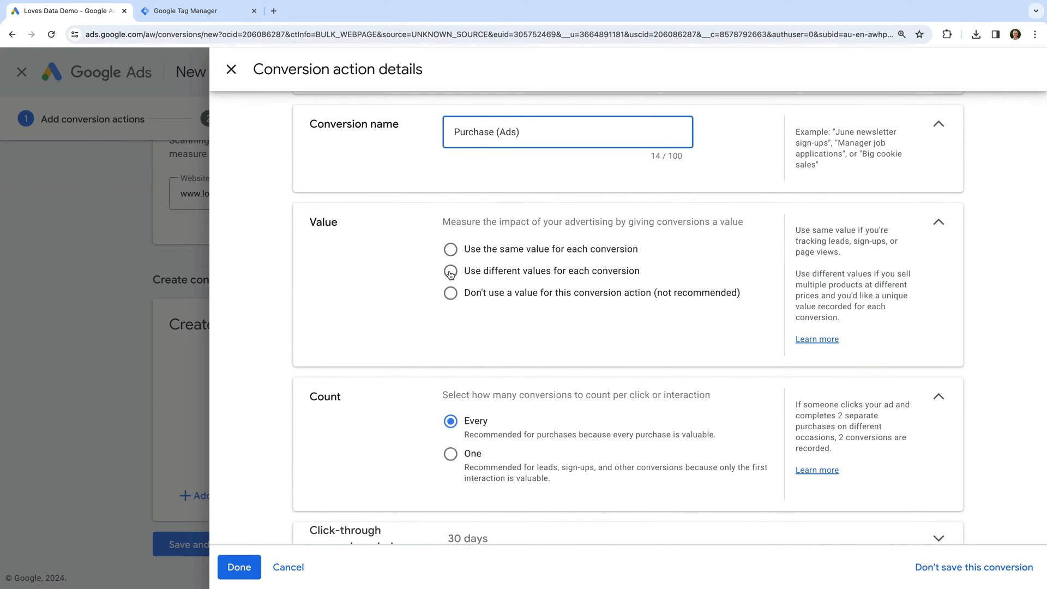
pyautogui.click(450, 270)
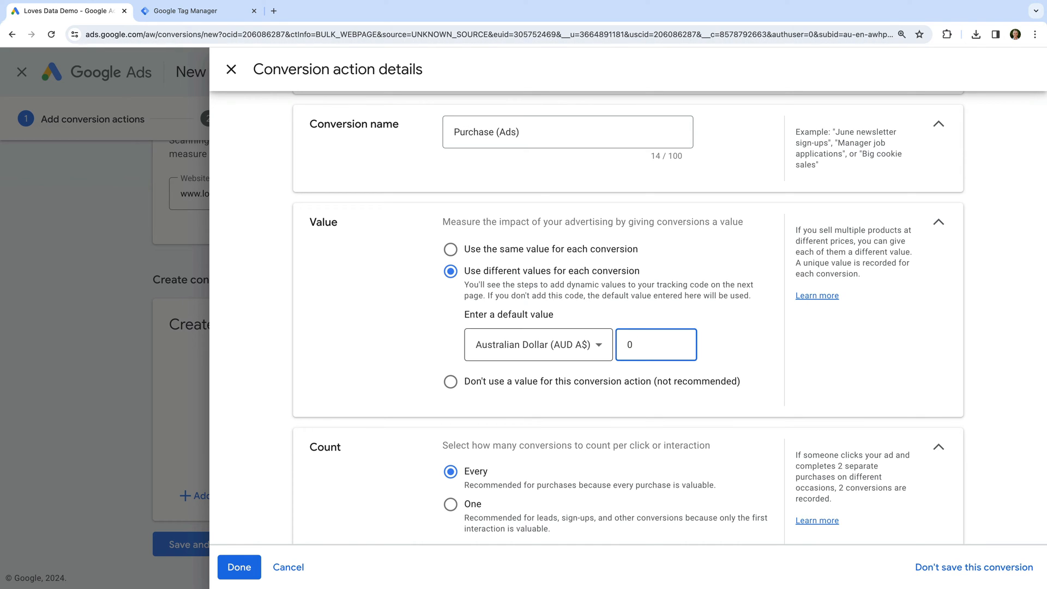
pyautogui.click(538, 344)
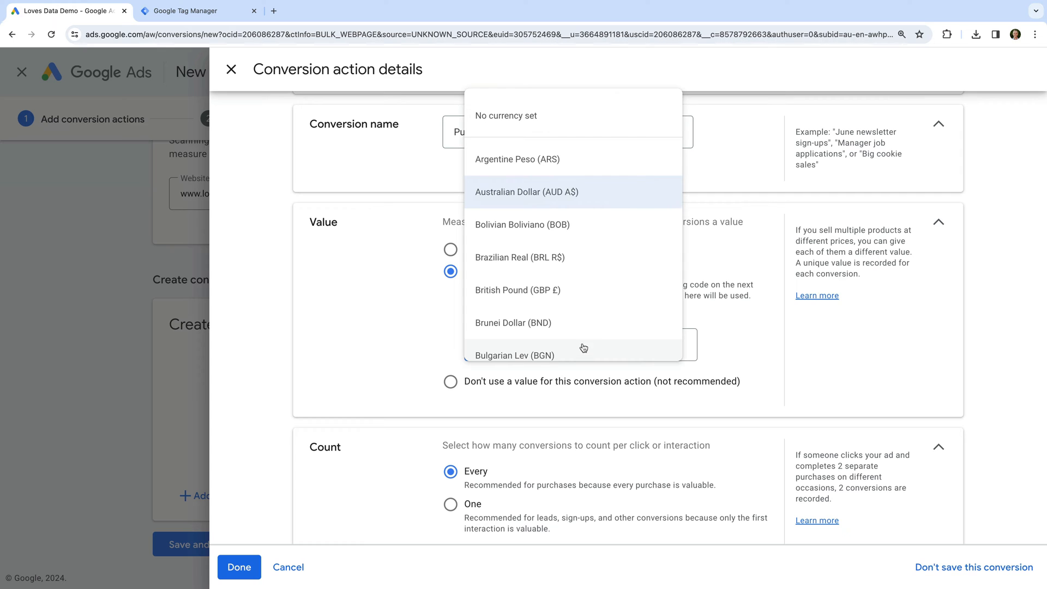
pyautogui.scroll(-3)
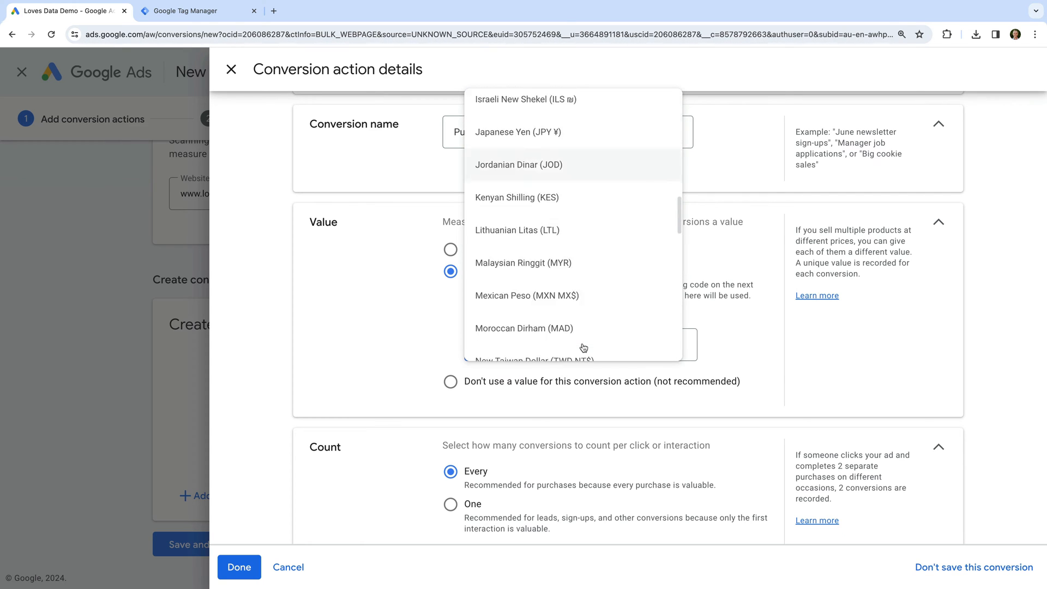
pyautogui.scroll(-3)
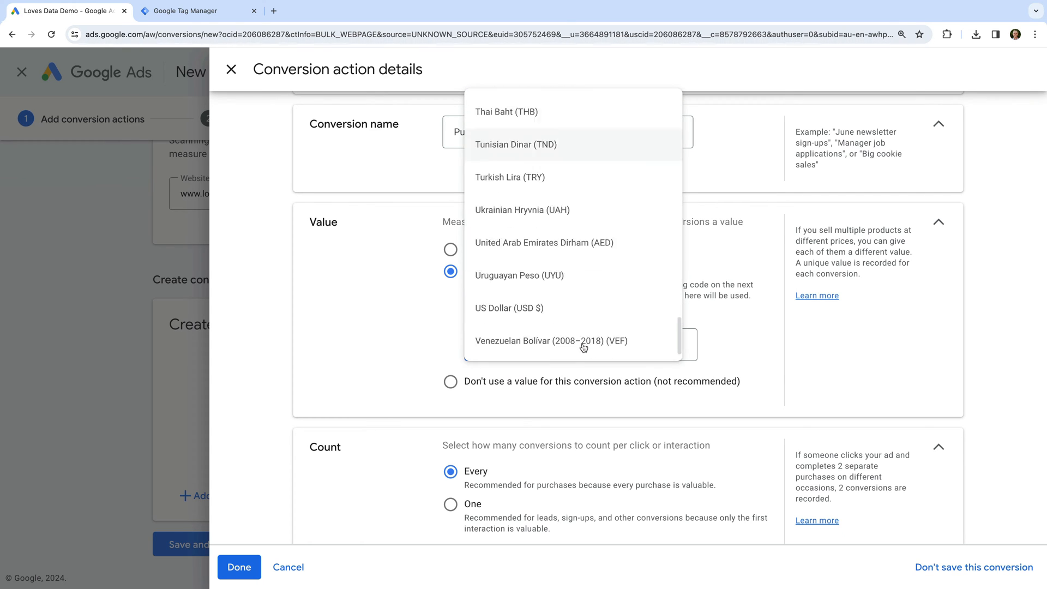
pyautogui.click(509, 308)
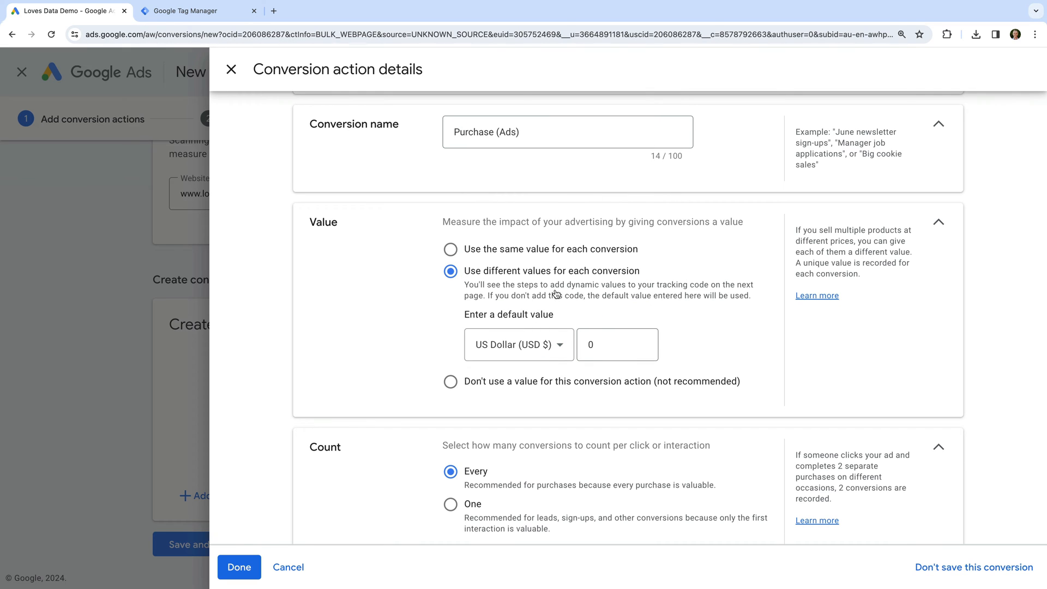
pyautogui.scroll(-3)
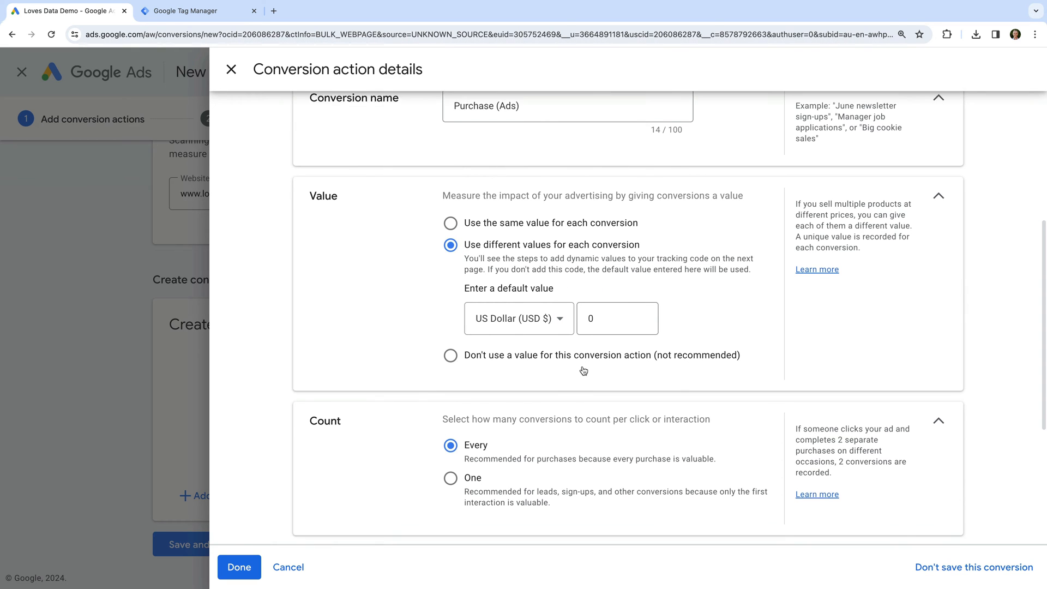
pyautogui.scroll(-3)
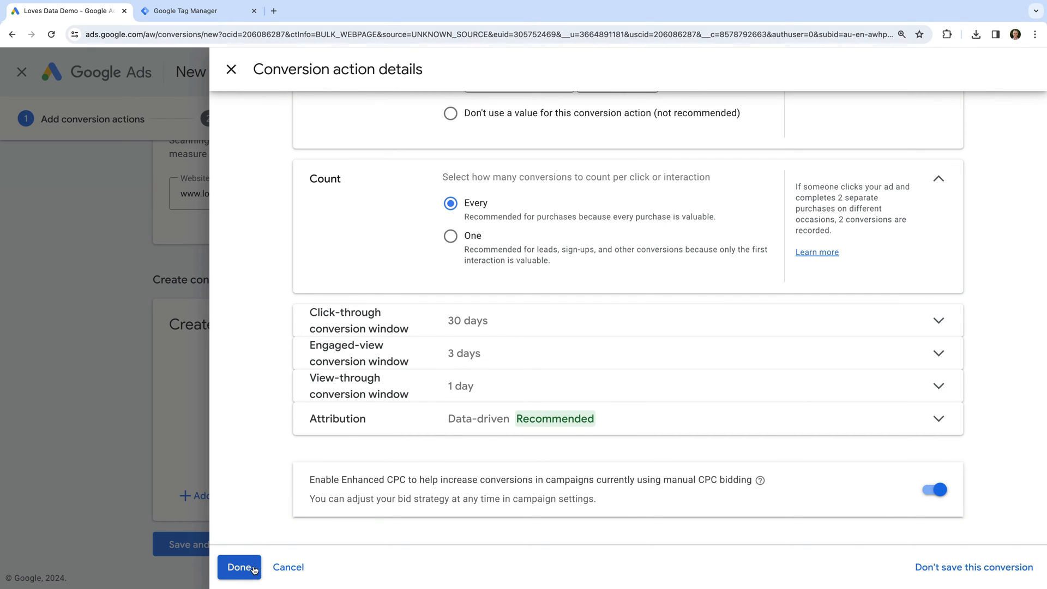
# - Finish the action and view the Use Google Tag Manager details, selecting conversion ID 868156705
pyautogui.click(239, 567)
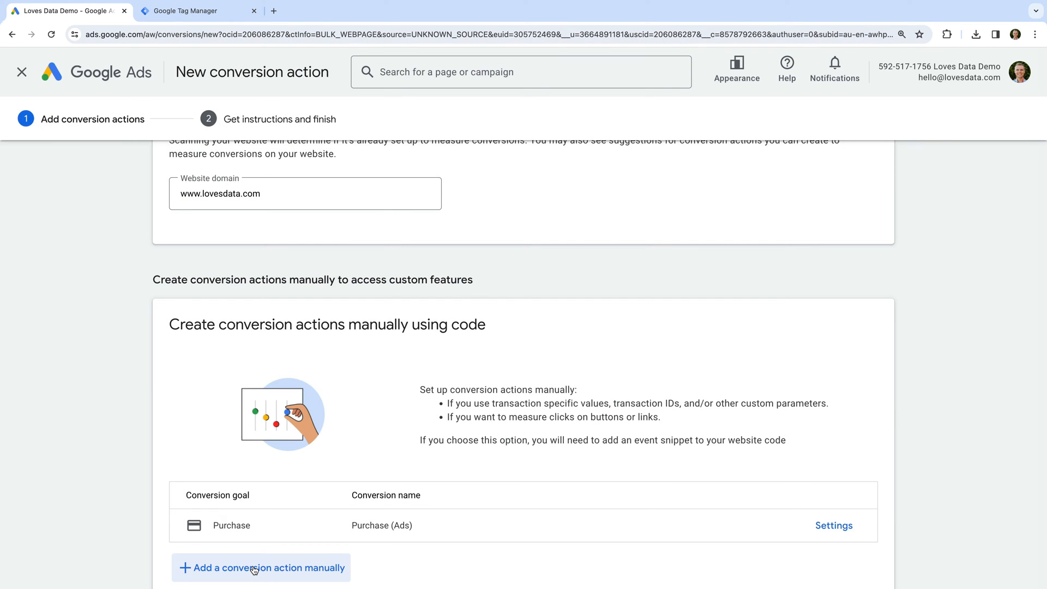
pyautogui.scroll(-3)
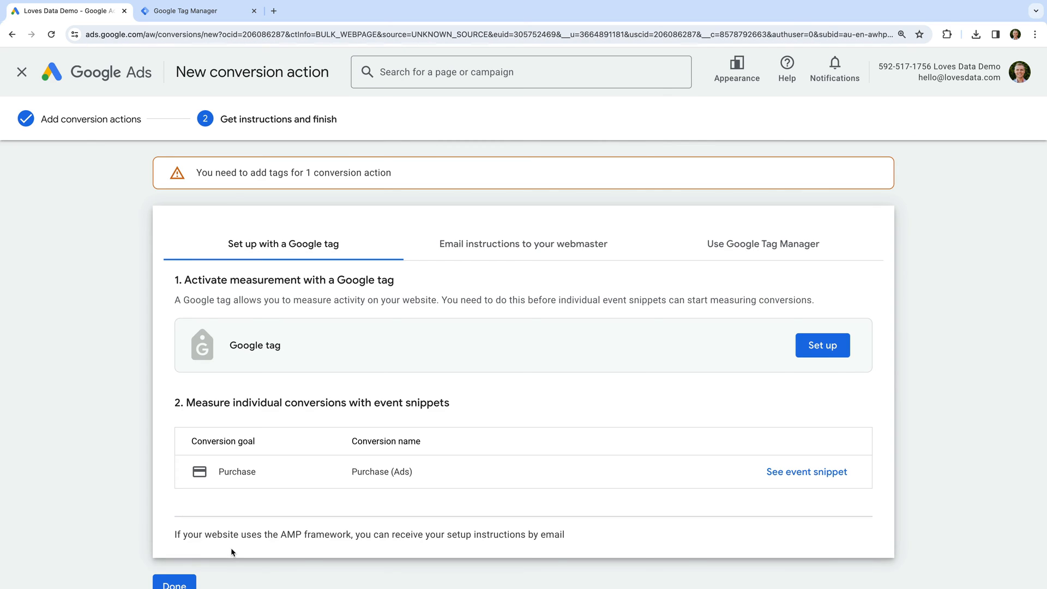
pyautogui.moveTo(381, 373)
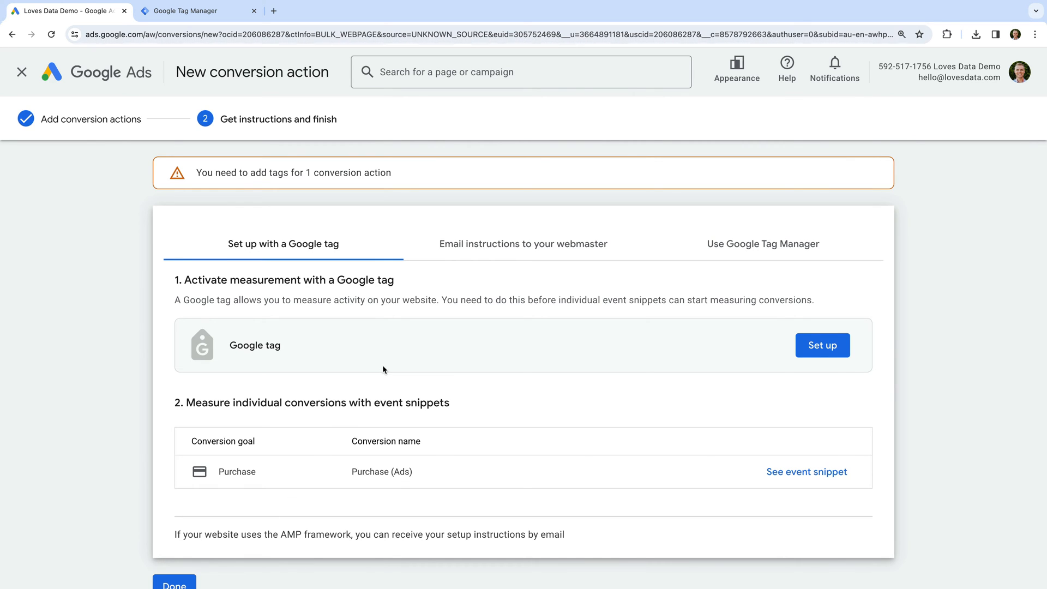
pyautogui.moveTo(473, 334)
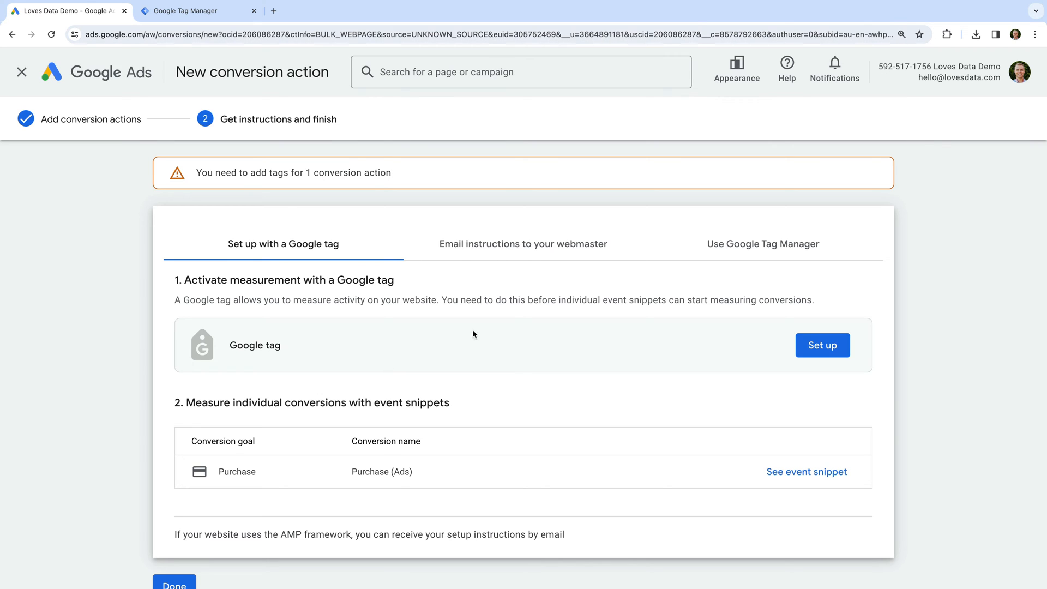
pyautogui.moveTo(734, 254)
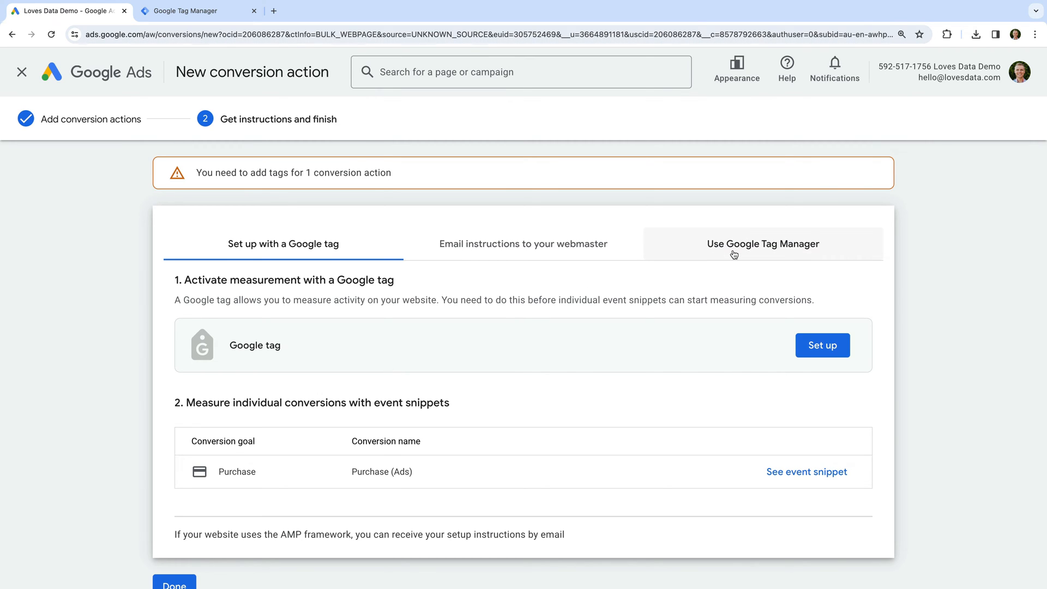
pyautogui.moveTo(762, 243)
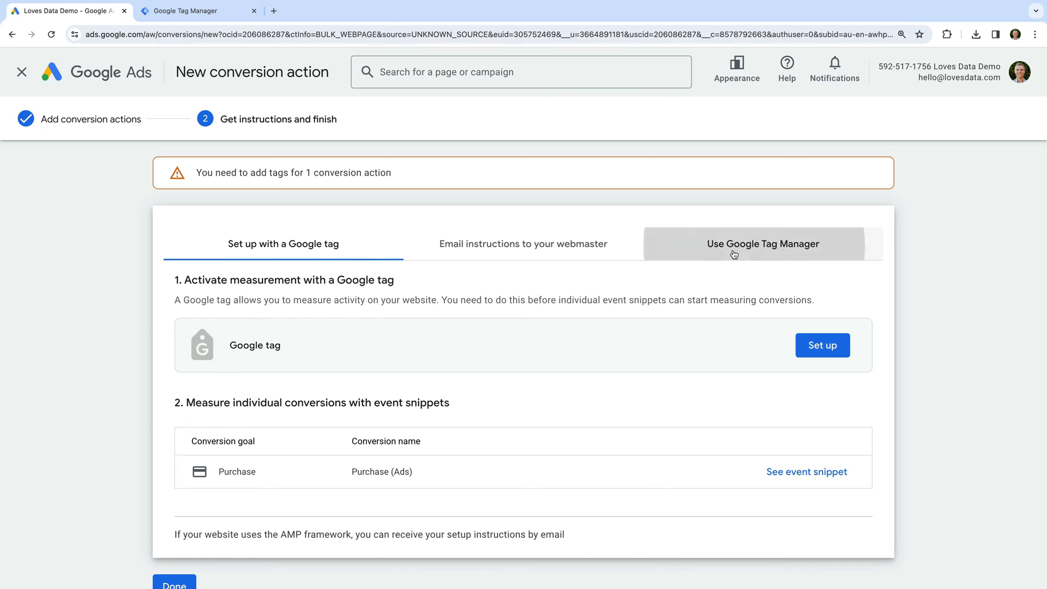
pyautogui.click(762, 244)
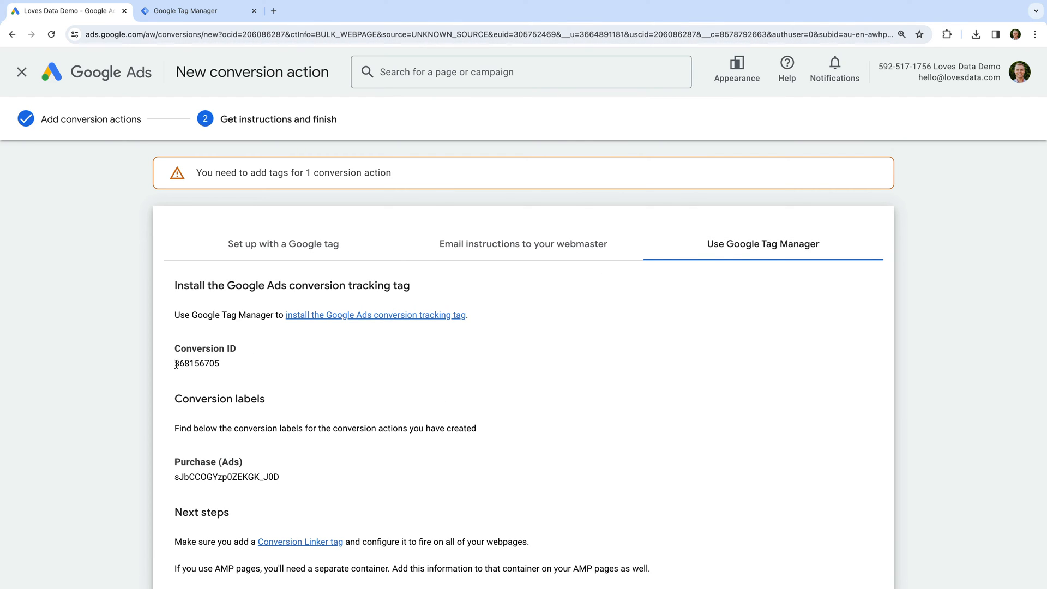
pyautogui.doubleClick(196, 363)
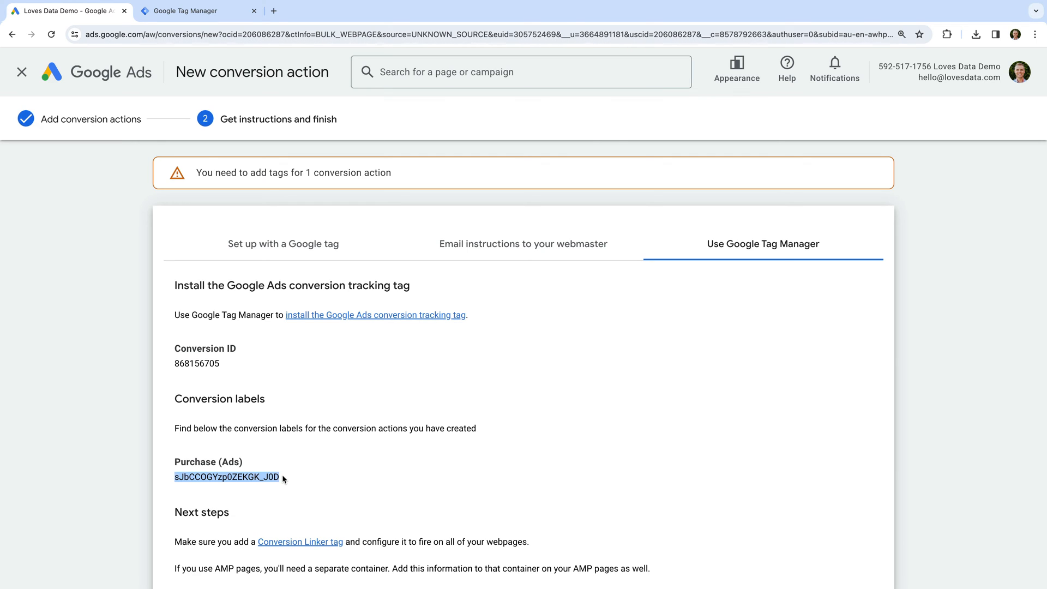
pyautogui.moveTo(216, 51)
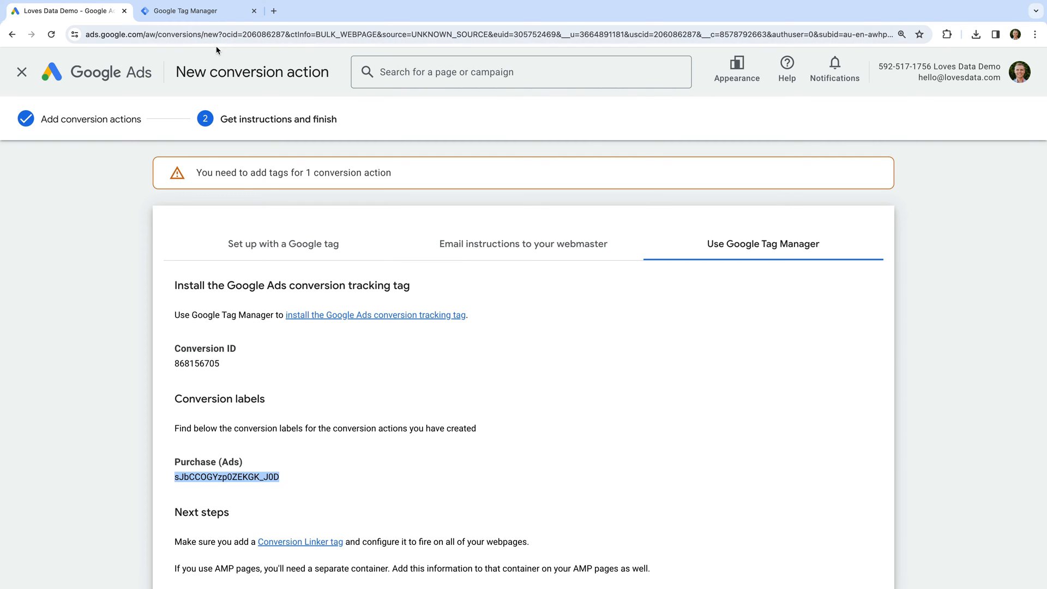
# - Switch to the Tag Manager tab and show the workspace's Tags list
pyautogui.click(194, 11)
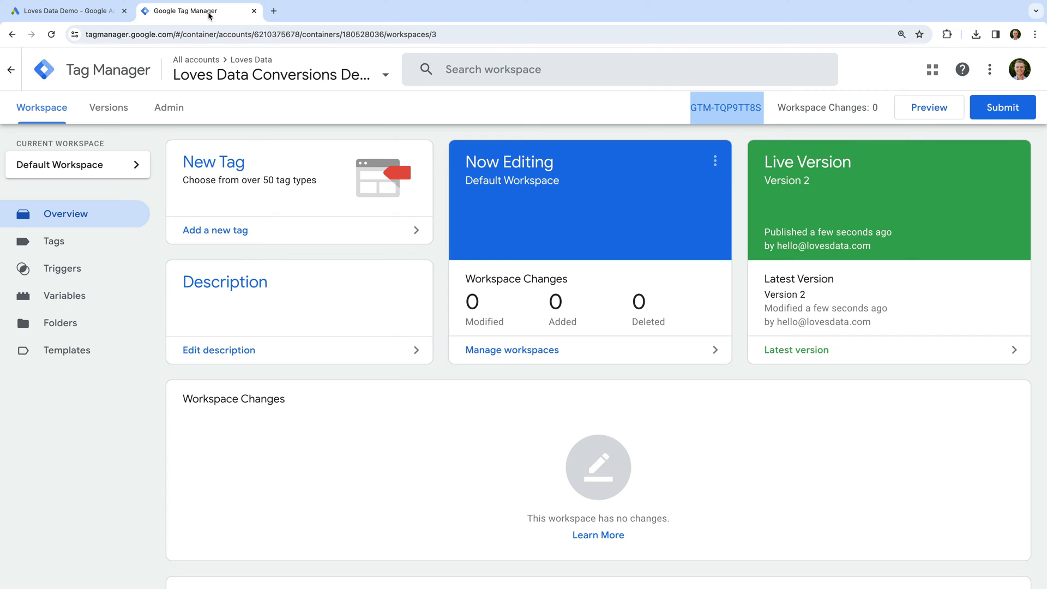
pyautogui.click(53, 241)
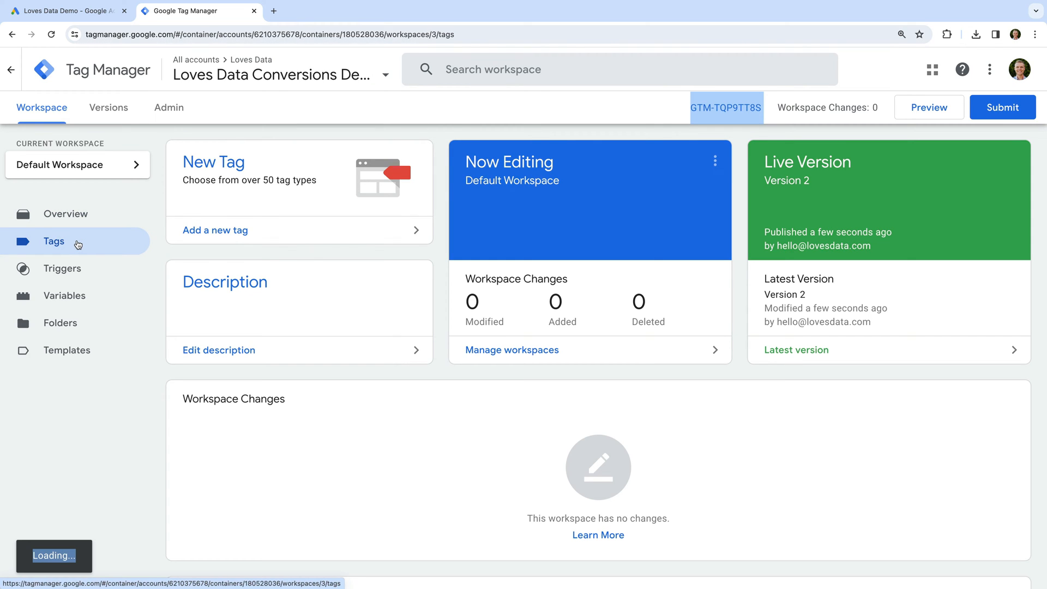
pyautogui.click(54, 242)
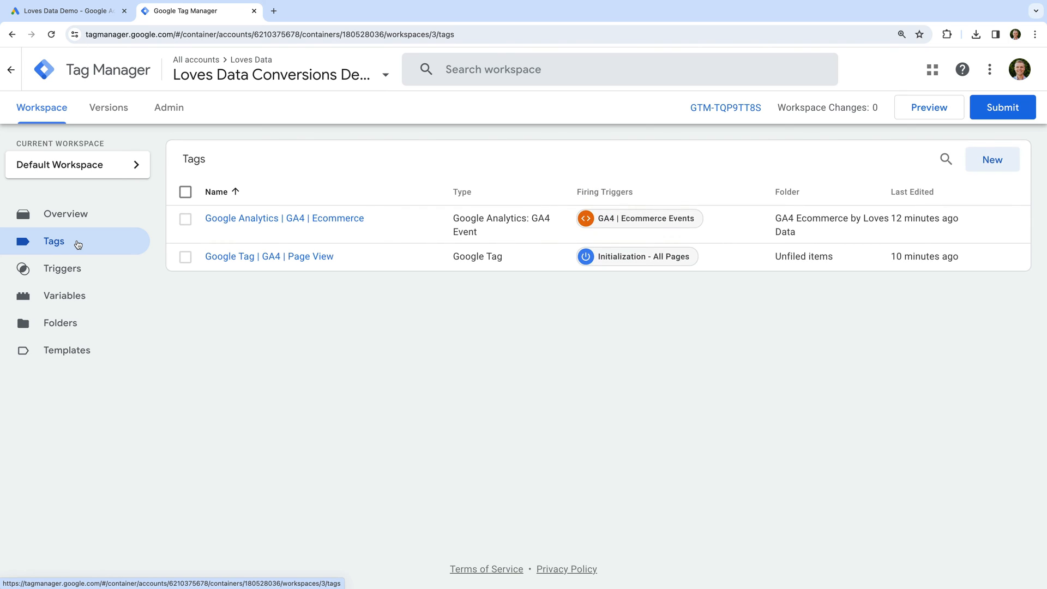
pyautogui.moveTo(367, 233)
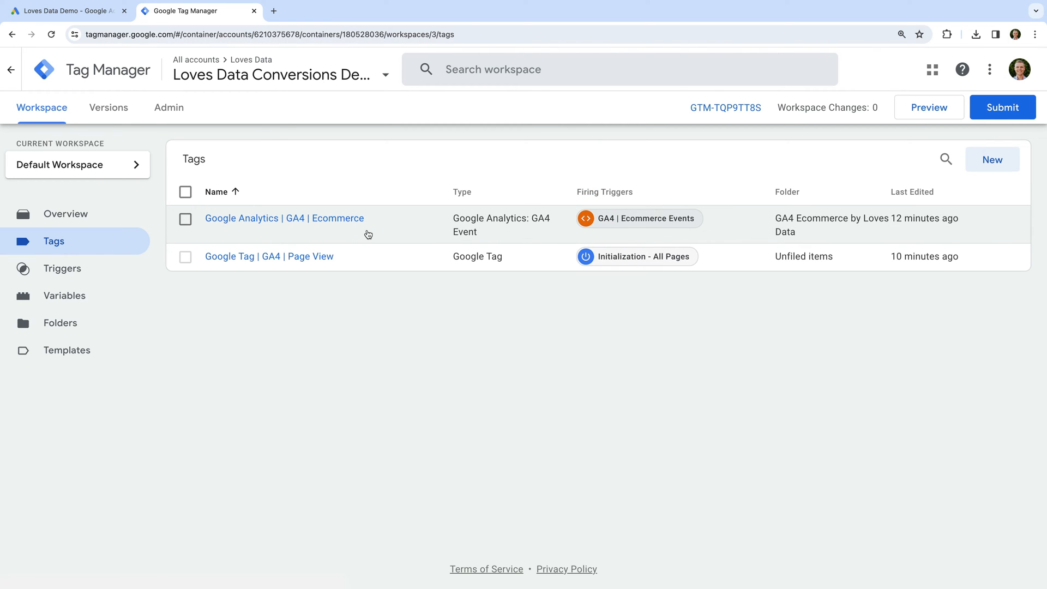
pyautogui.moveTo(295, 230)
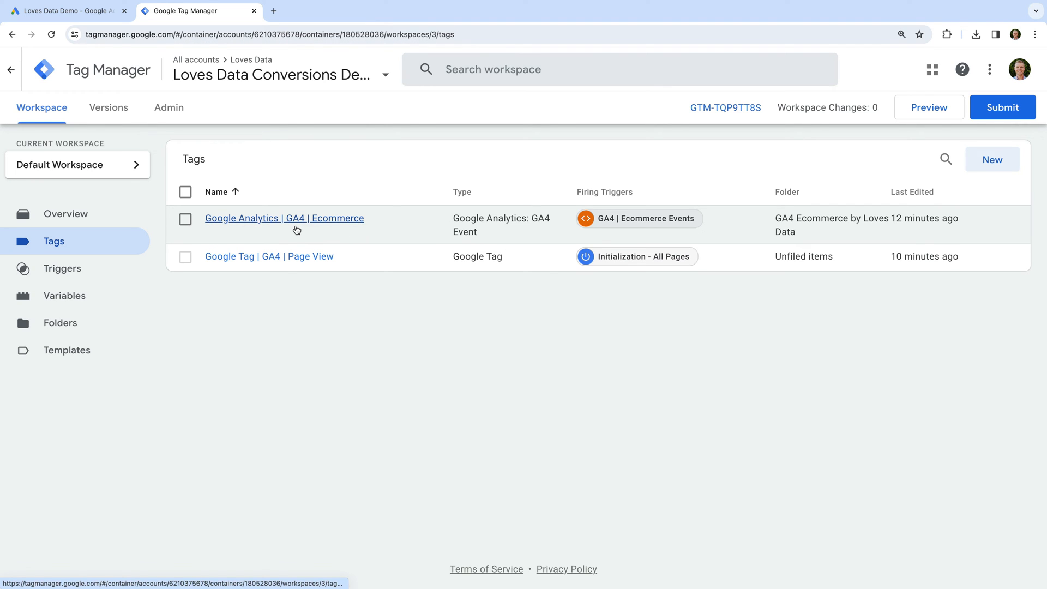
pyautogui.moveTo(176, 293)
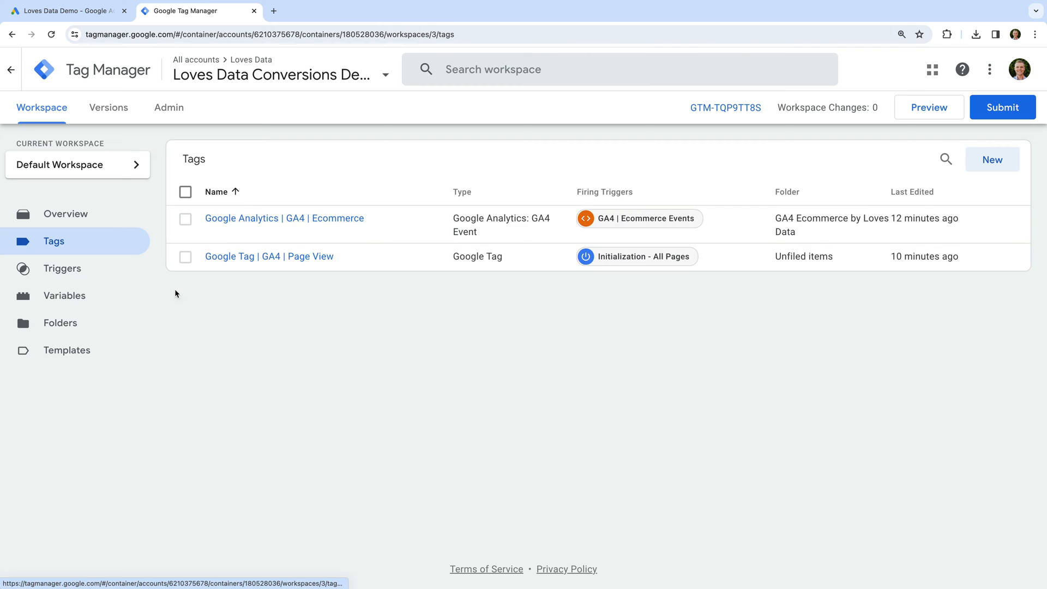
pyautogui.click(65, 295)
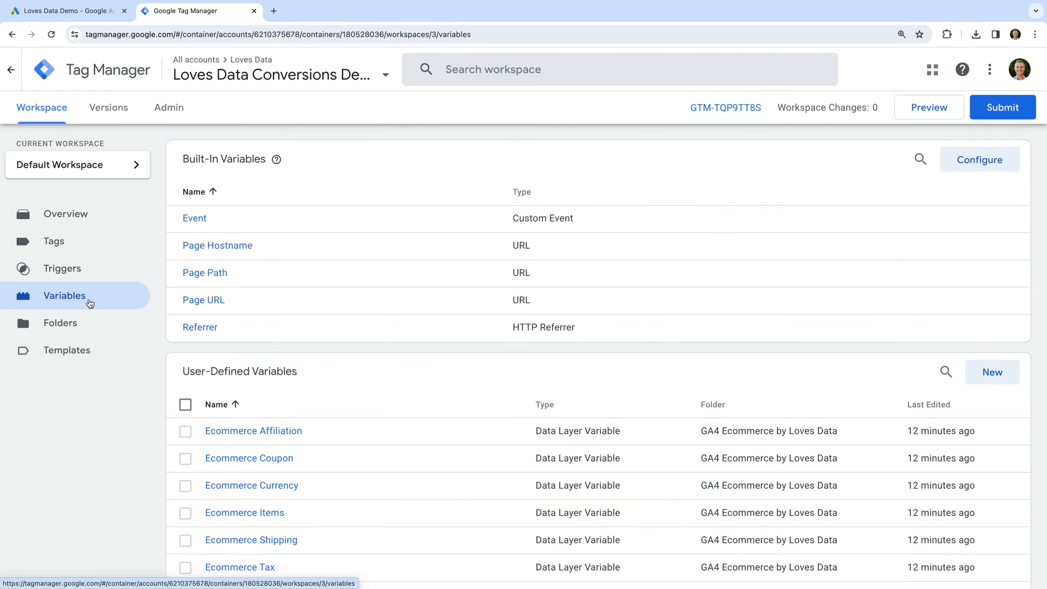
pyautogui.moveTo(318, 359)
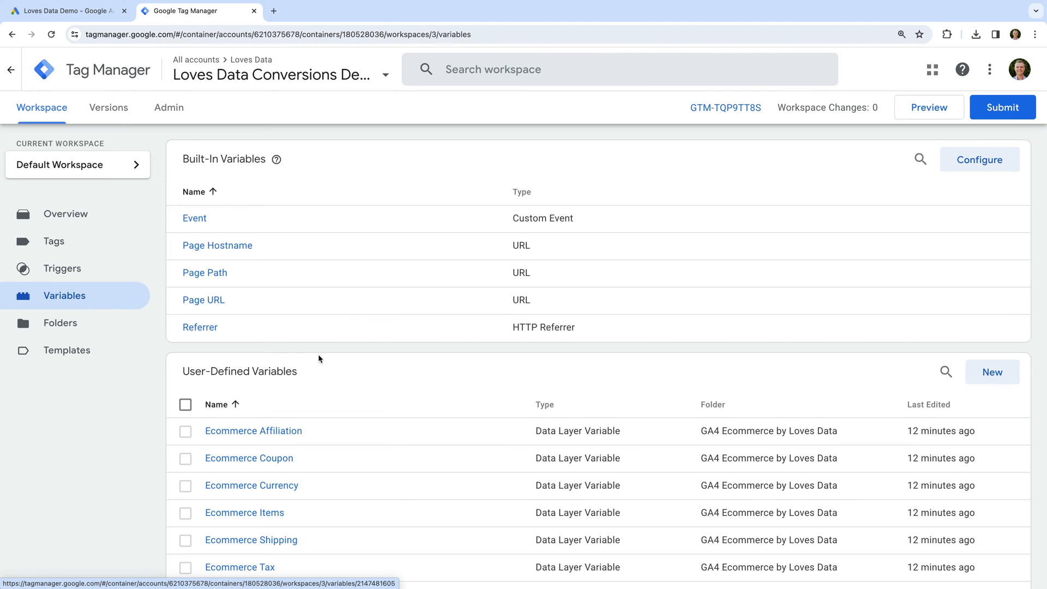
pyautogui.scroll(-3)
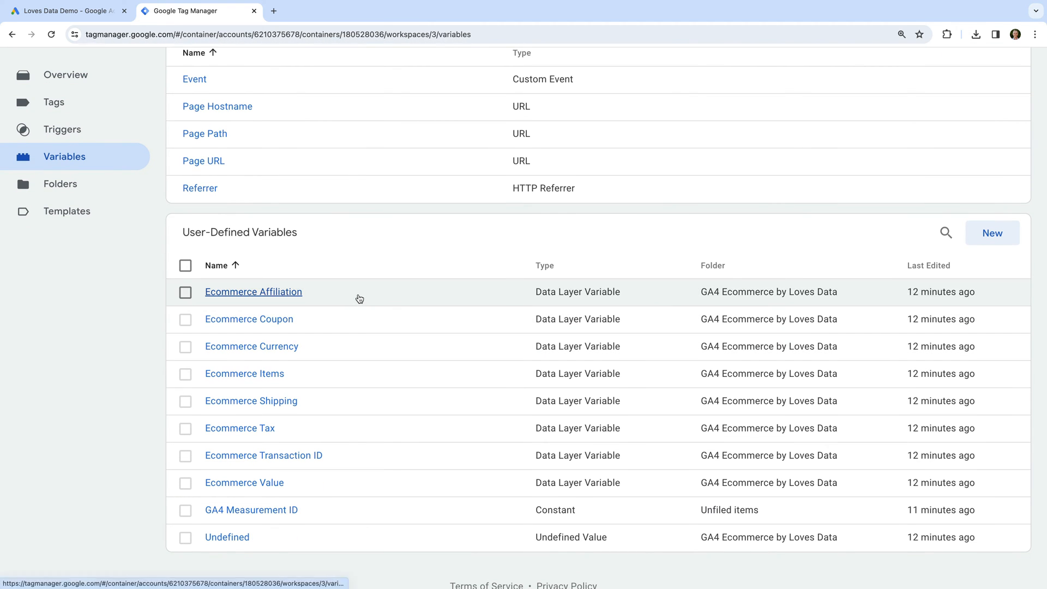
pyautogui.moveTo(336, 428)
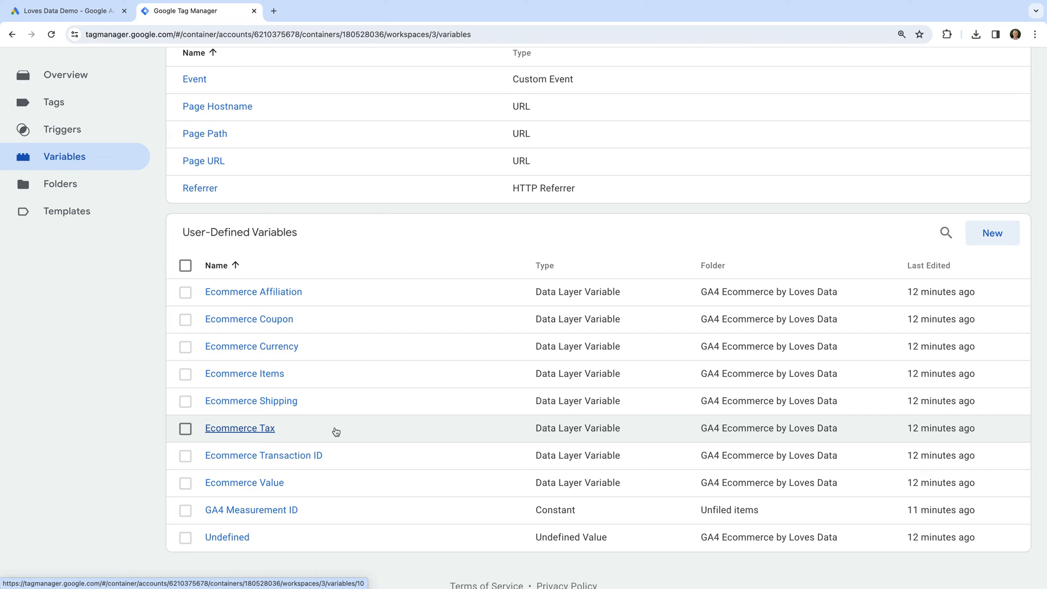
pyautogui.moveTo(327, 400)
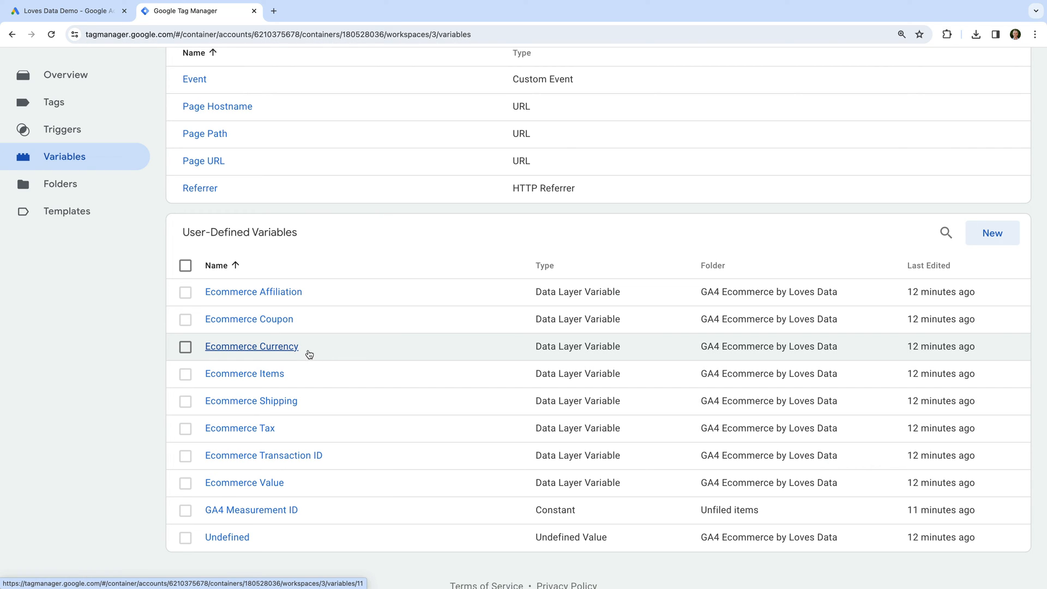
pyautogui.moveTo(332, 450)
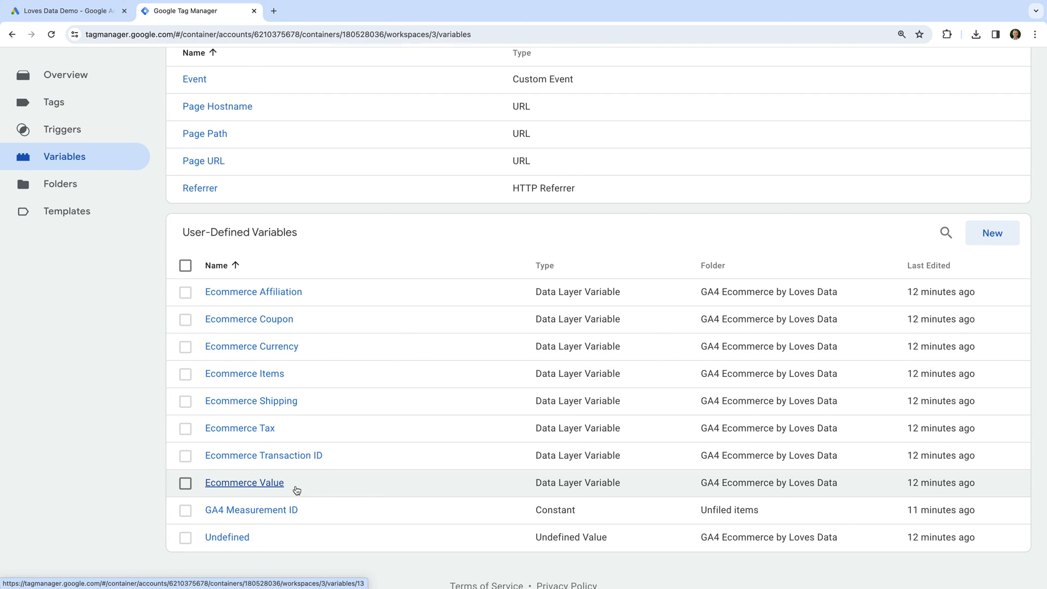
pyautogui.moveTo(271, 492)
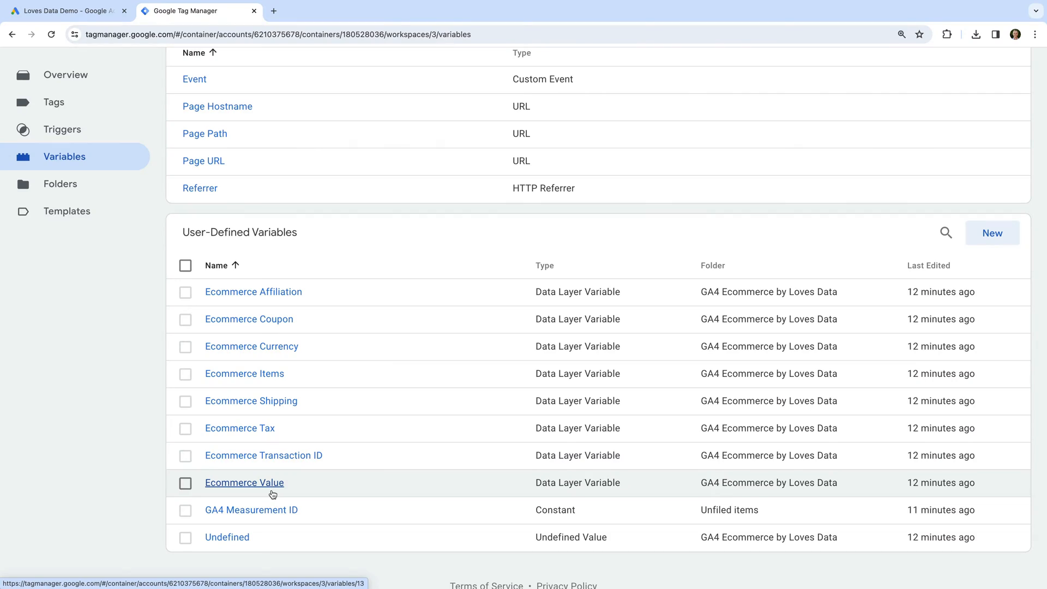
pyautogui.moveTo(246, 455)
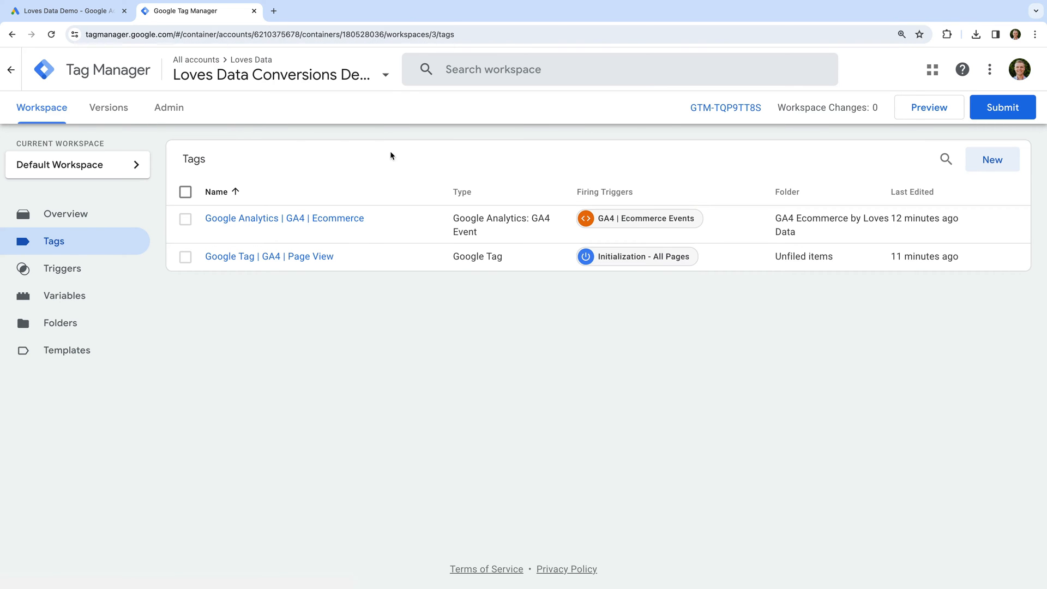
pyautogui.click(991, 159)
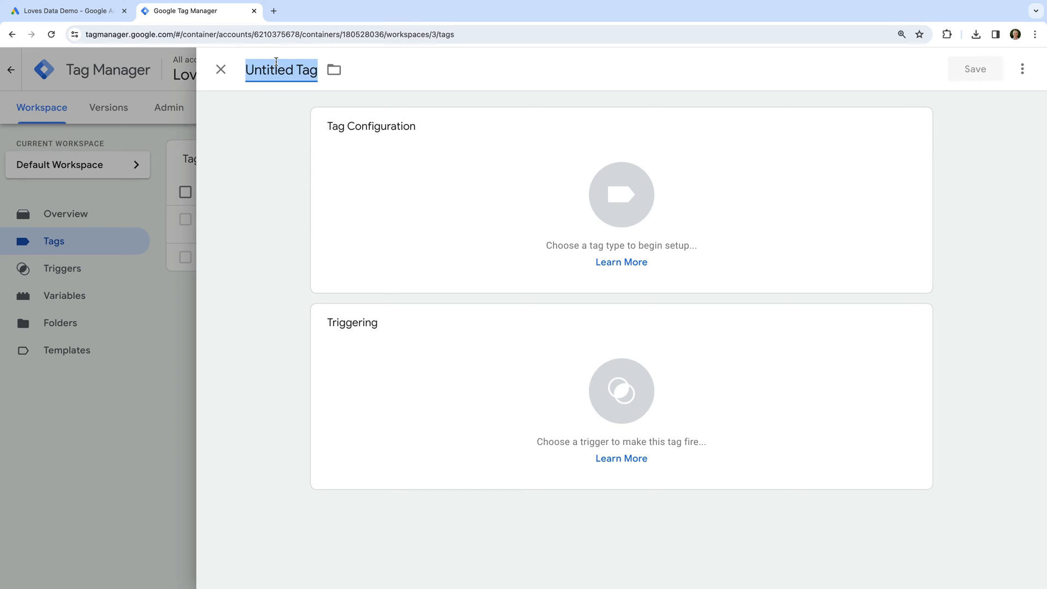
pyautogui.write('Google Ads')
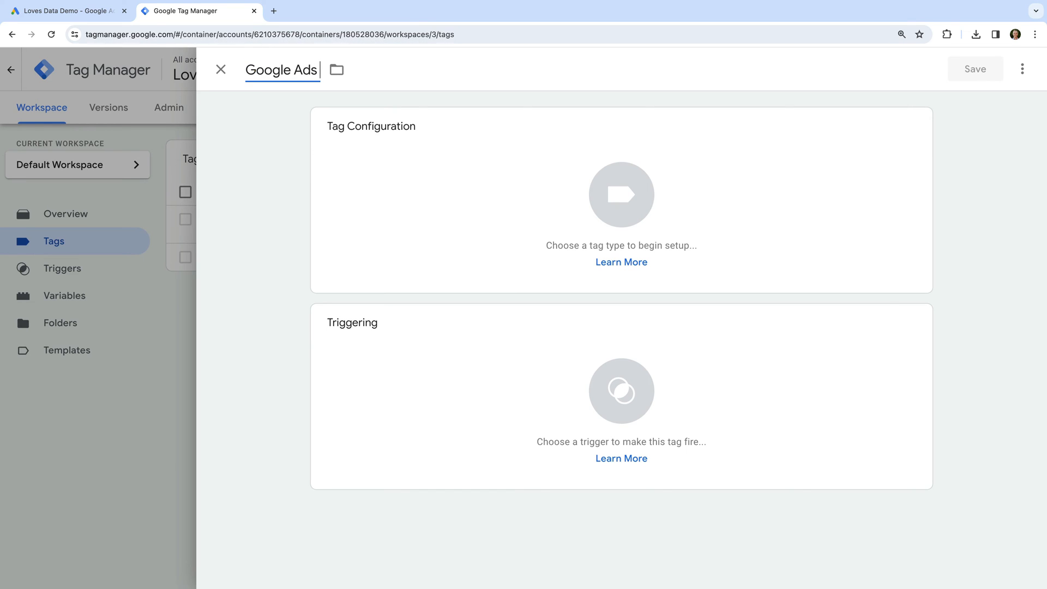
pyautogui.write('Conversion')
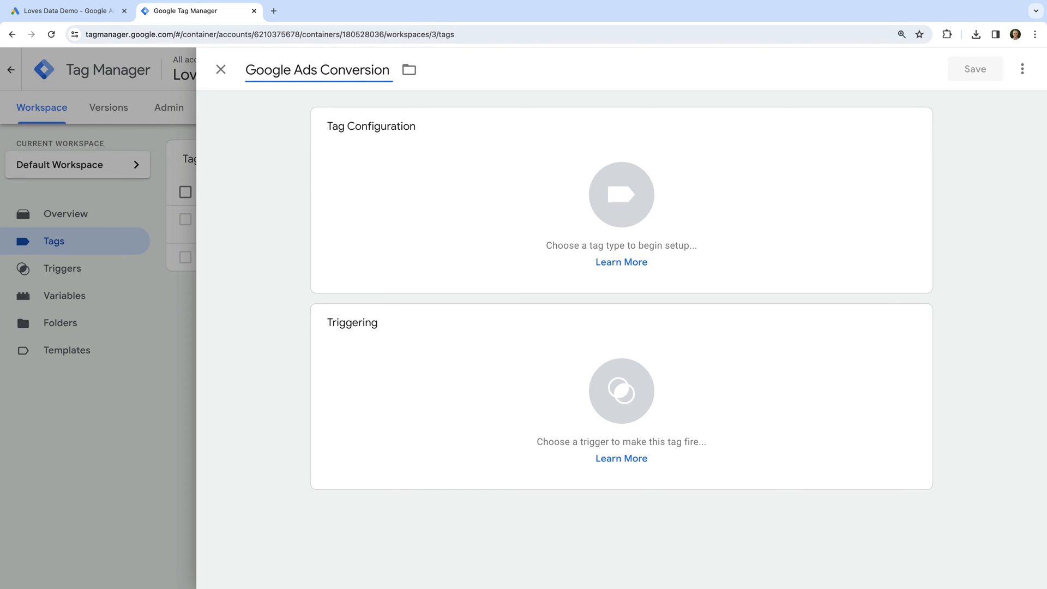
pyautogui.write('| Purchase')
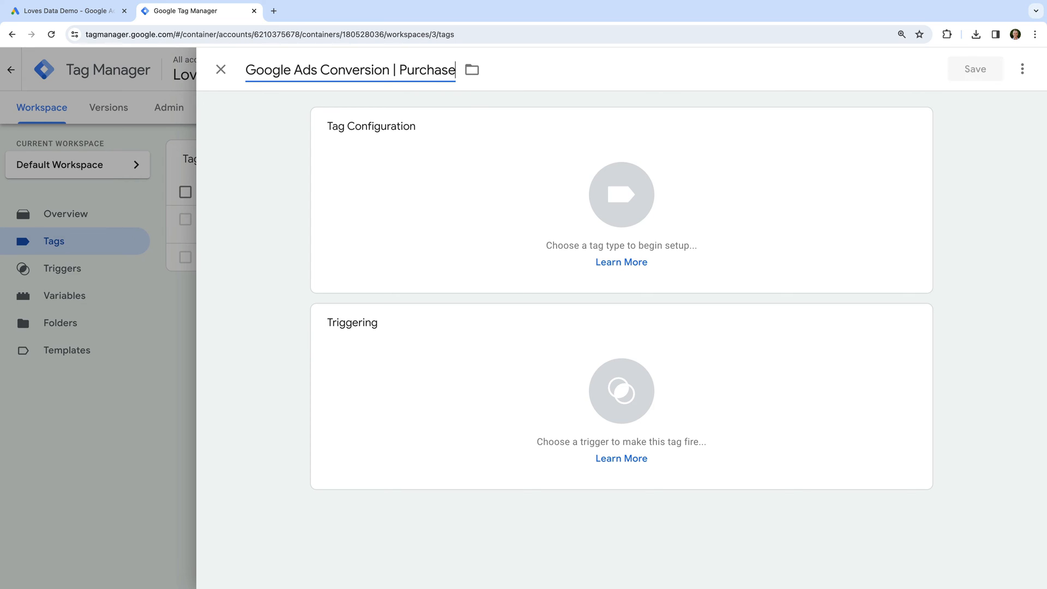
pyautogui.click(232, 120)
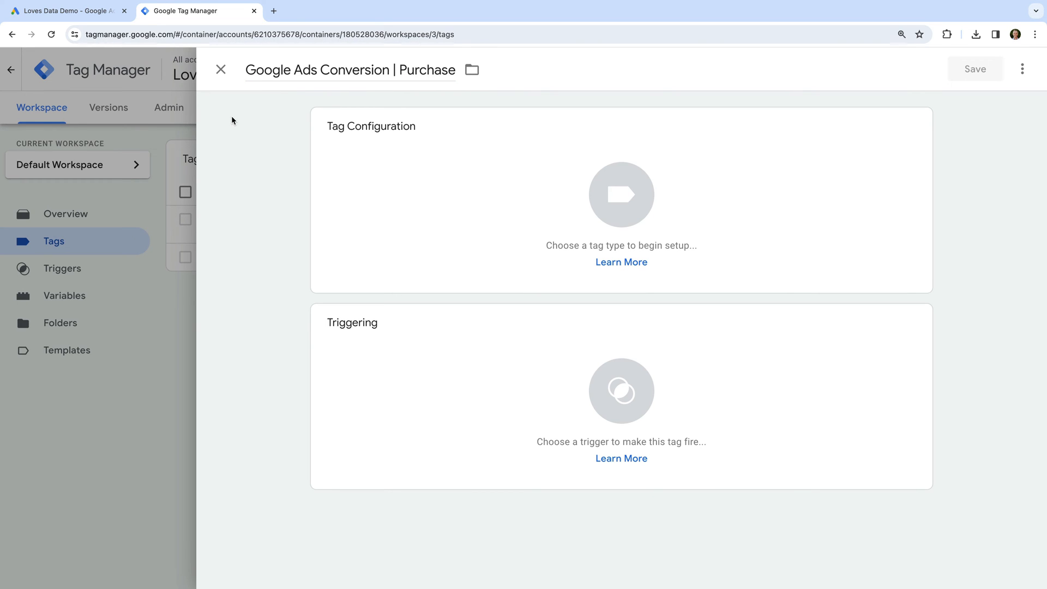
pyautogui.click(620, 194)
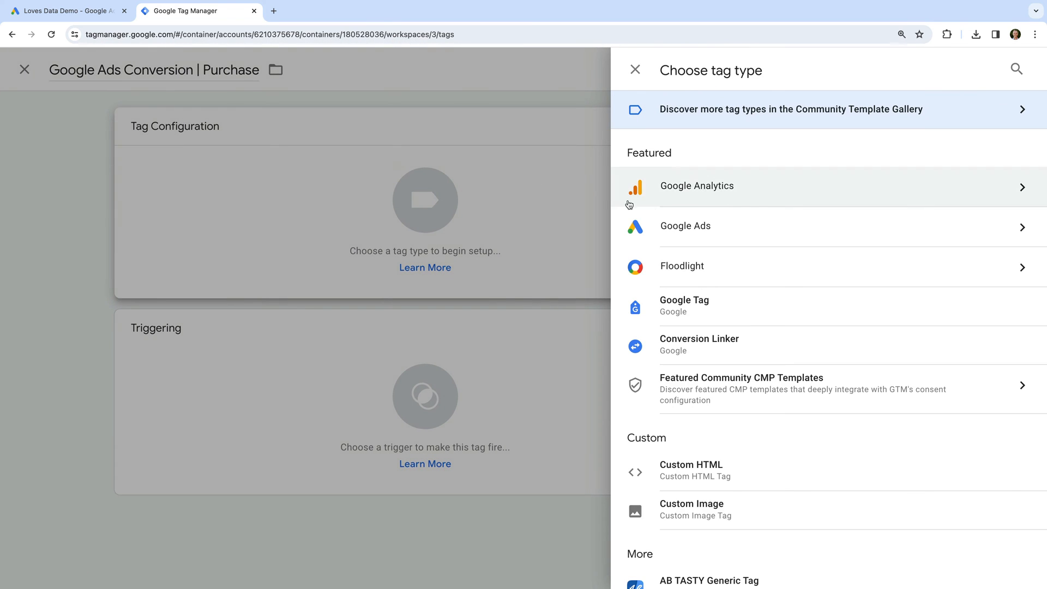
pyautogui.click(684, 226)
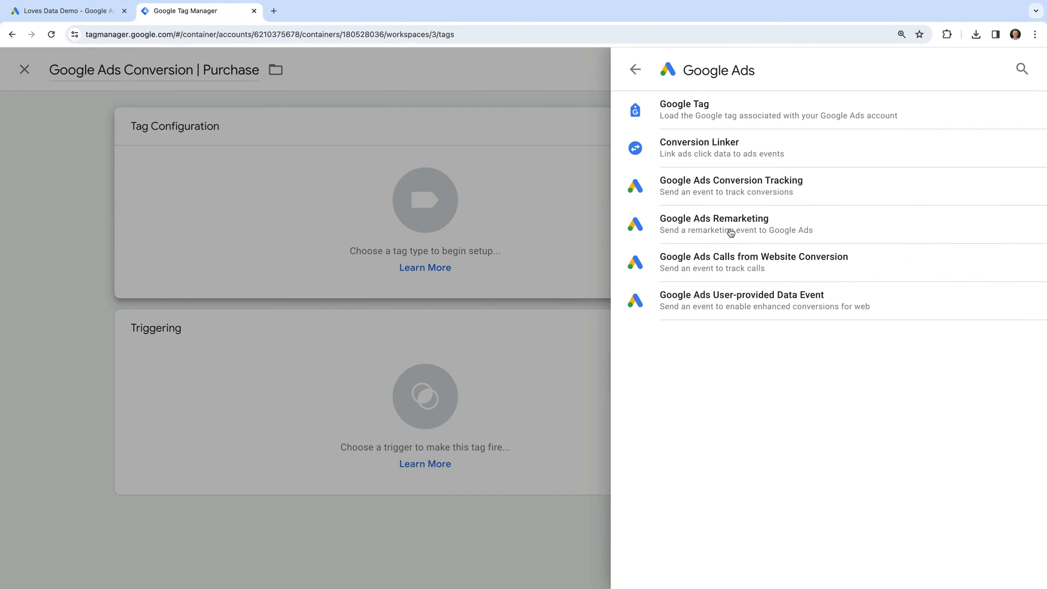
pyautogui.click(731, 185)
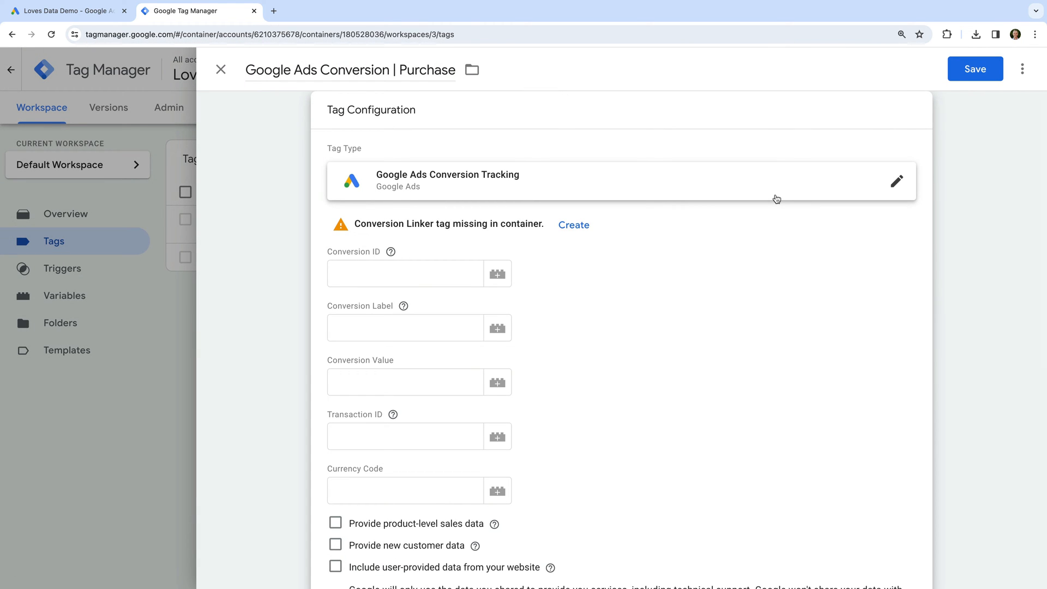
pyautogui.moveTo(476, 235)
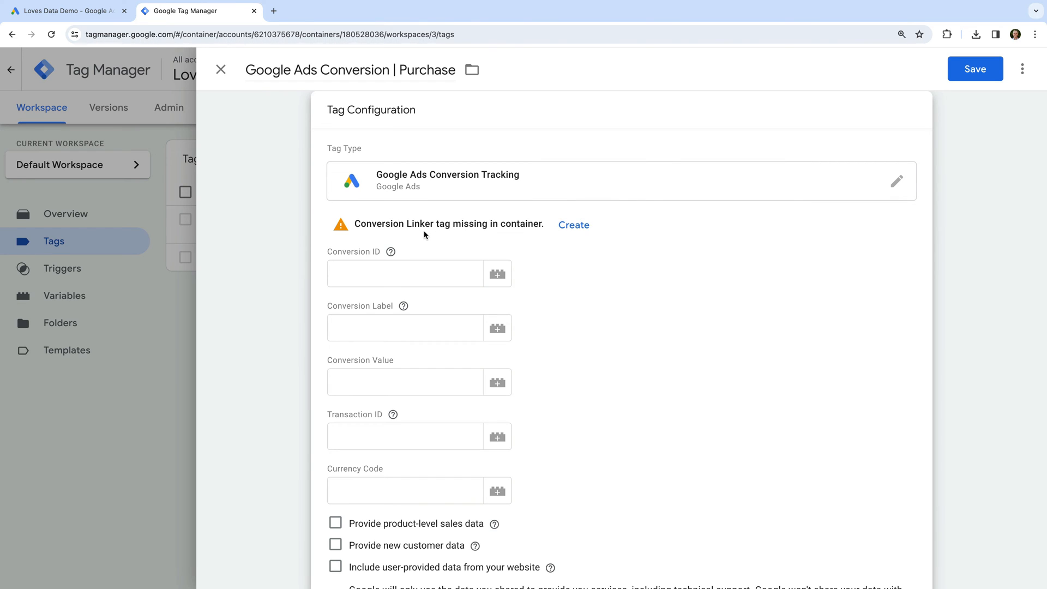
pyautogui.moveTo(465, 232)
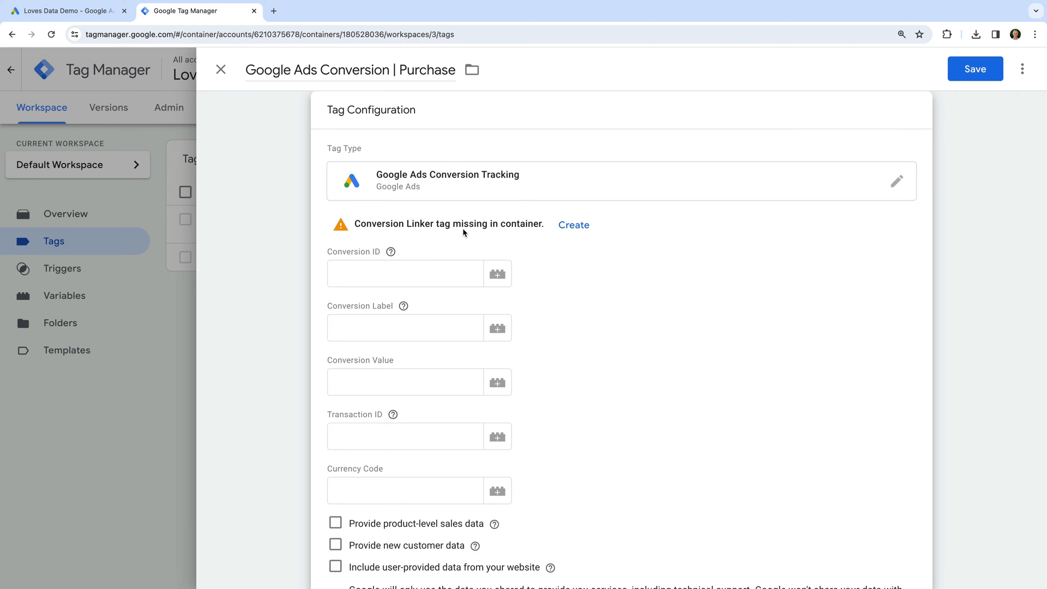
# - Create the Google Ads Conversion Linker tag firing on Initialization - All Pages and save it
pyautogui.click(572, 225)
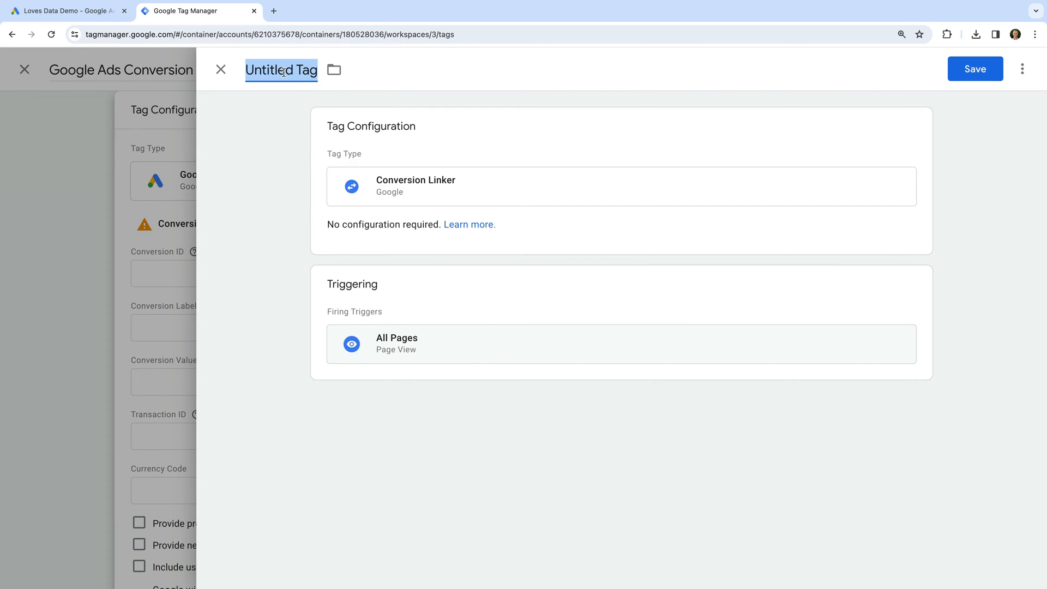
pyautogui.write('Google Ads Conversion Linker')
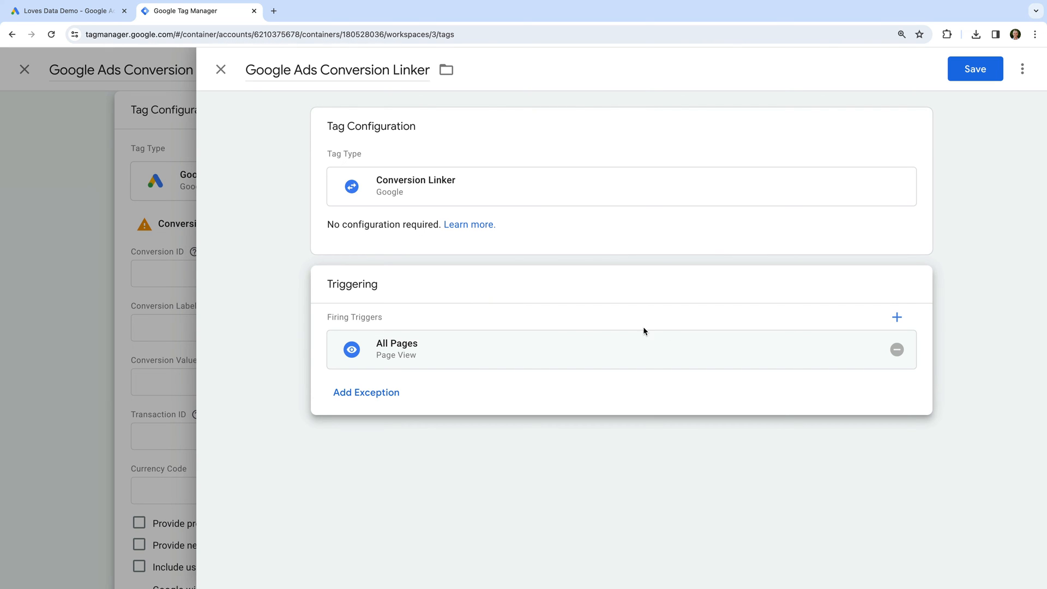
pyautogui.click(896, 349)
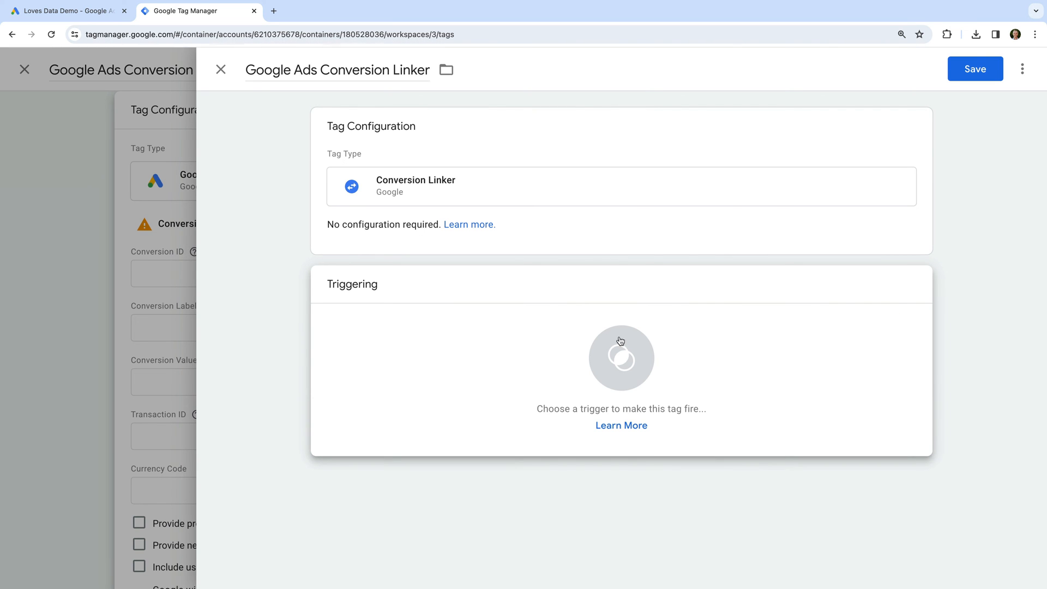
pyautogui.click(620, 357)
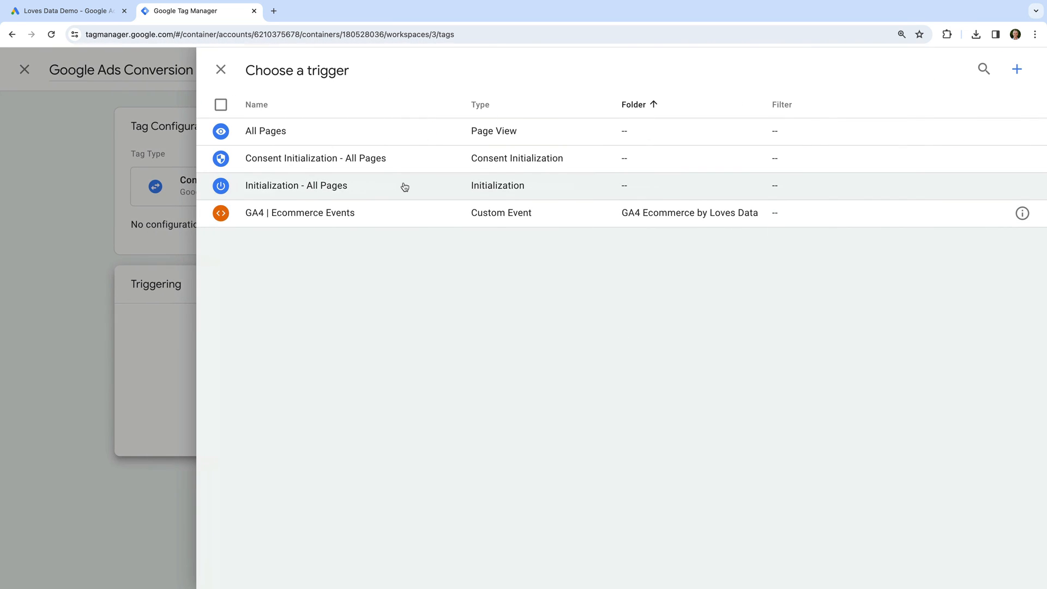
pyautogui.click(296, 185)
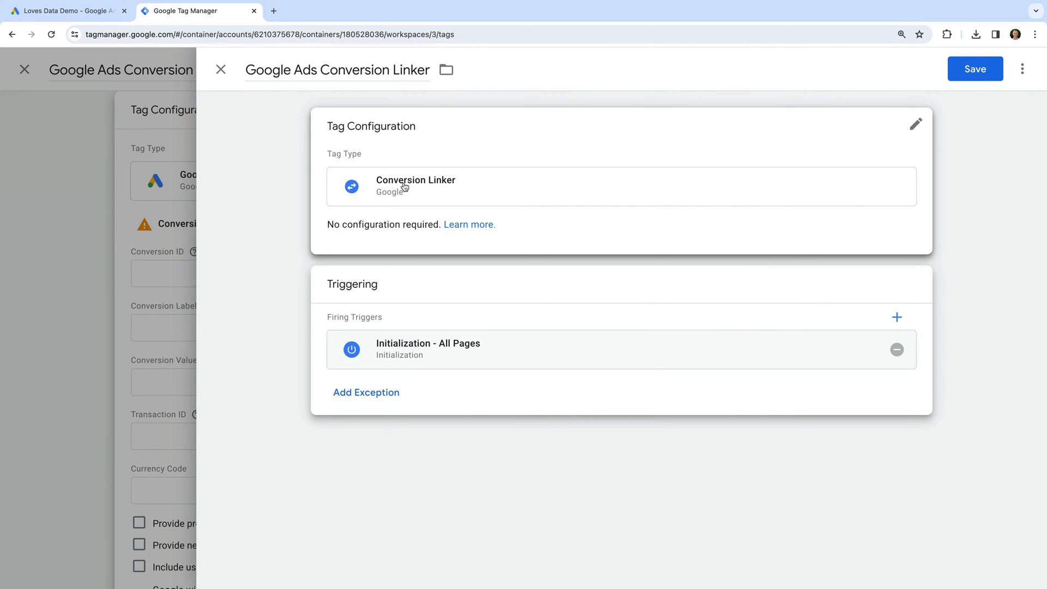
pyautogui.click(973, 68)
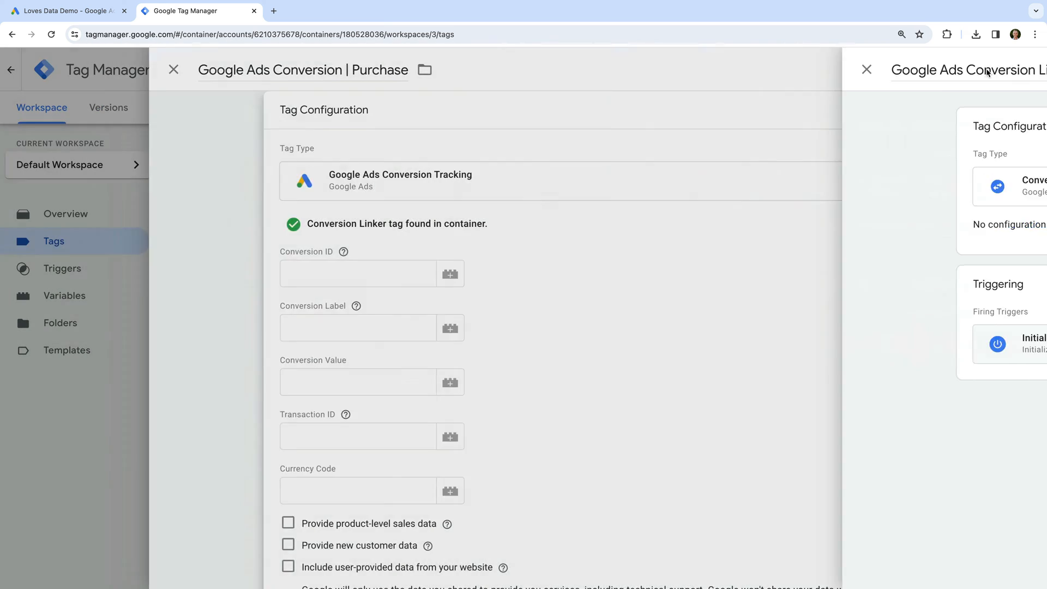
# - Enter conversion ID 868156705 and label sJbCCOGYzp0ZEKGK_J0D in the Purchase tag
pyautogui.click(865, 70)
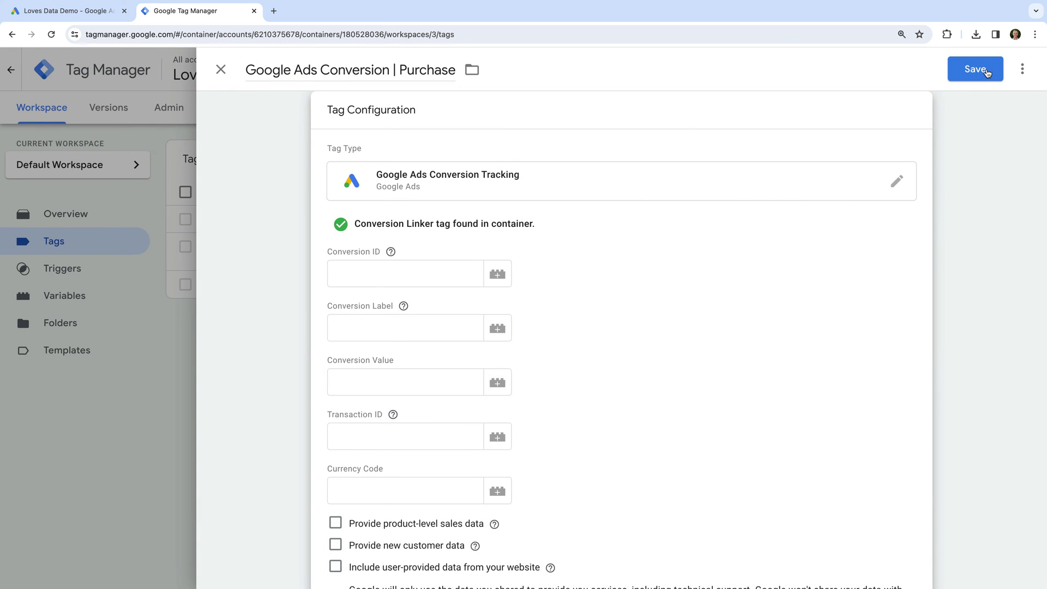
pyautogui.moveTo(459, 260)
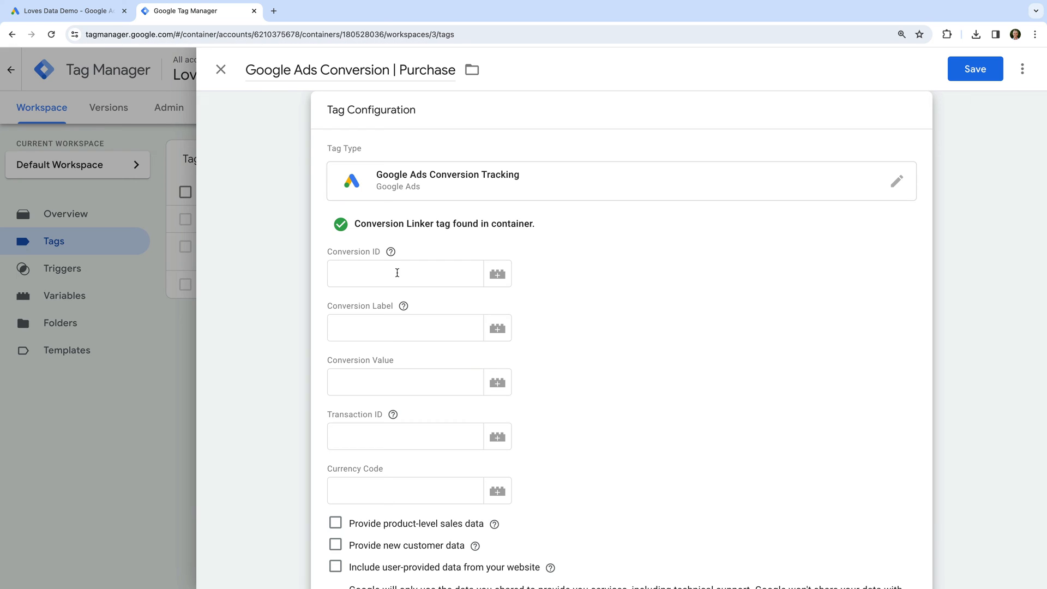
pyautogui.click(405, 272)
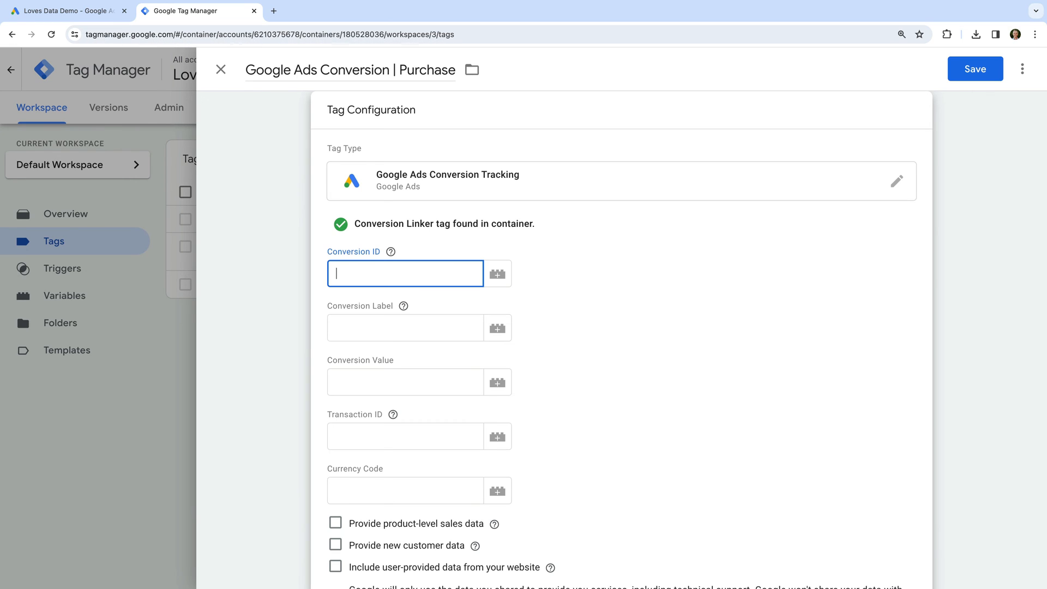
pyautogui.write('868156705')
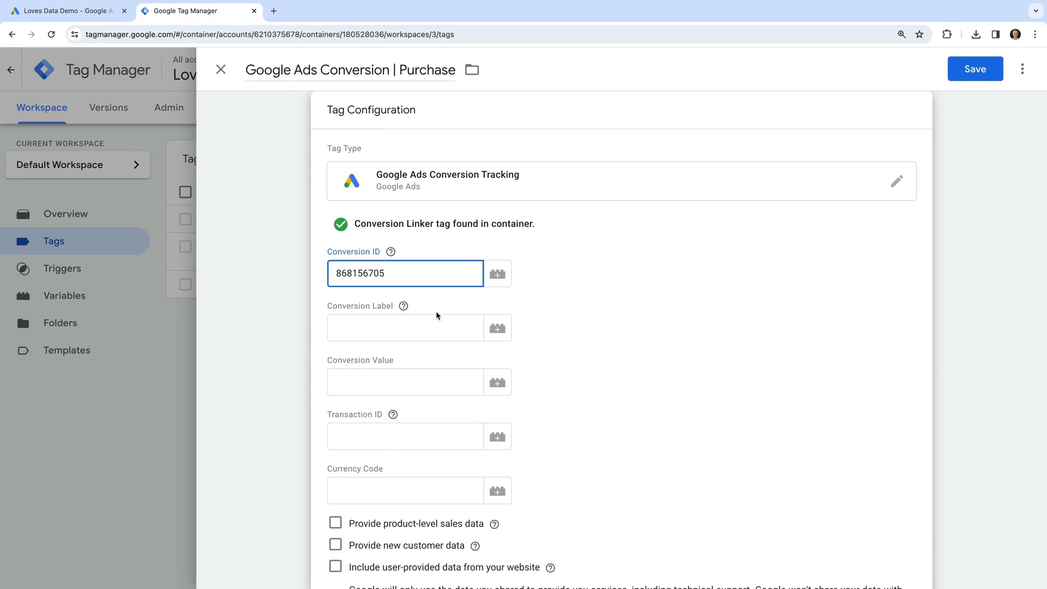
pyautogui.click(405, 327)
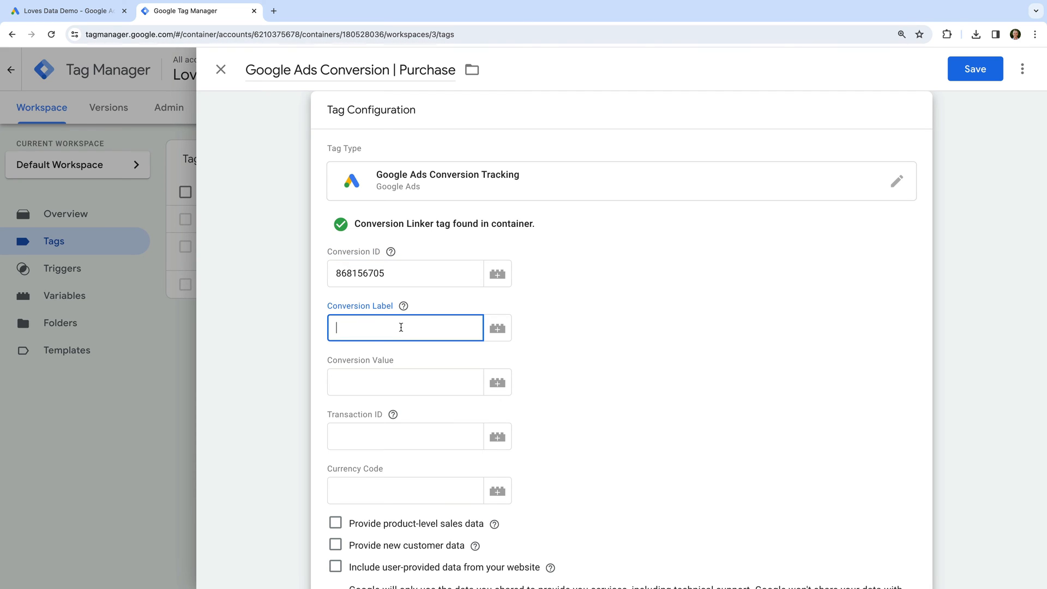
pyautogui.write('sJbCCOGYzp0ZEKGK_J0D')
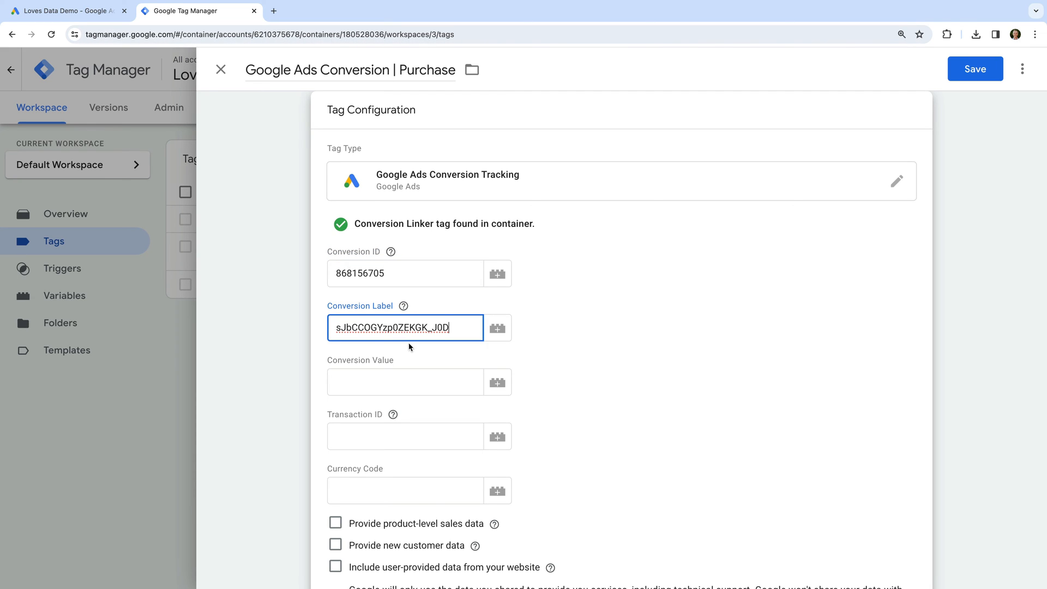
# - Set Conversion Value, Transaction ID and Currency Code to the Ecommerce data layer variables
pyautogui.click(406, 382)
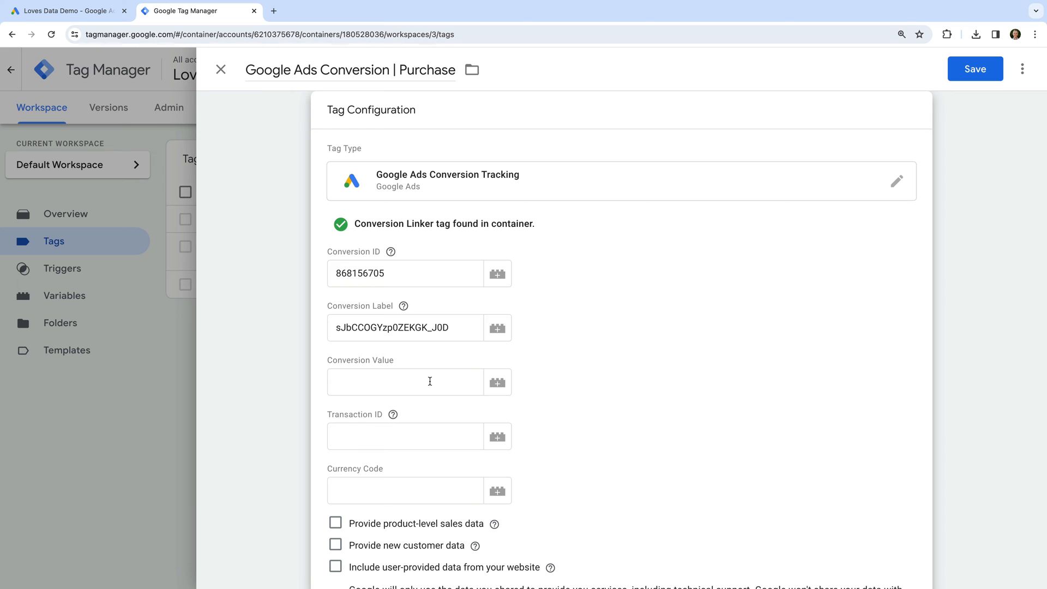
pyautogui.click(497, 381)
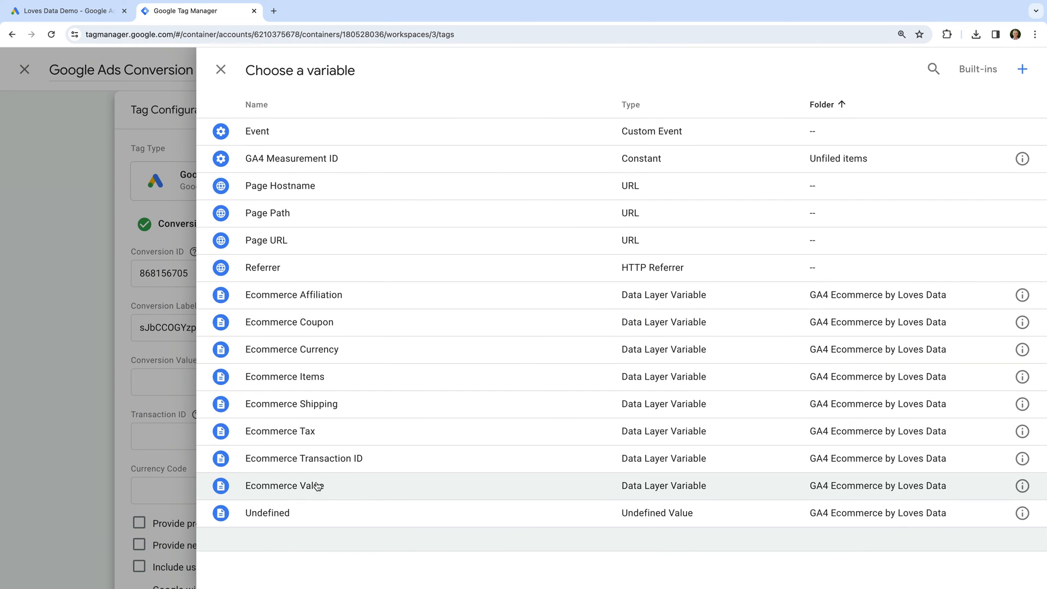
pyautogui.click(284, 485)
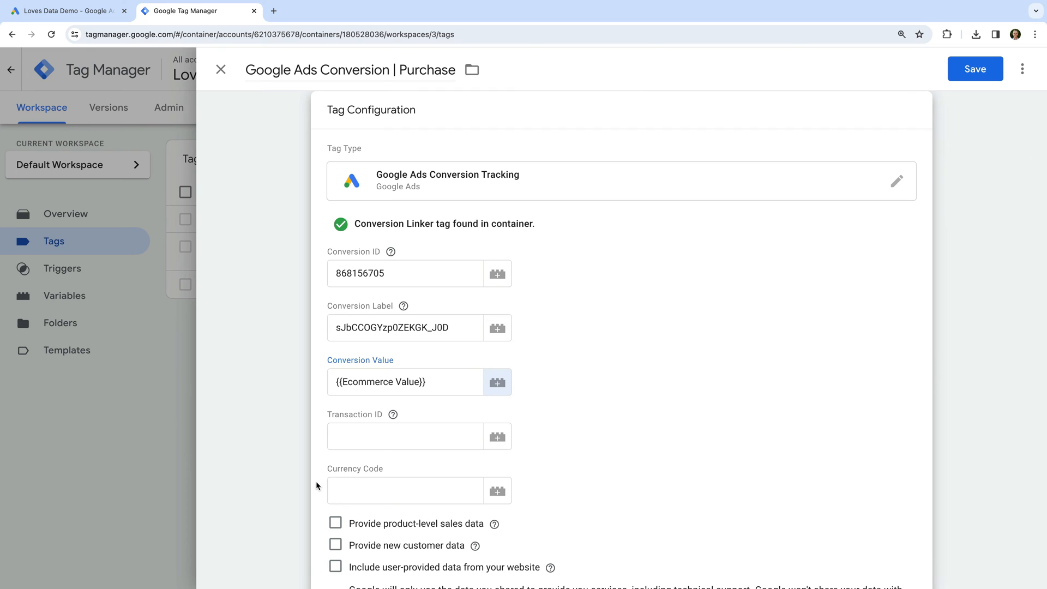
pyautogui.click(497, 436)
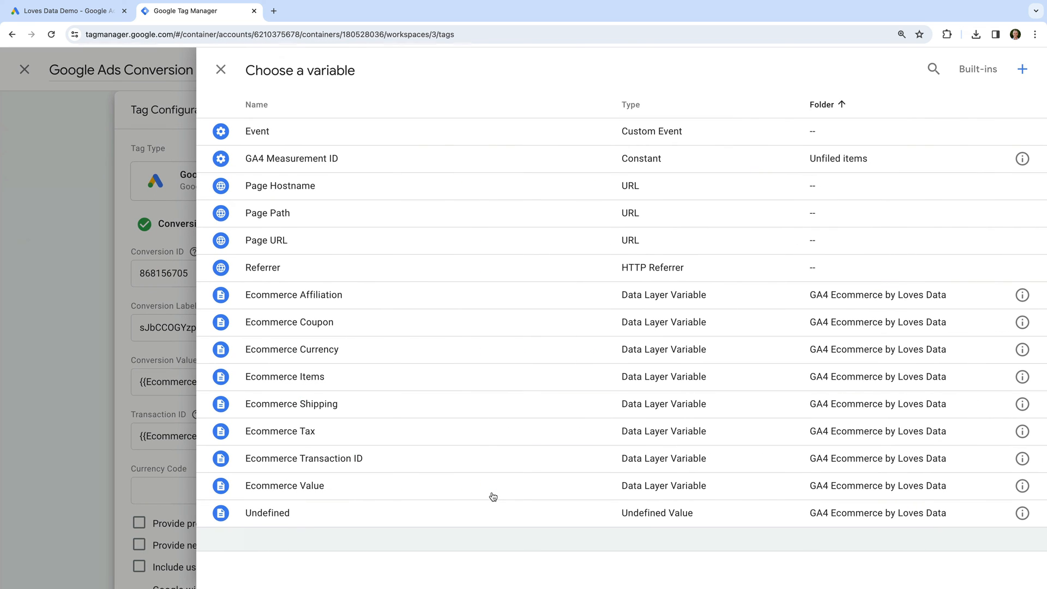
pyautogui.click(219, 70)
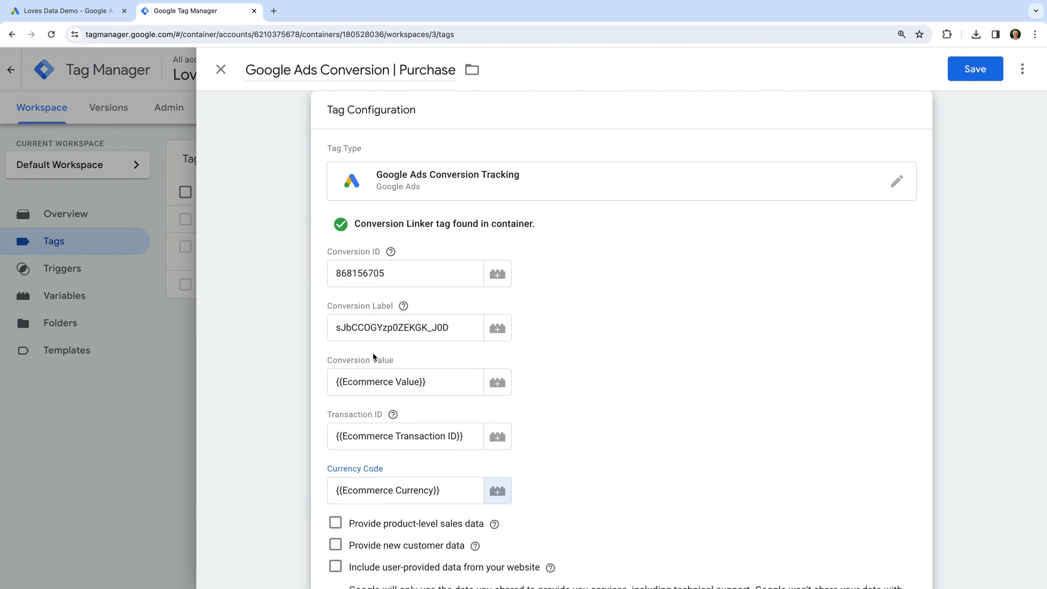
# - Try the user-provided data option, then leave it turned off
pyautogui.scroll(-3)
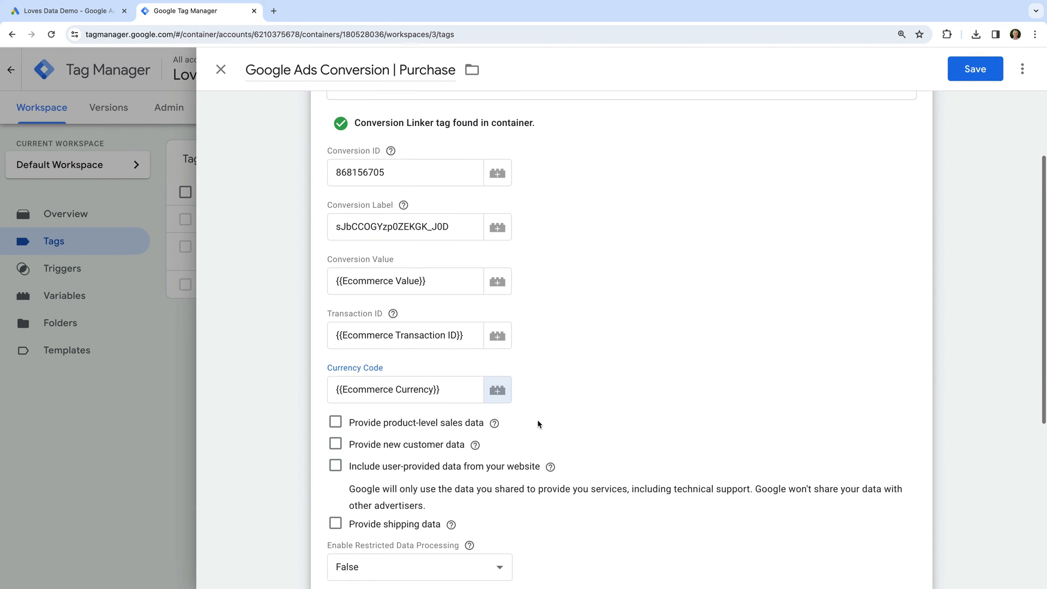
pyautogui.scroll(-3)
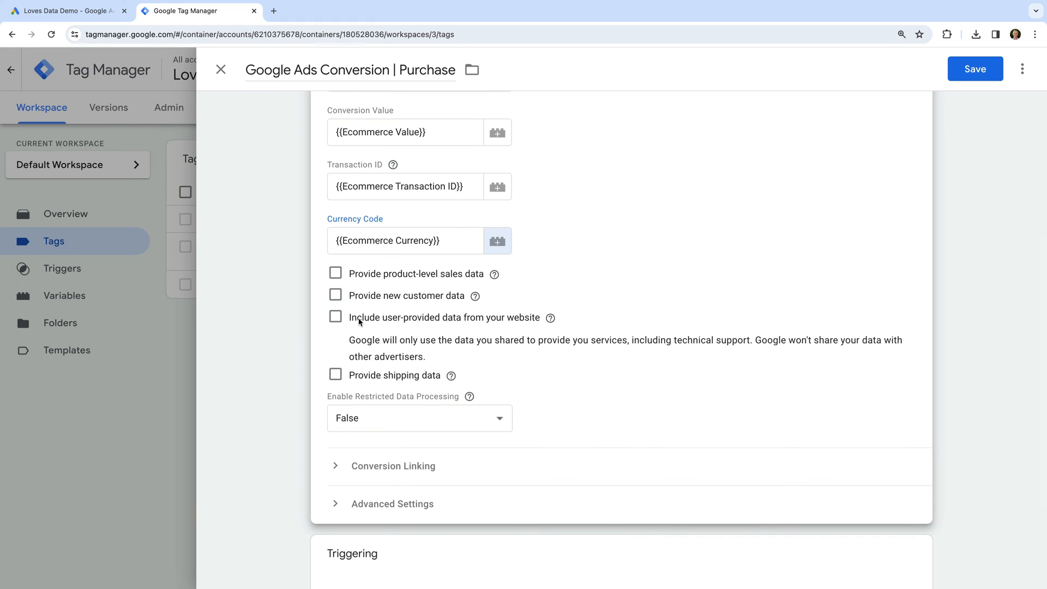
pyautogui.click(335, 316)
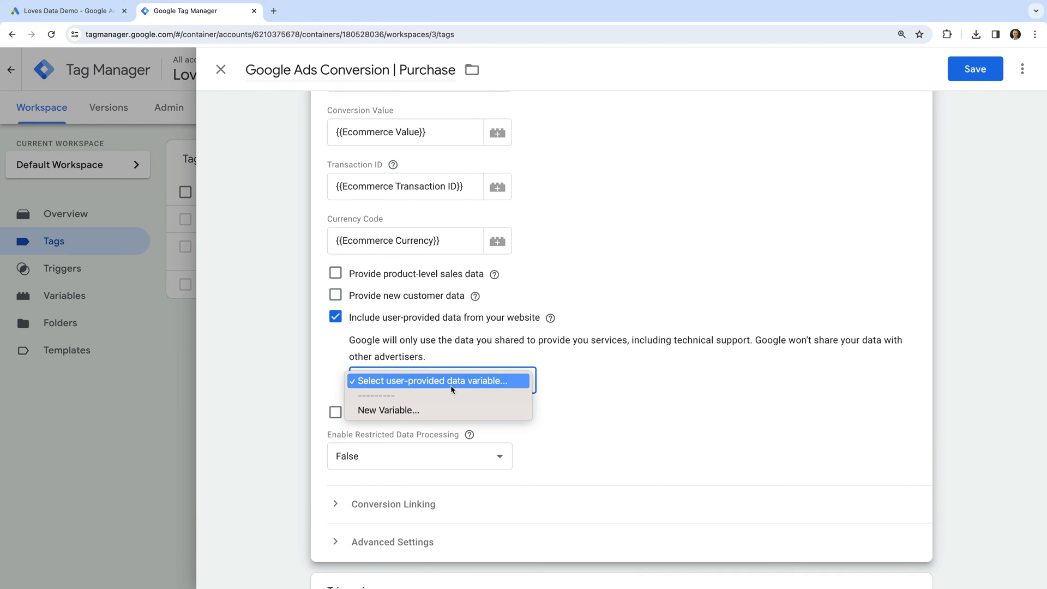
pyautogui.moveTo(554, 381)
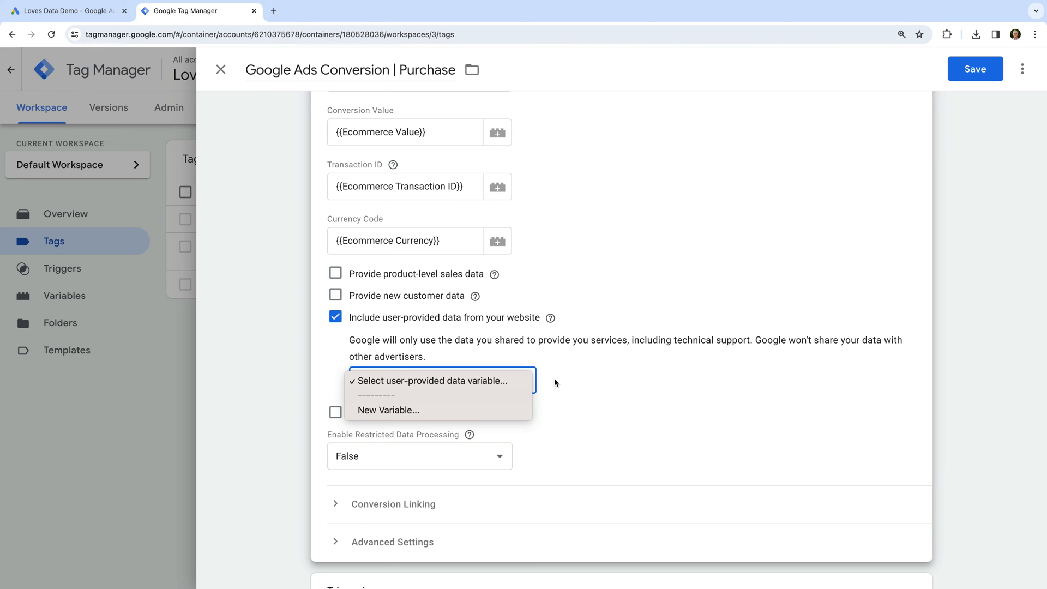
pyautogui.click(431, 381)
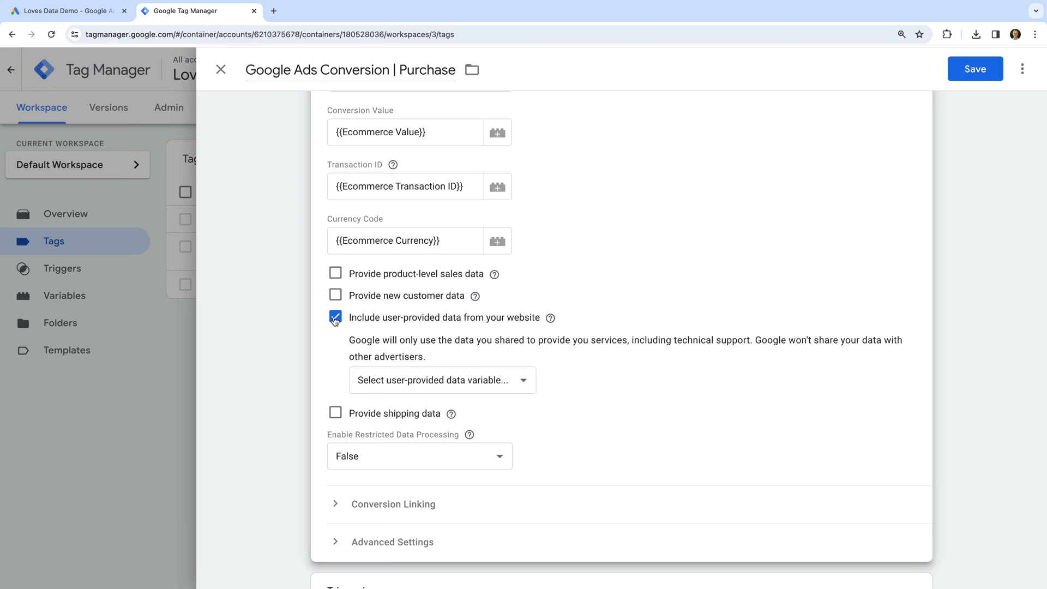
pyautogui.click(335, 318)
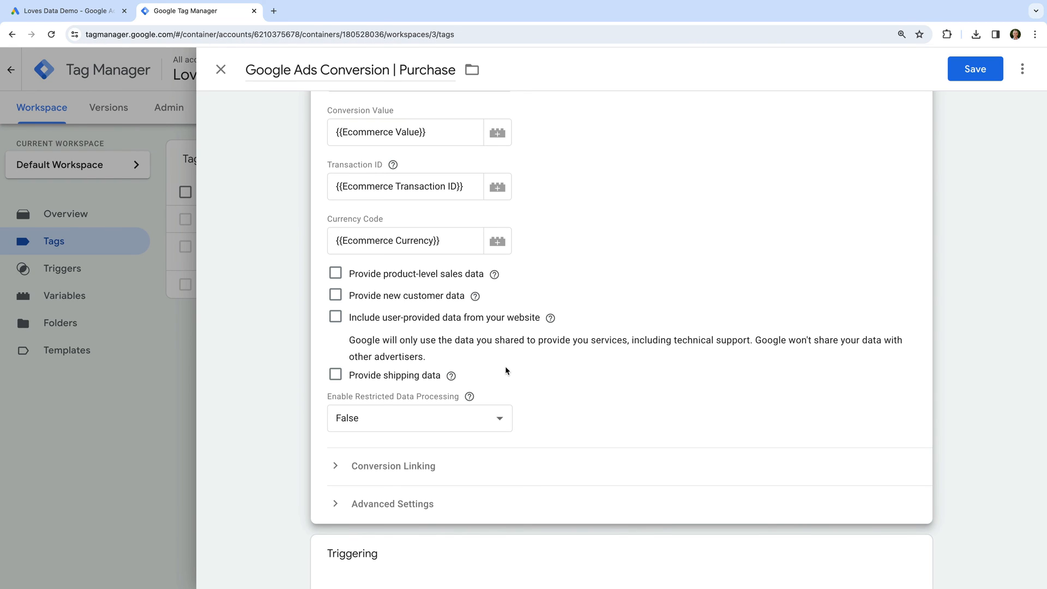
pyautogui.scroll(-3)
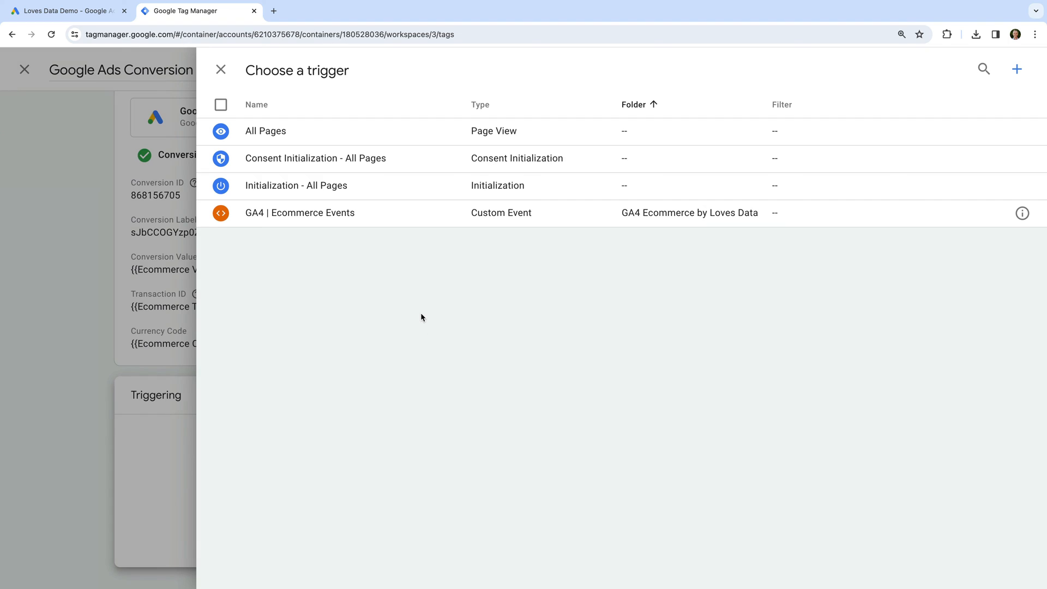
pyautogui.moveTo(340, 225)
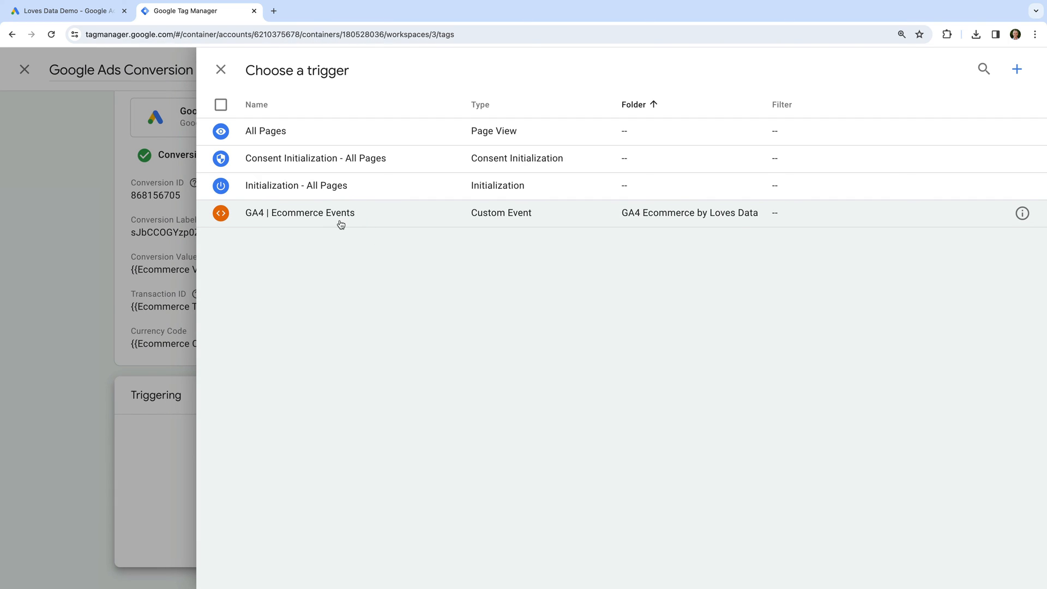
pyautogui.moveTo(332, 223)
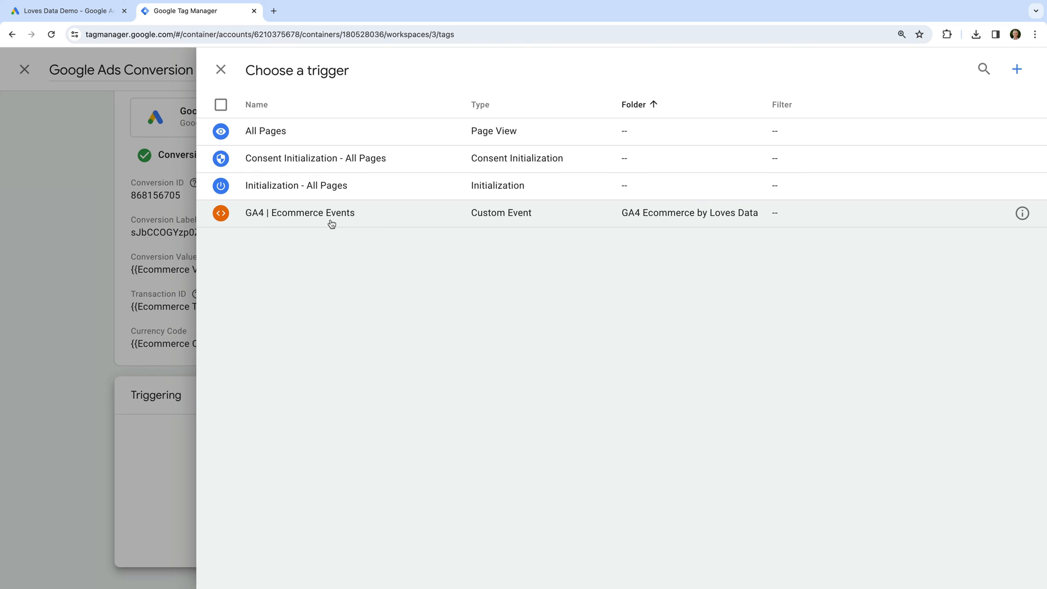
pyautogui.moveTo(897, 105)
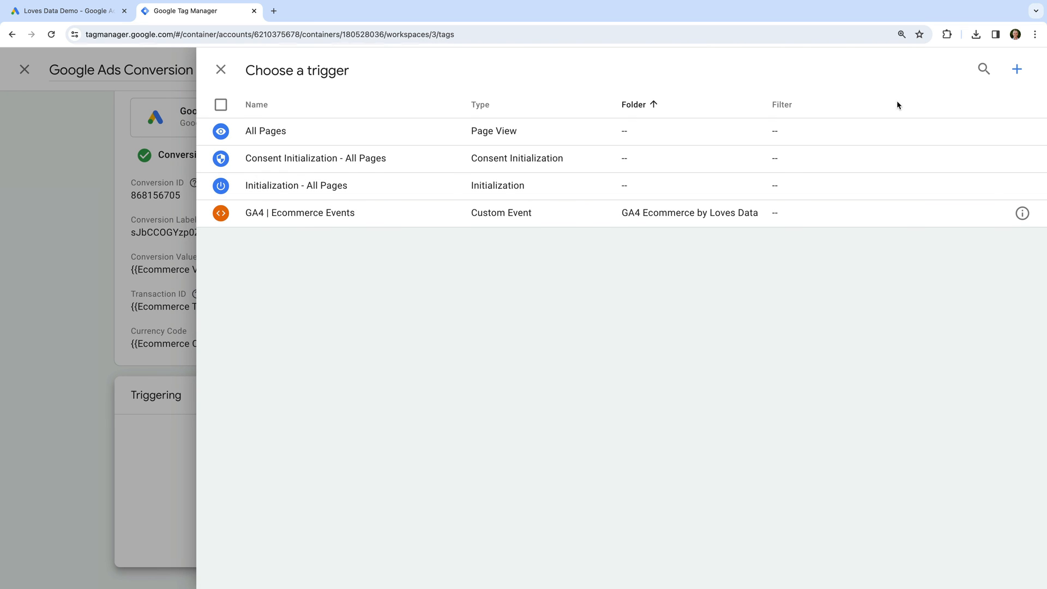
# - Create a Custom Event trigger named Purchase for event name 'purchase' and save it
pyautogui.click(1016, 69)
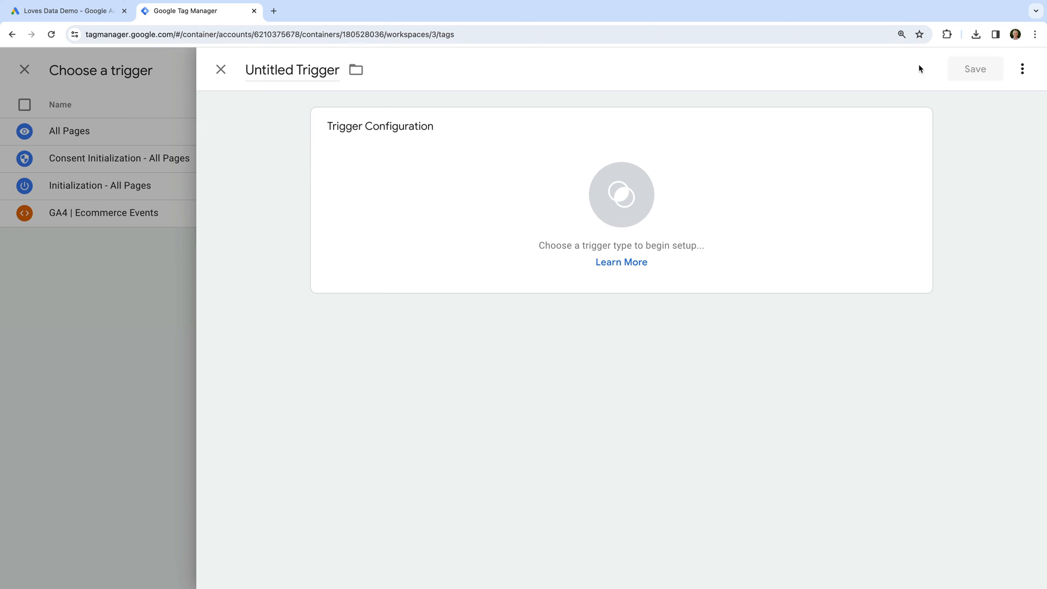
pyautogui.write('P')
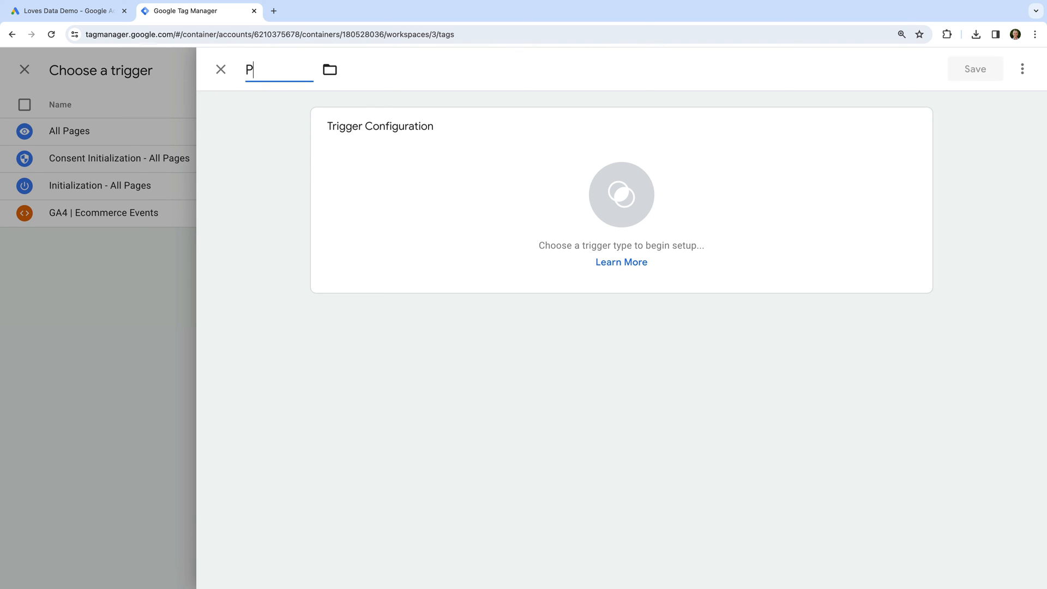
pyautogui.write('urchase')
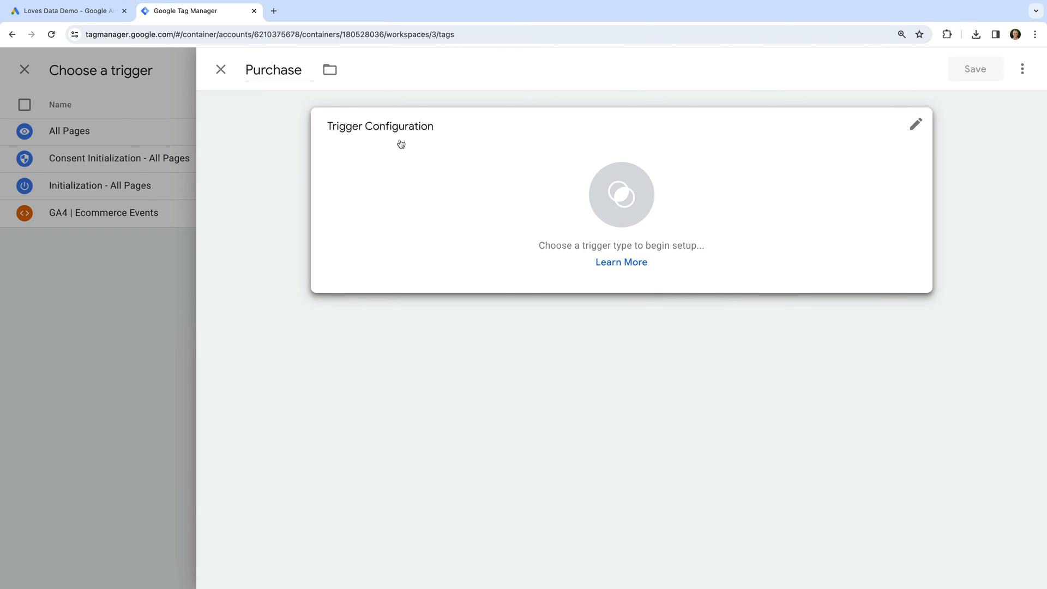
pyautogui.click(915, 125)
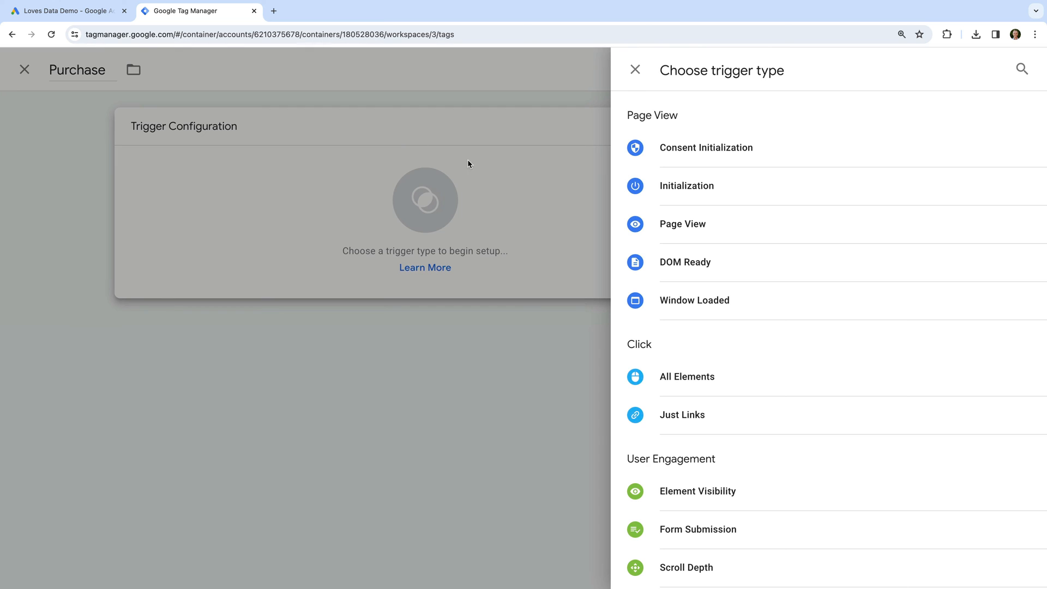
pyautogui.scroll(-3)
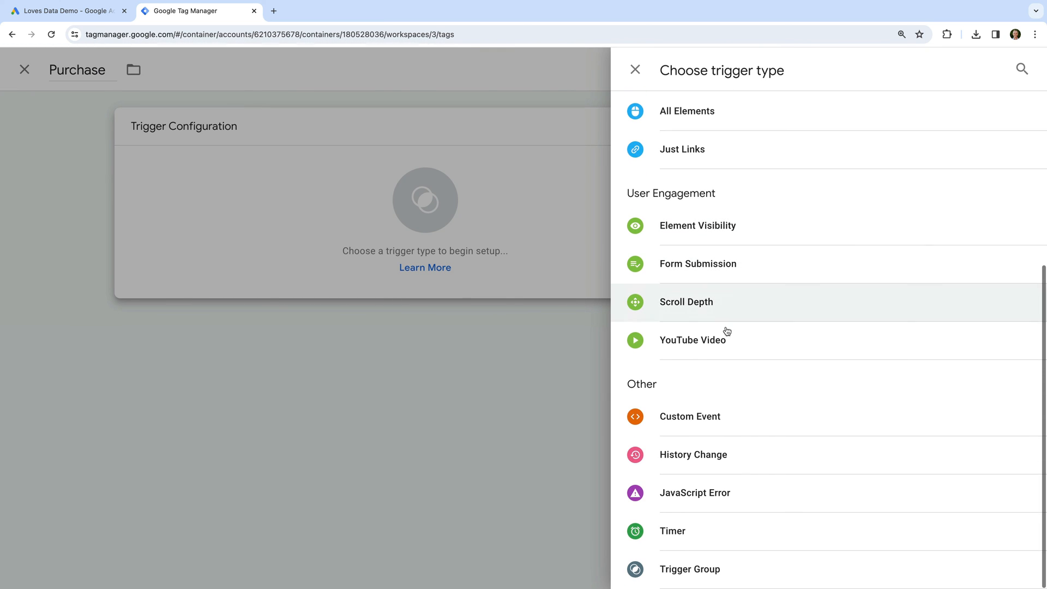
pyautogui.click(689, 415)
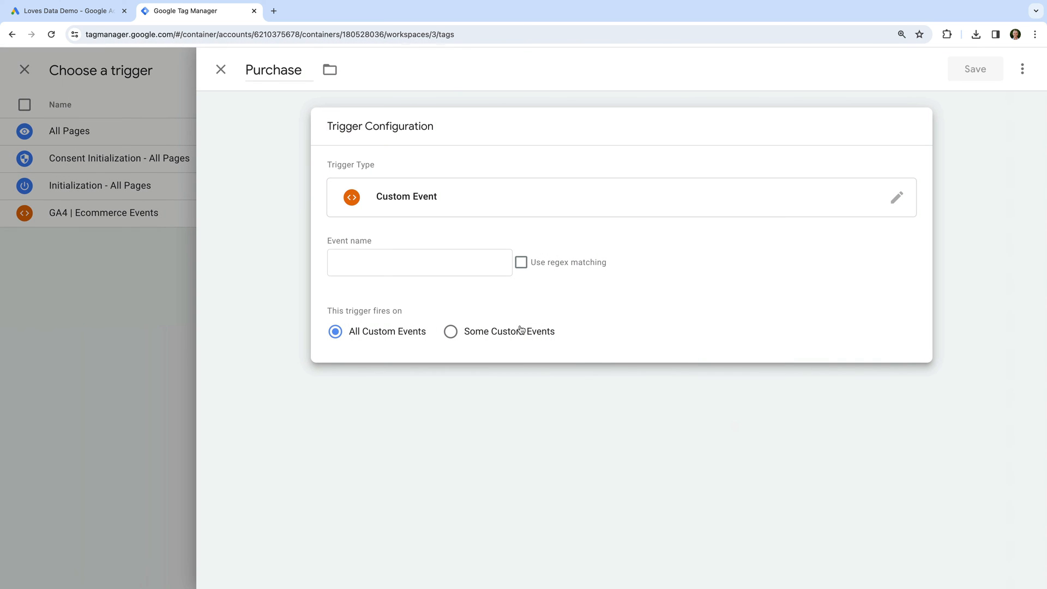
pyautogui.write('pur')
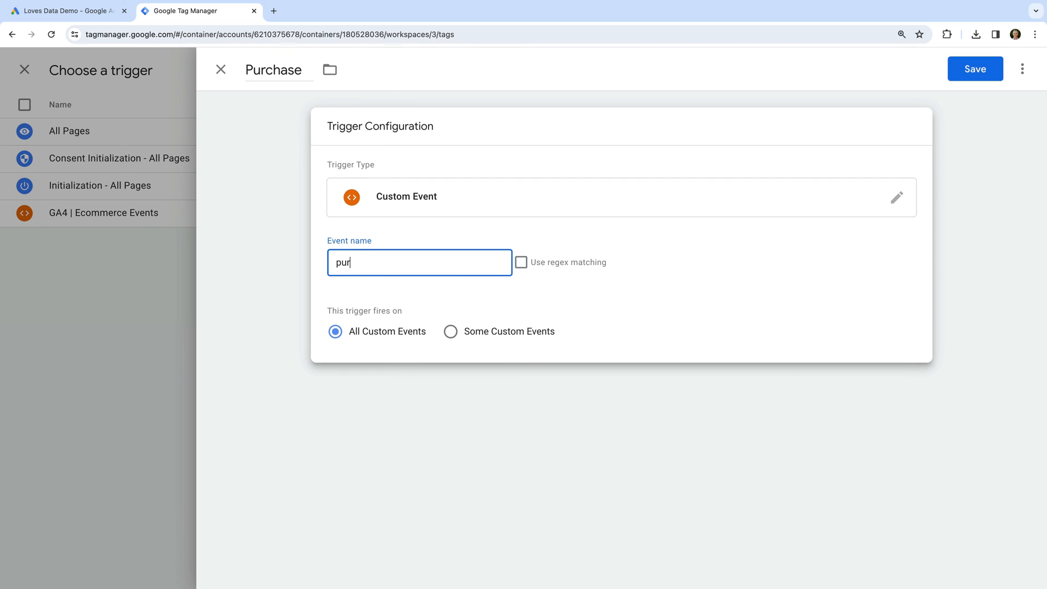
pyautogui.write('chase')
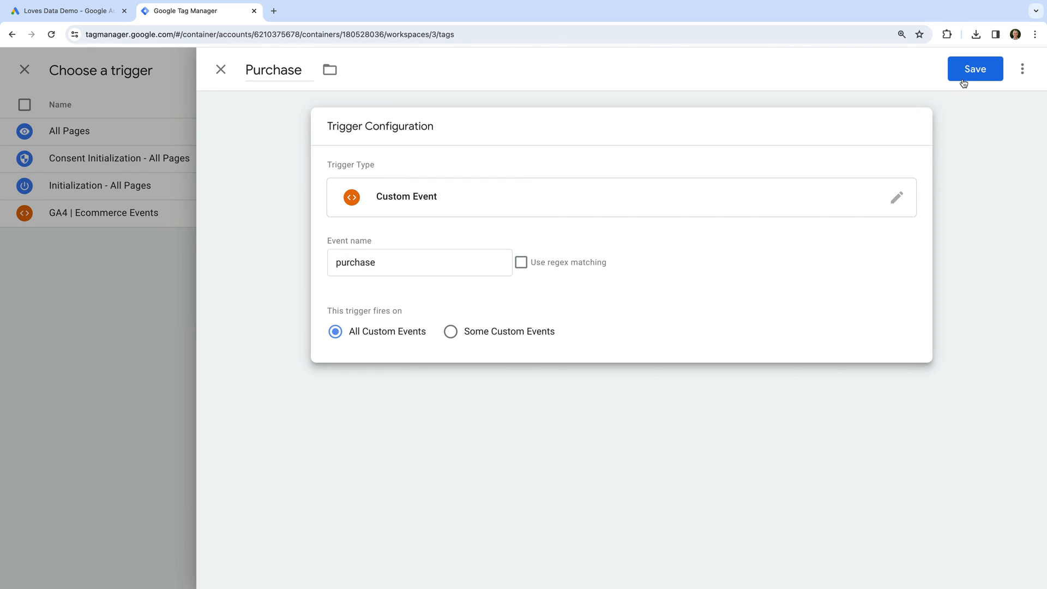
pyautogui.click(974, 69)
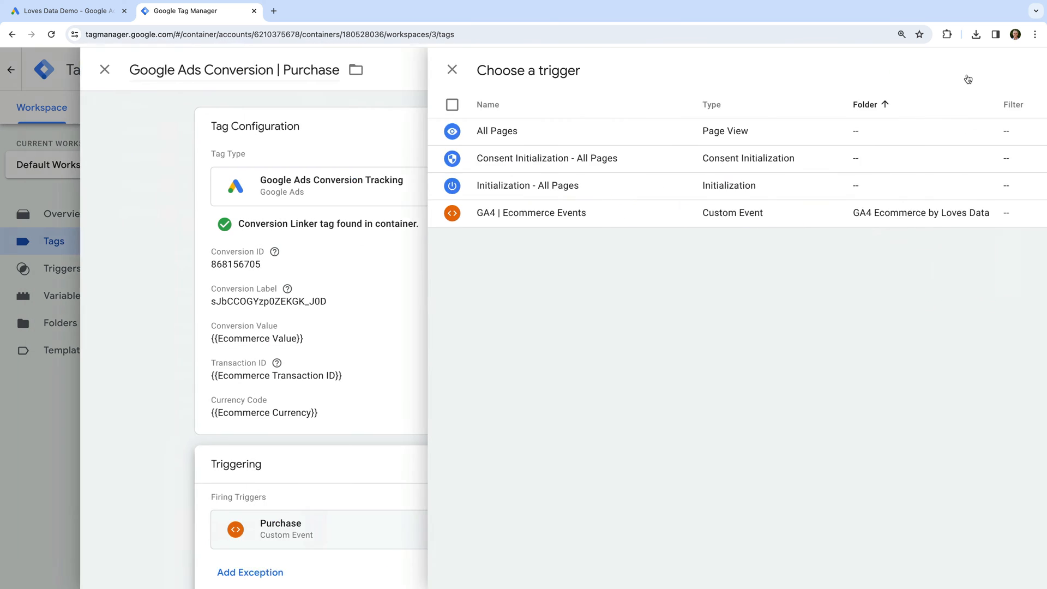
# - Save the Google Ads Conversion | Purchase tag
pyautogui.click(451, 70)
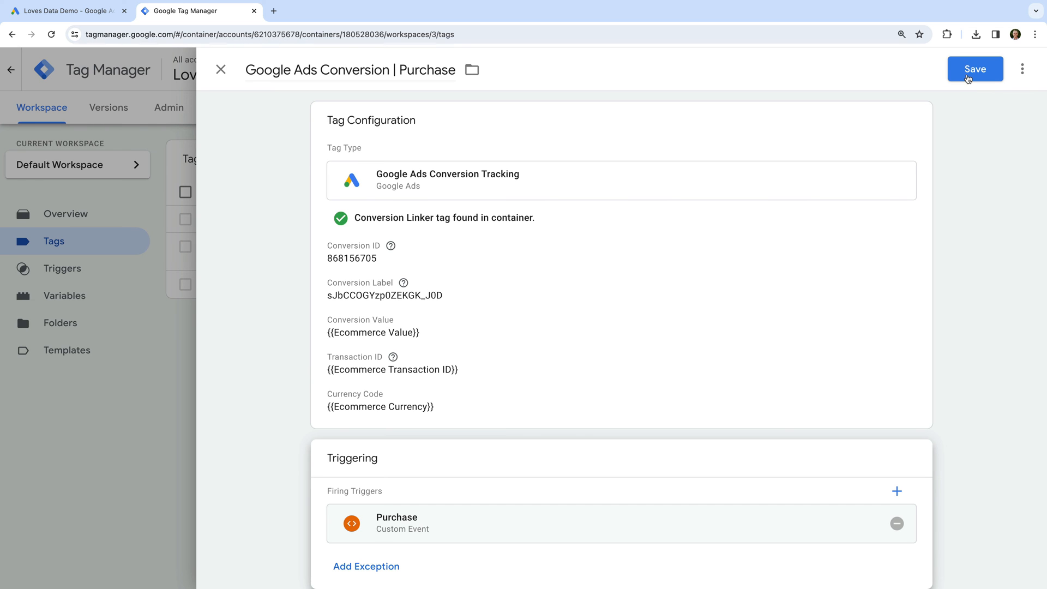
pyautogui.click(973, 68)
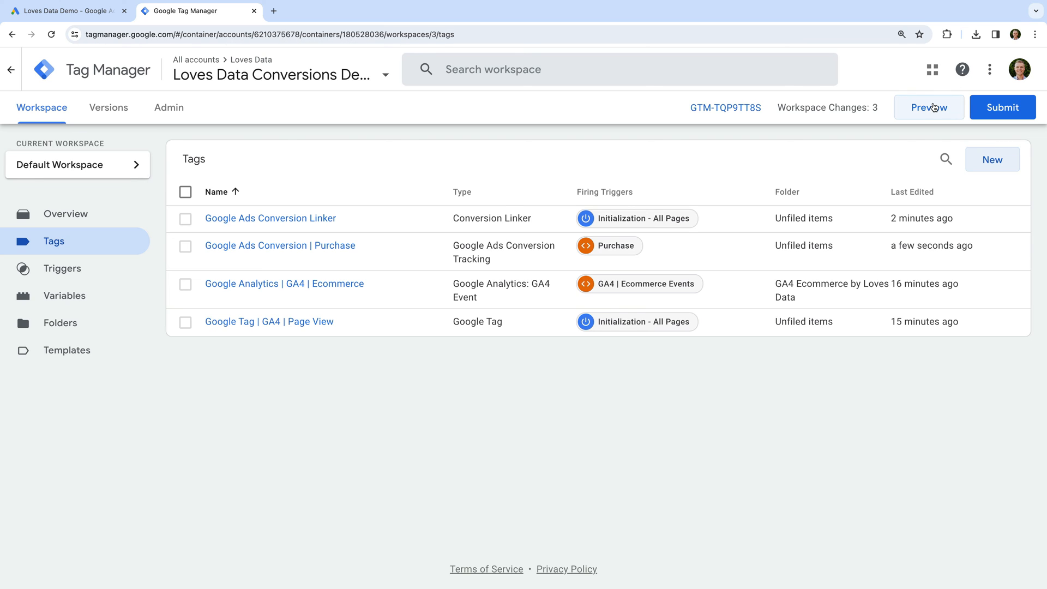
pyautogui.click(926, 107)
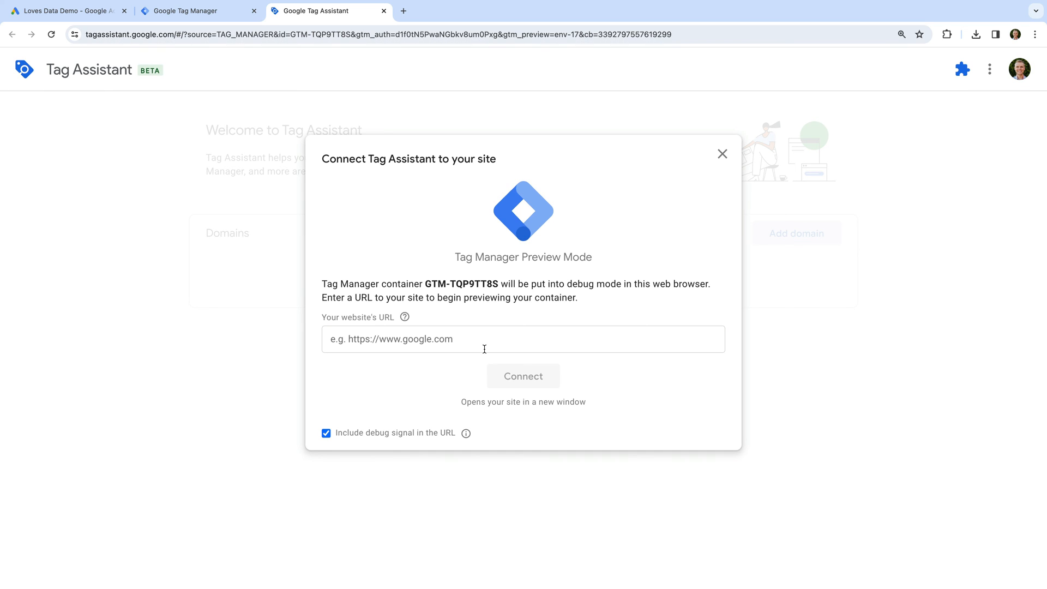
pyautogui.write('https://demo.l')
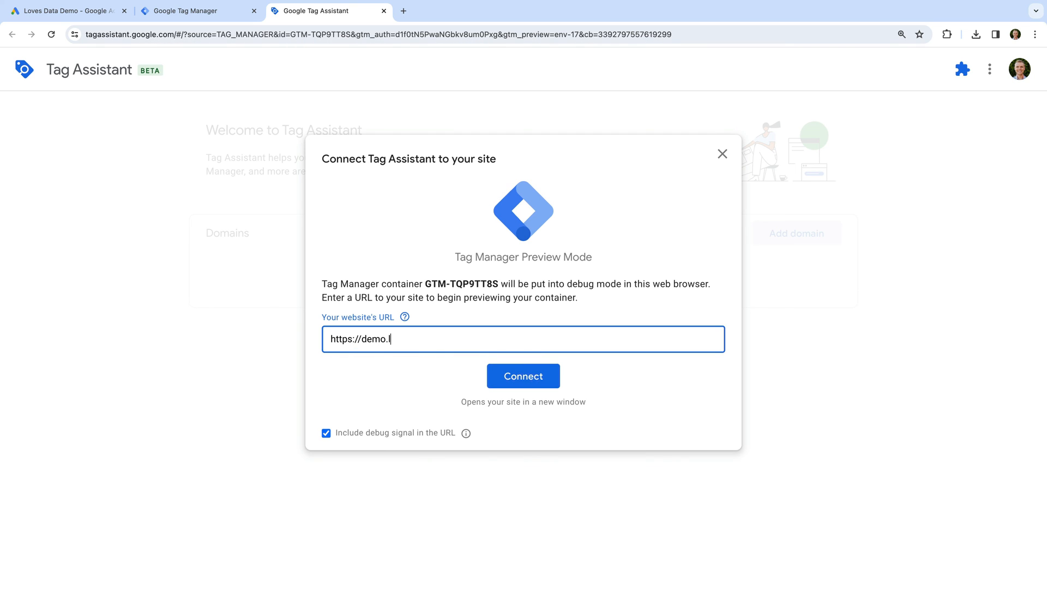
pyautogui.write('ovesdata-te')
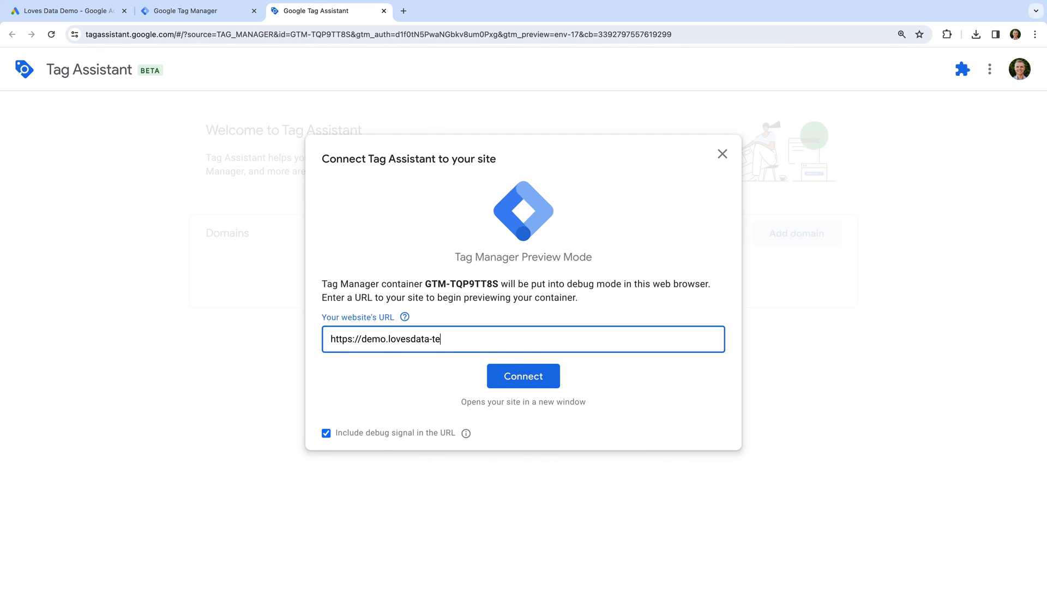
pyautogui.write('st.com')
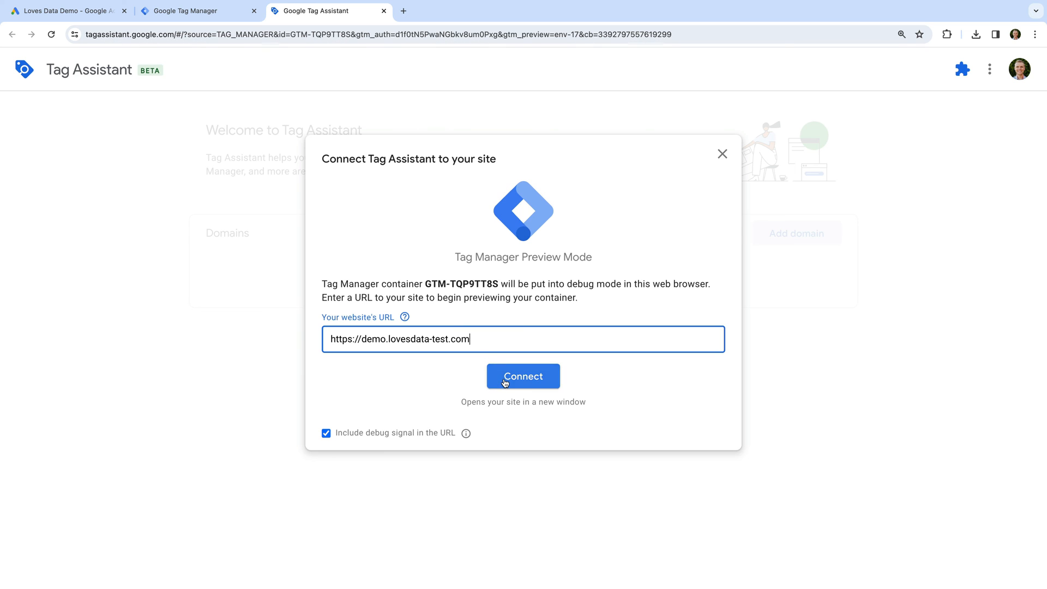
pyautogui.click(523, 376)
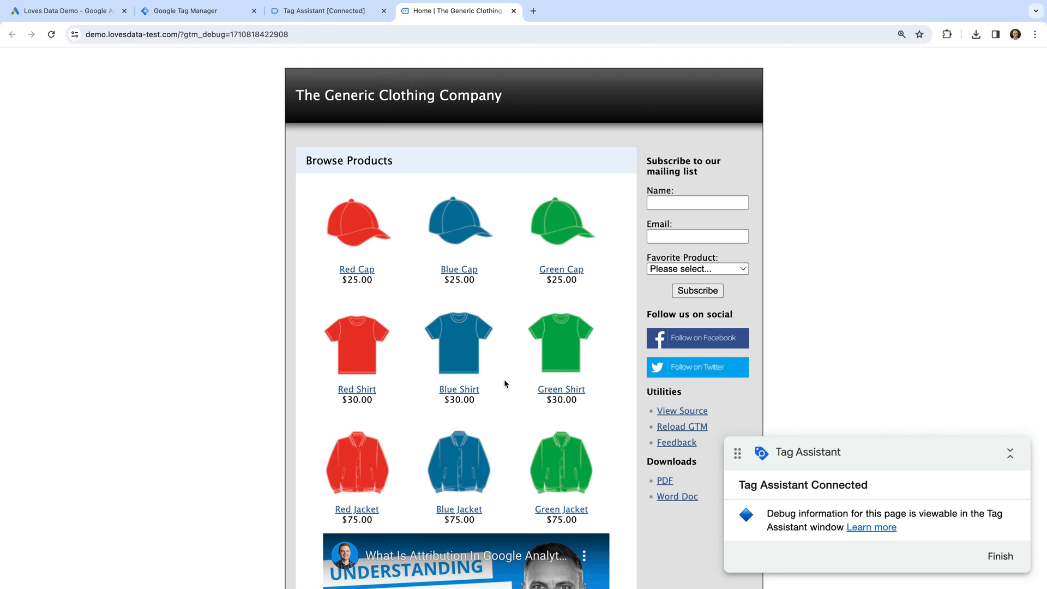
# - Buy the Red Shirt: add to cart, checkout and confirm payment
pyautogui.click(357, 342)
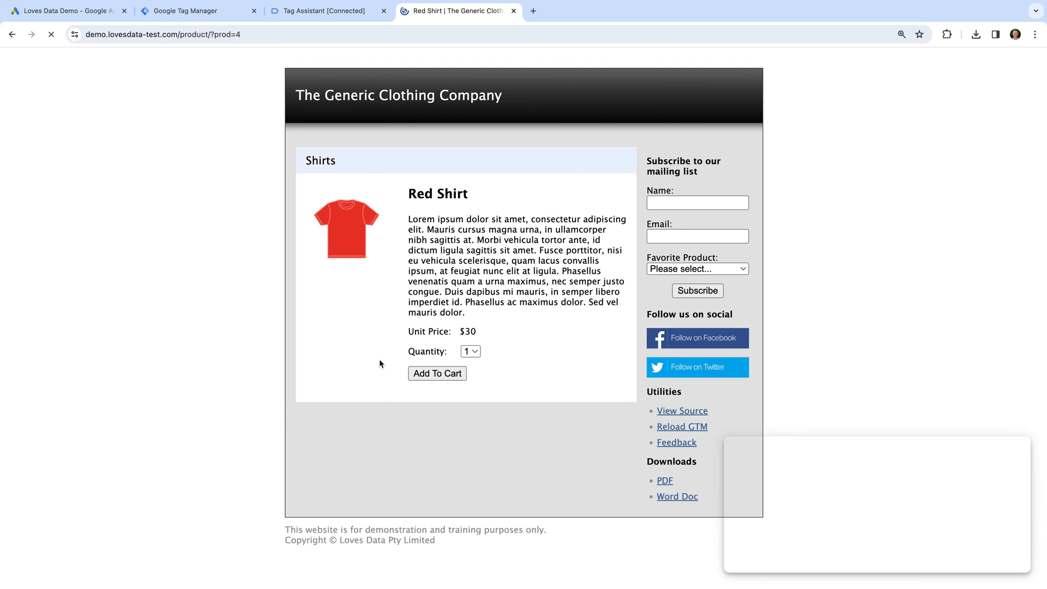
pyautogui.click(436, 373)
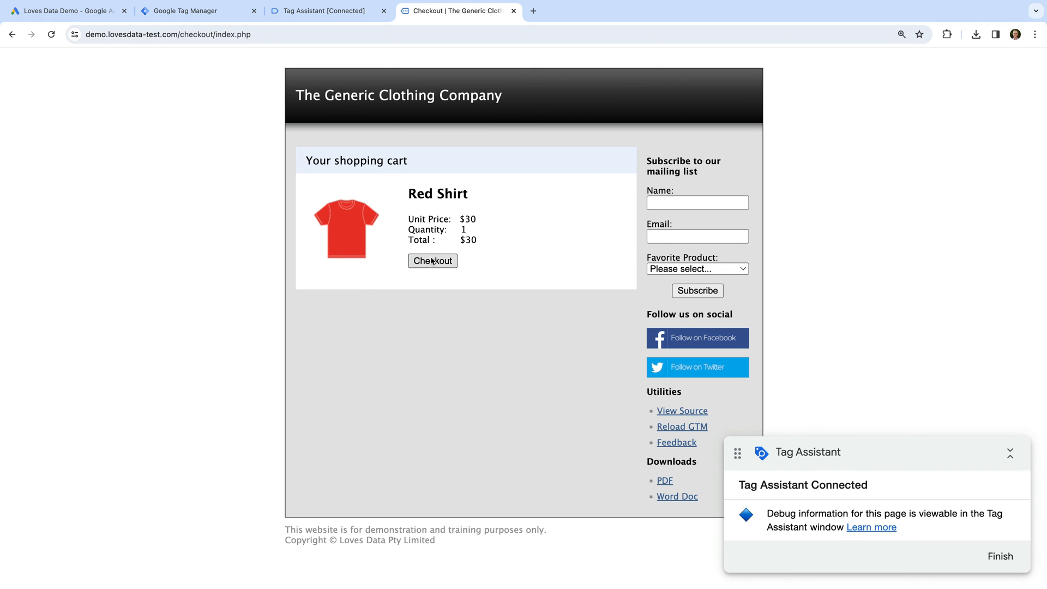
pyautogui.click(432, 261)
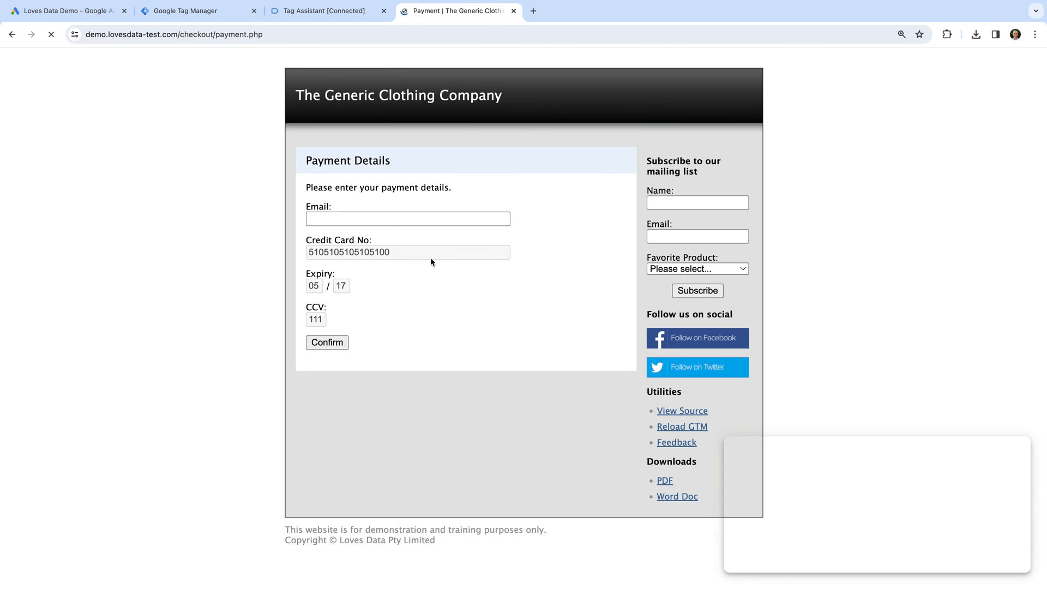
pyautogui.click(327, 342)
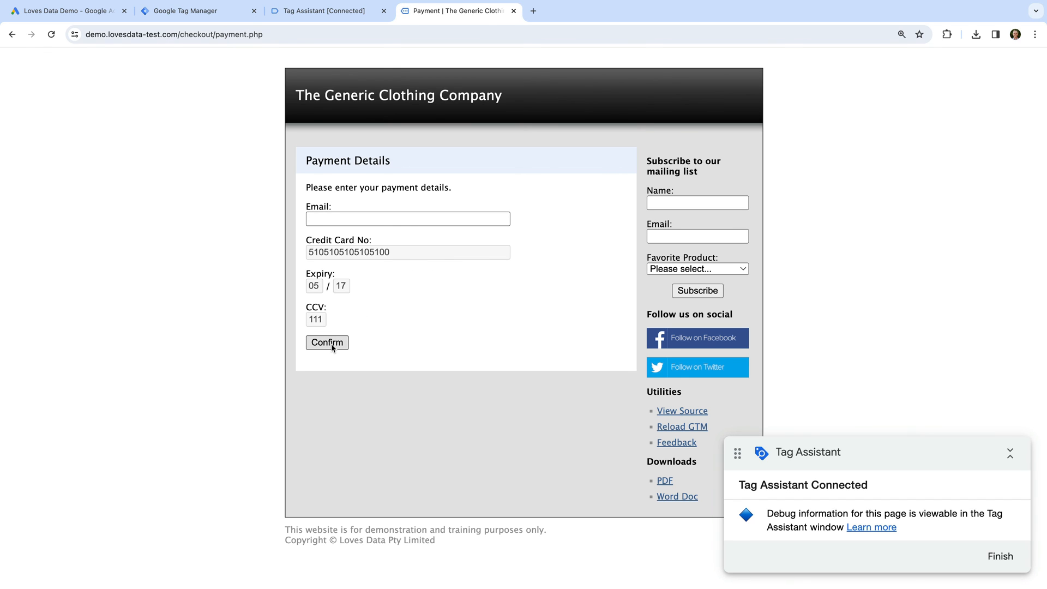
pyautogui.click(327, 343)
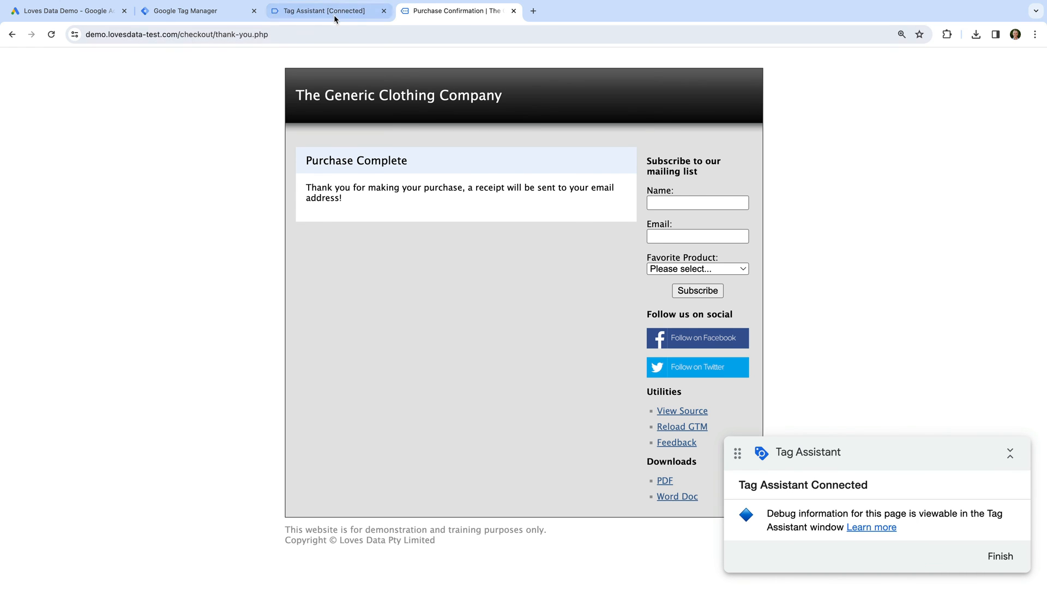
# - In Tag Assistant, dismiss the connection notice and inspect tags fired on the purchase event
pyautogui.click(328, 11)
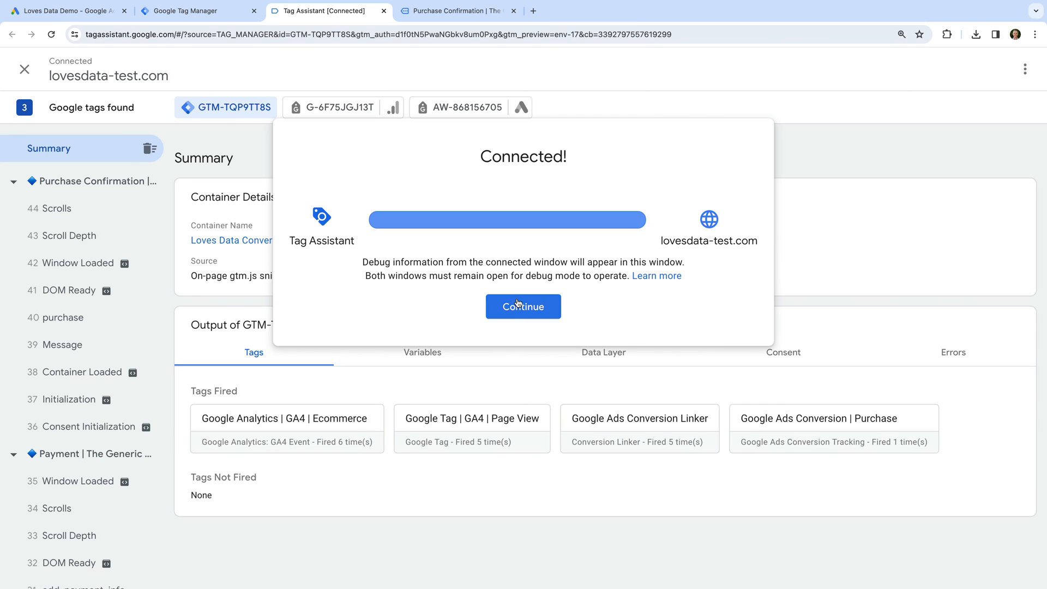
pyautogui.click(522, 305)
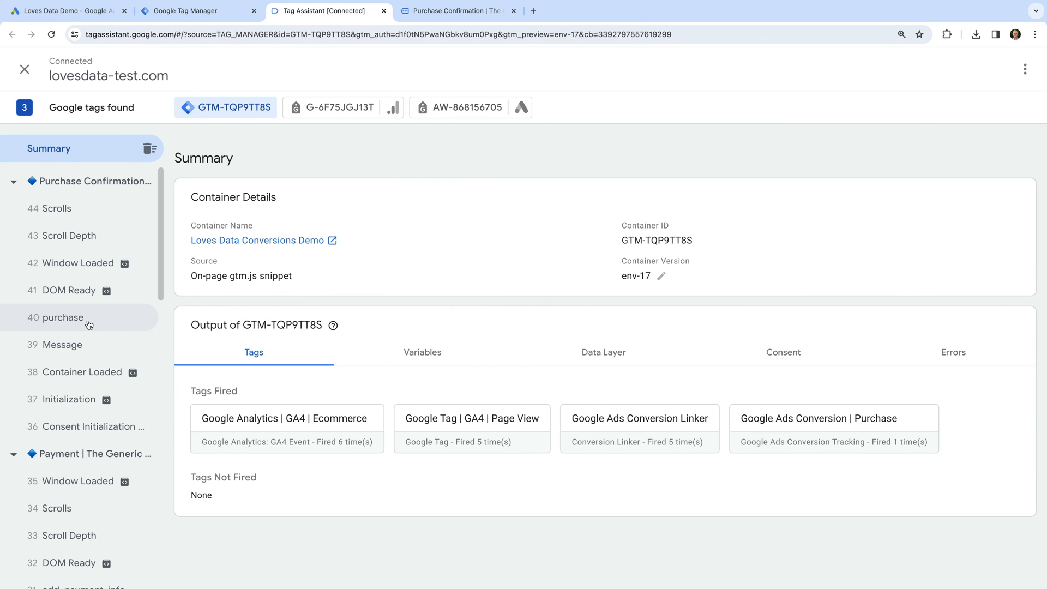
pyautogui.click(61, 317)
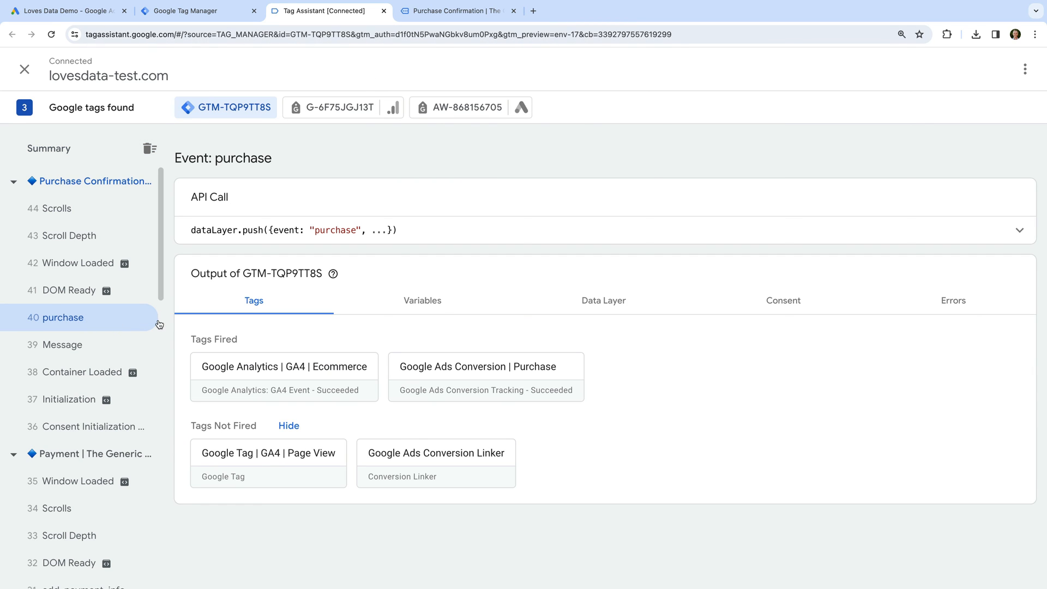
pyautogui.moveTo(475, 385)
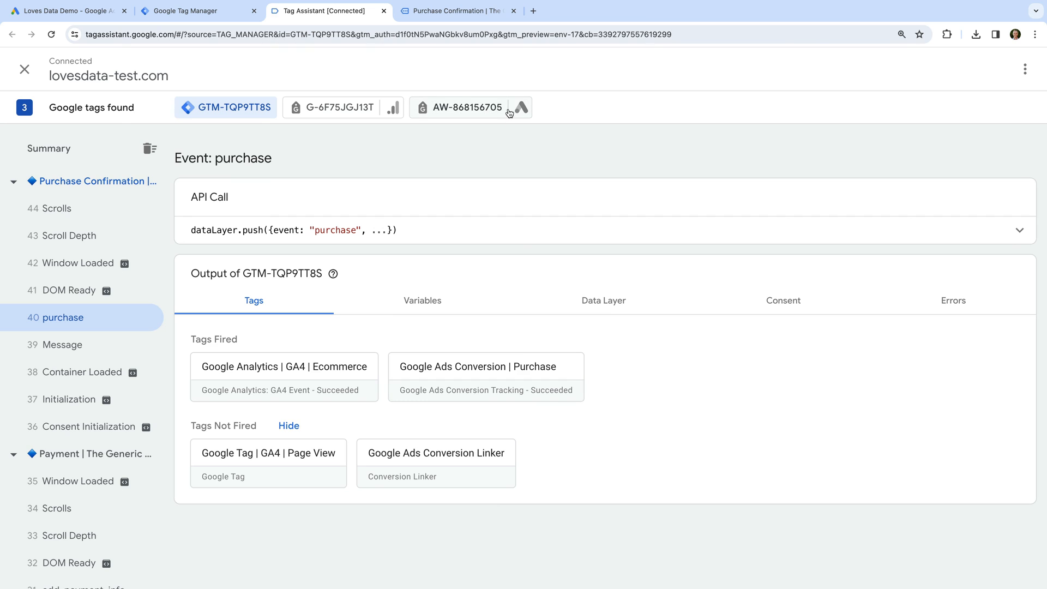
# - View the AW-868156705 tag's Conversion hit details showing transaction ID, value 30 and USD
pyautogui.click(468, 108)
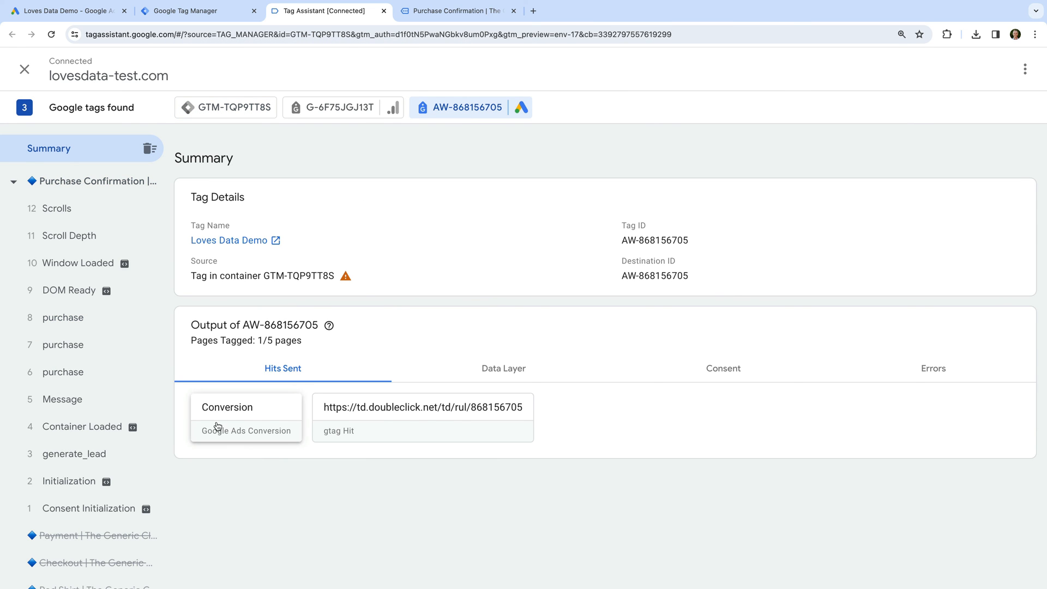
pyautogui.moveTo(266, 415)
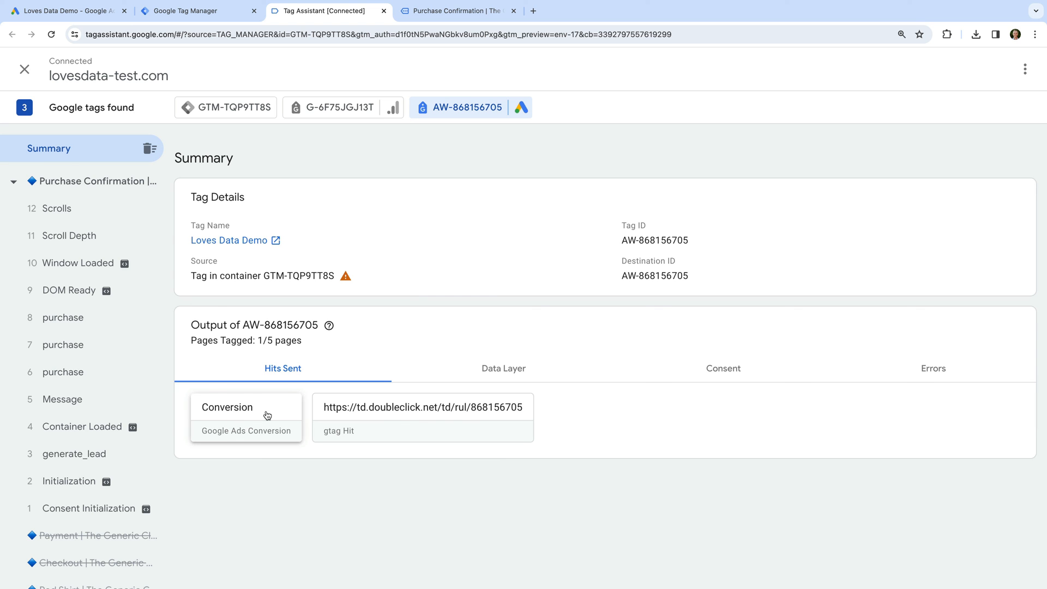
pyautogui.click(227, 407)
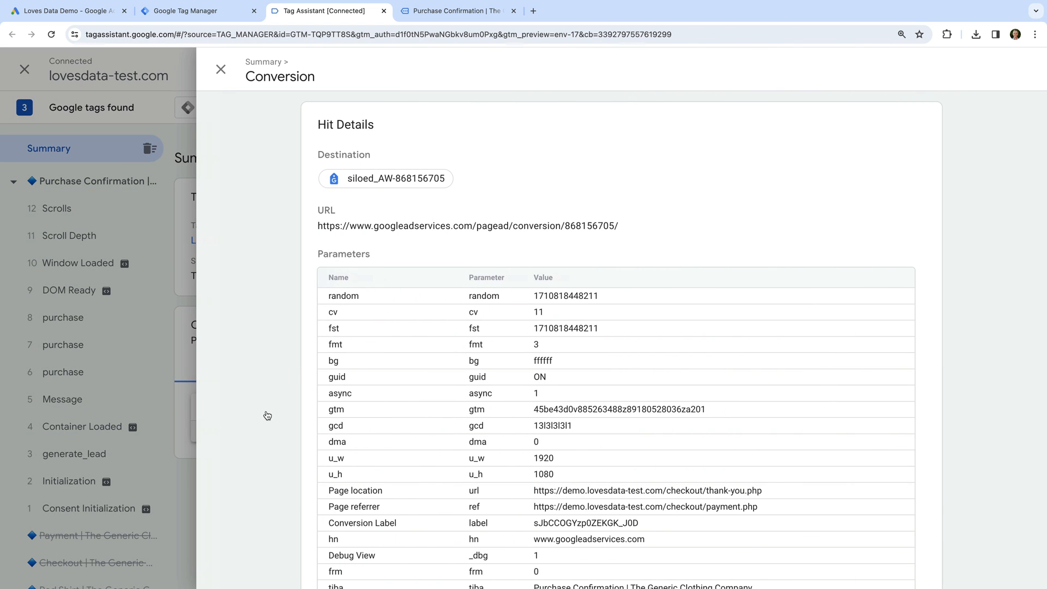
pyautogui.scroll(-3)
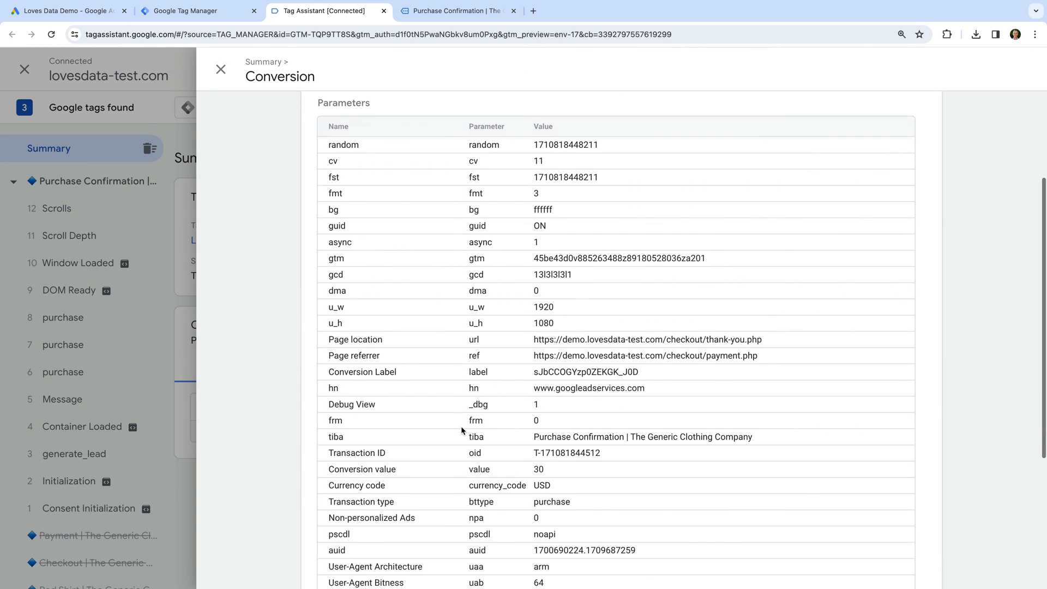
pyautogui.scroll(-3)
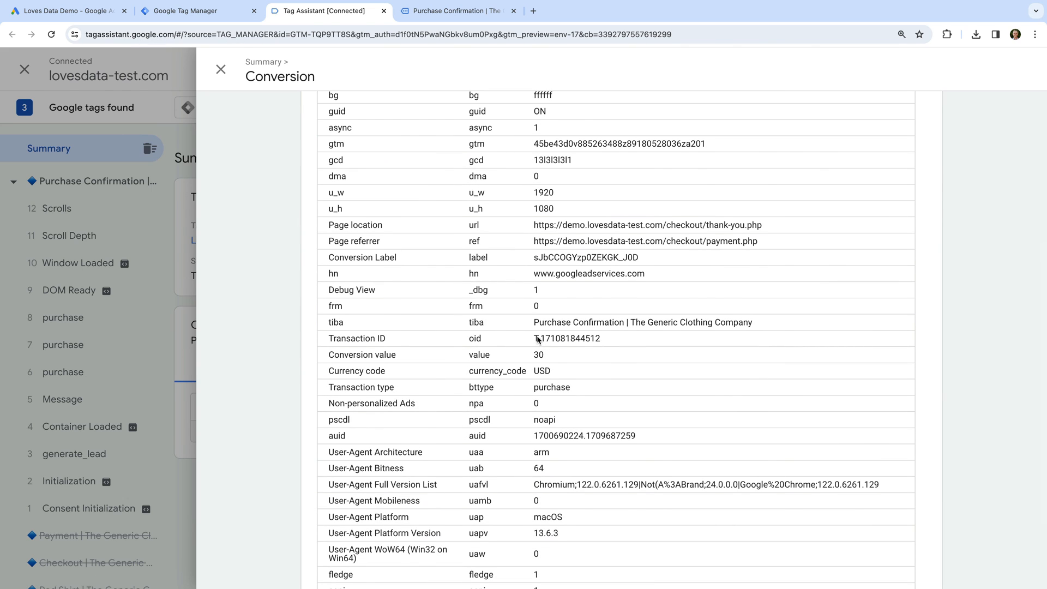
pyautogui.moveTo(534, 359)
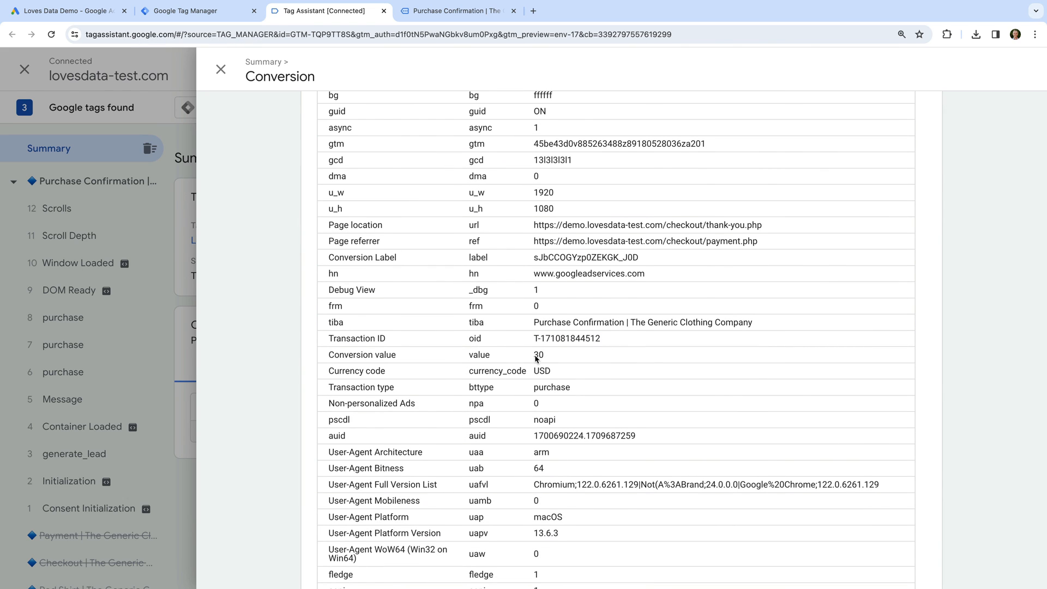